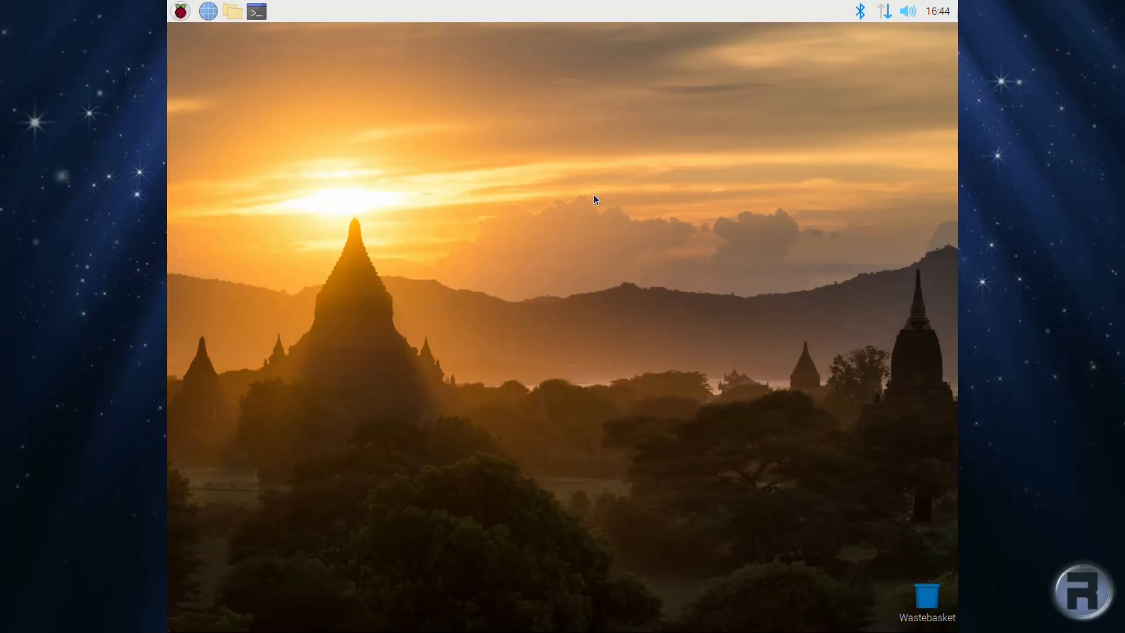
mouse_move(487, 532)
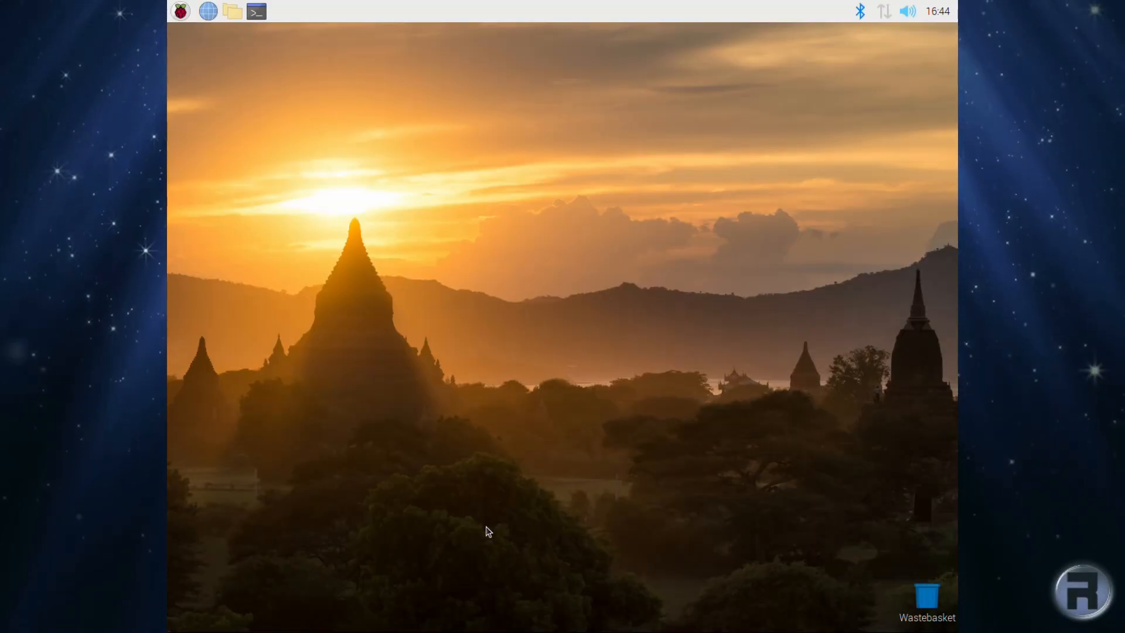
mouse_move(205, 320)
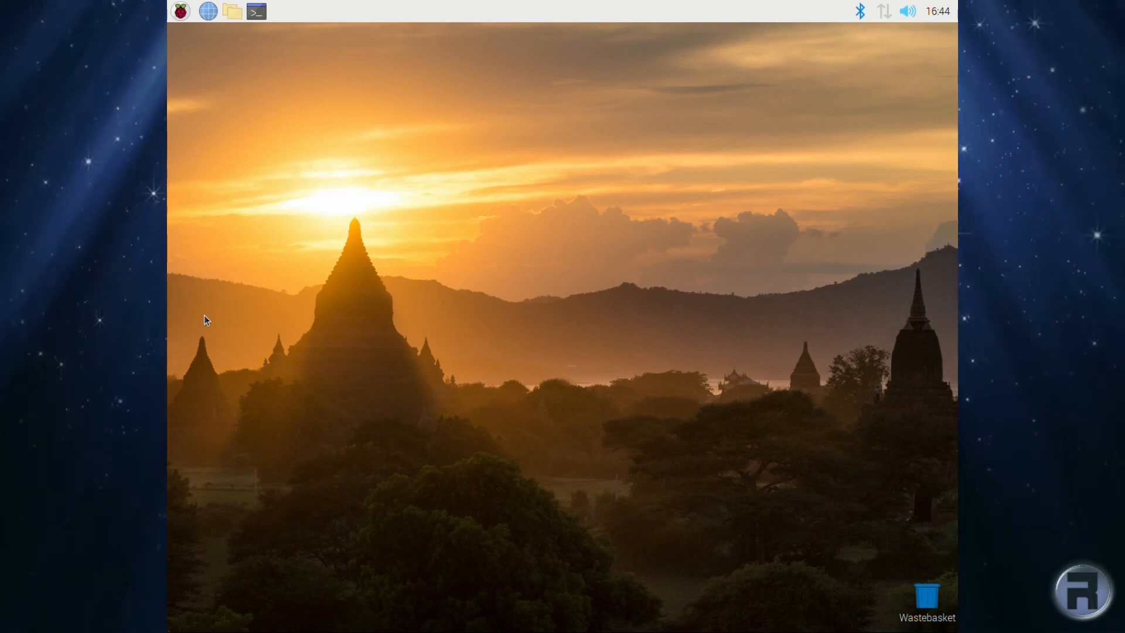
mouse_move(188, 90)
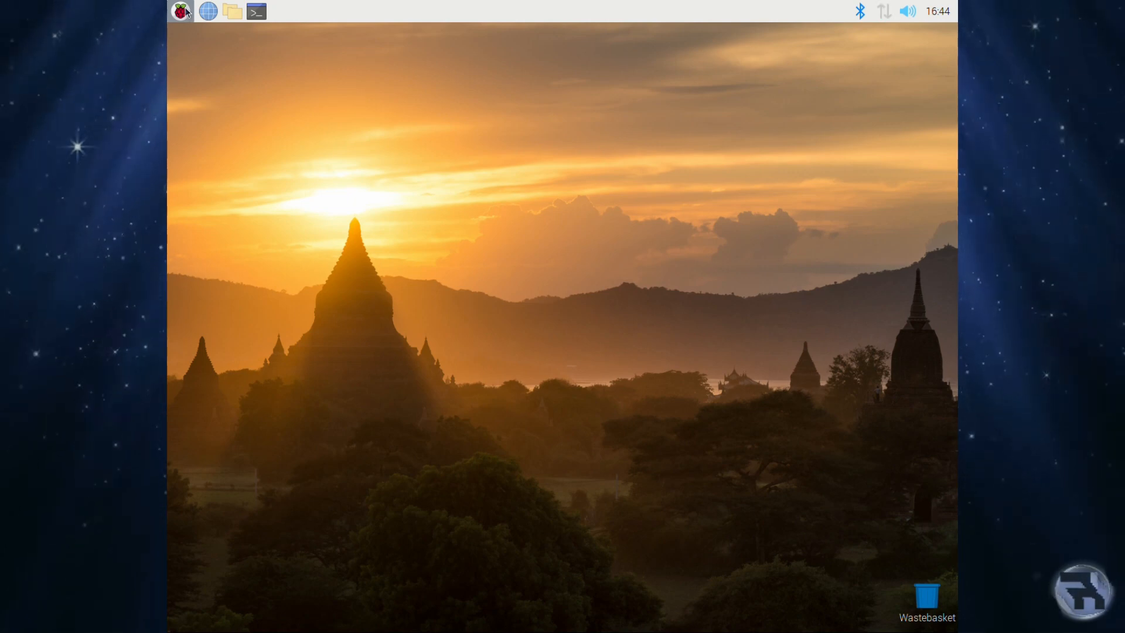
Step: Navigate from freebsd.org to the 13.0 aarch64 listing and start downloading FreeBSD-13.0-RELEASE-arm64-aarch64-RPI.img.xz
left_click(182, 12)
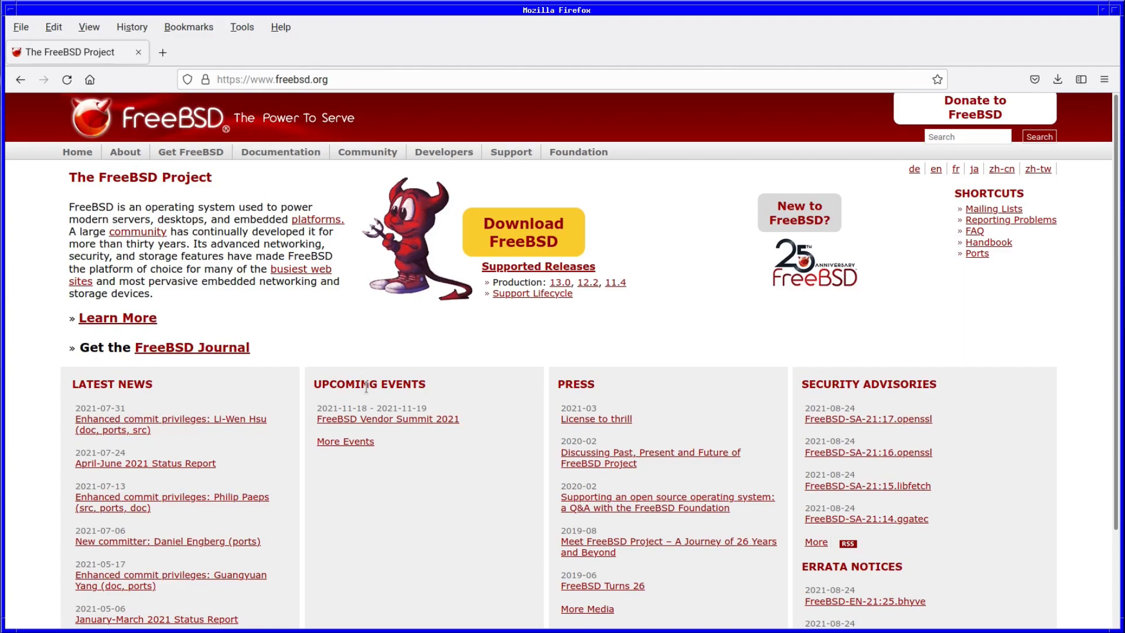
mouse_move(537, 266)
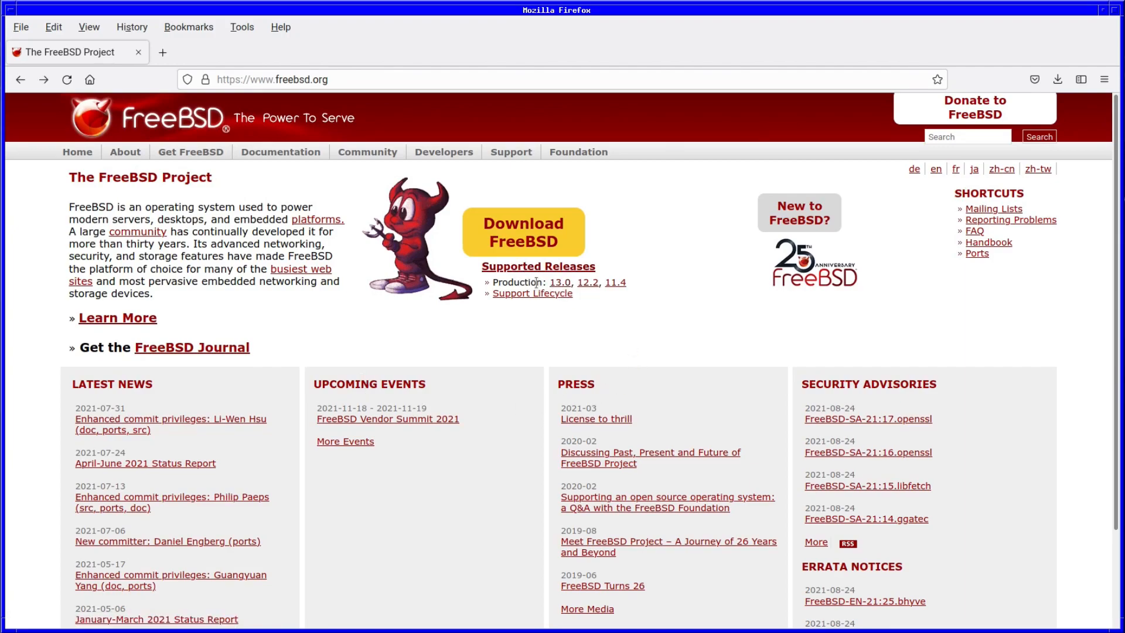
left_click(522, 232)
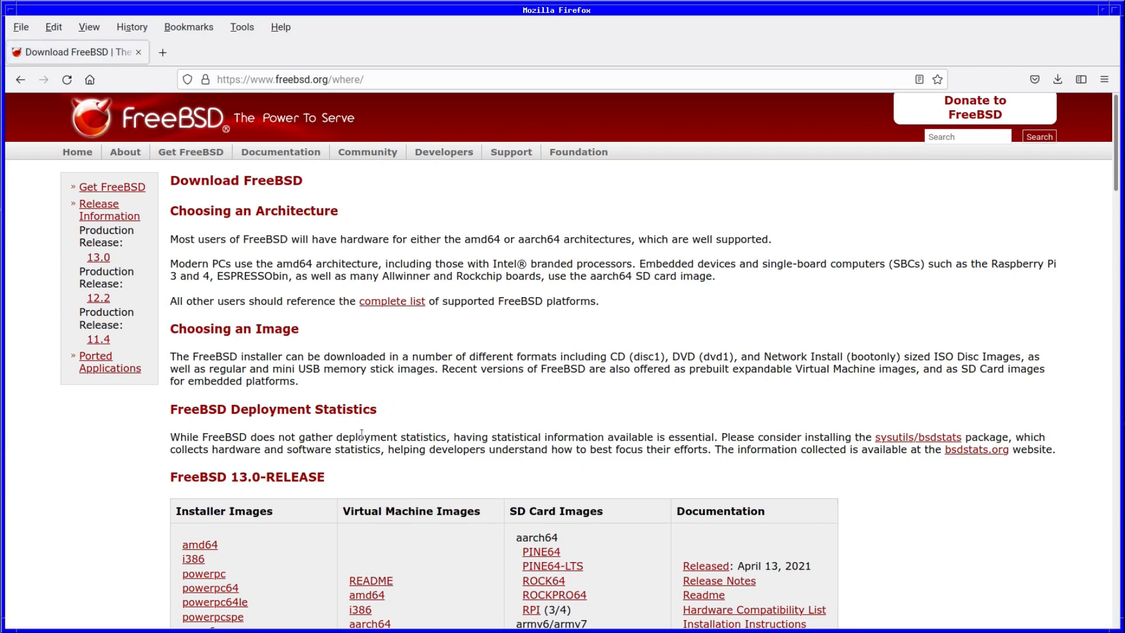
scroll("down", 3)
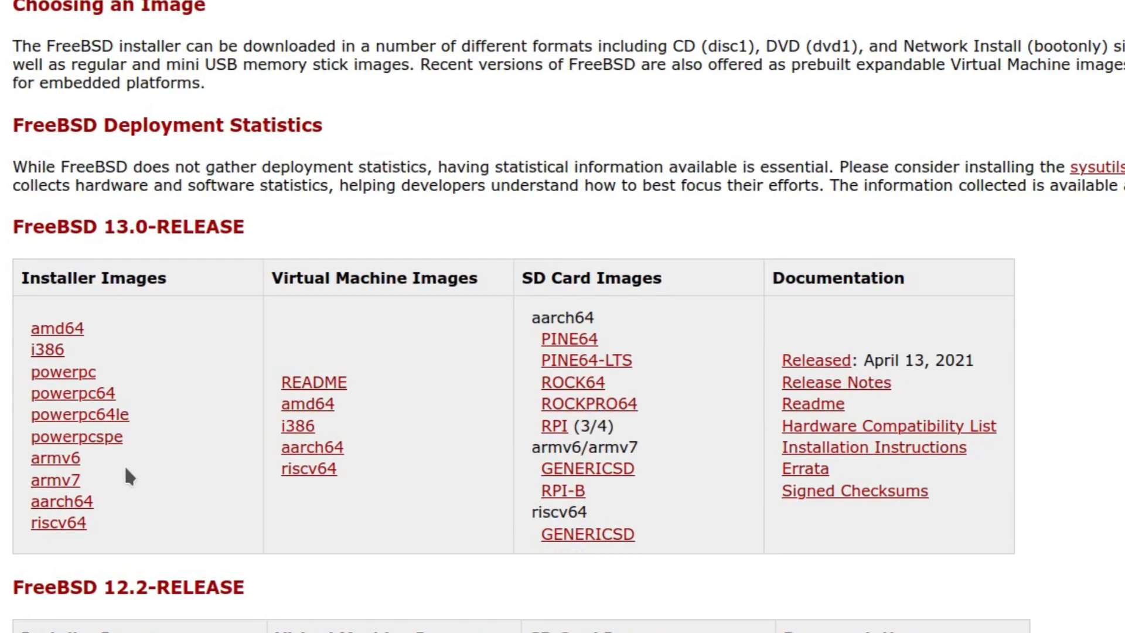
mouse_move(61, 501)
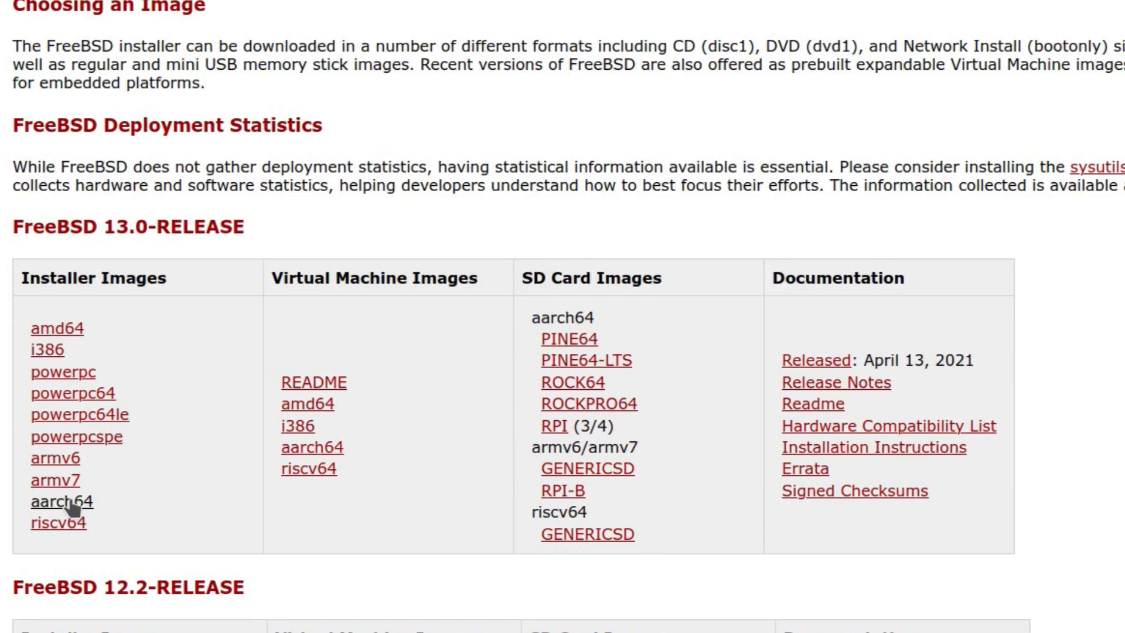
mouse_move(64, 510)
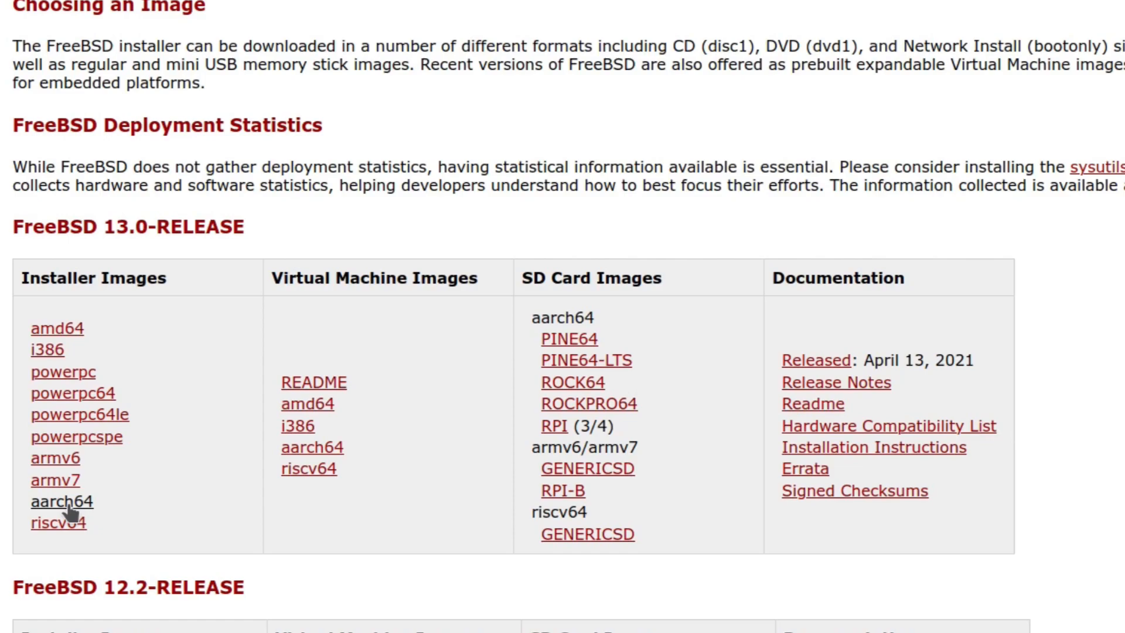
mouse_move(588, 503)
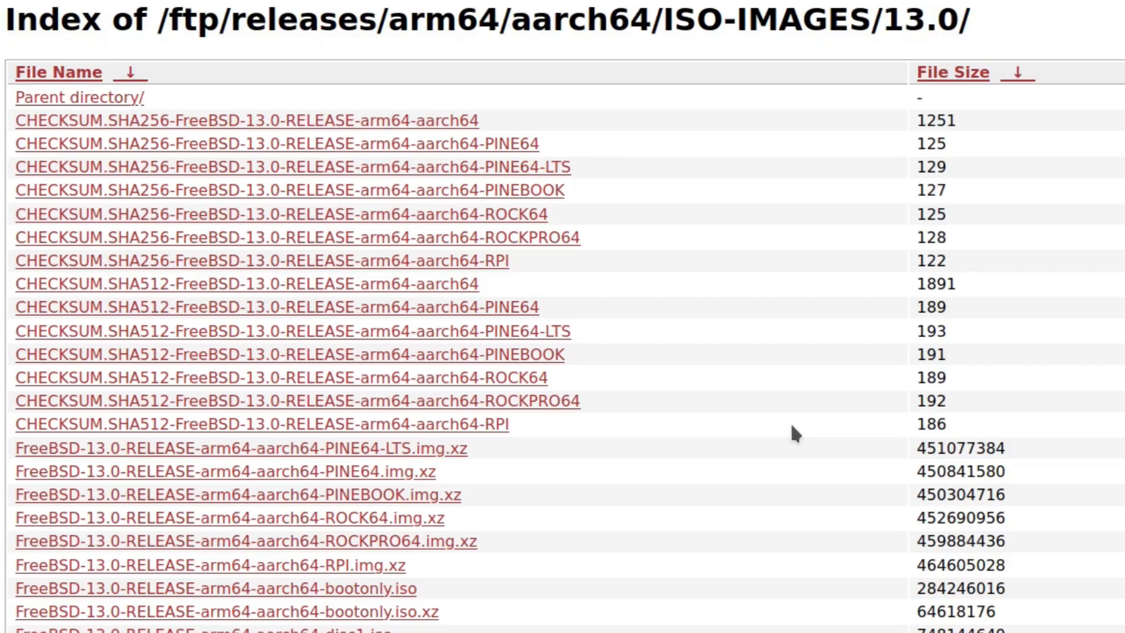
scroll("down", 3)
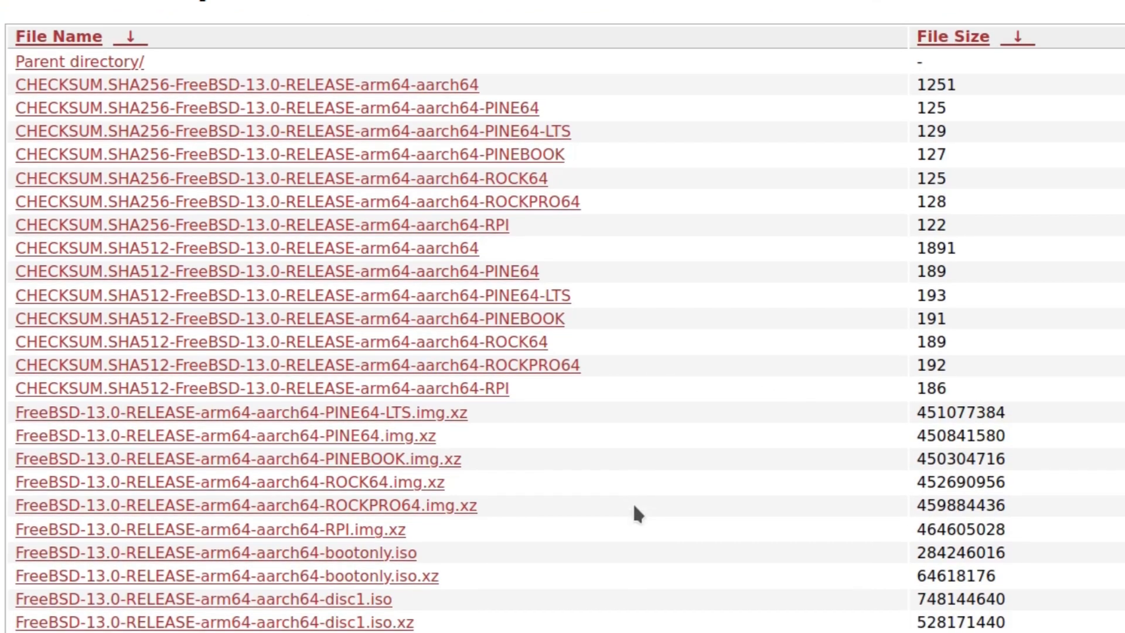
mouse_move(609, 499)
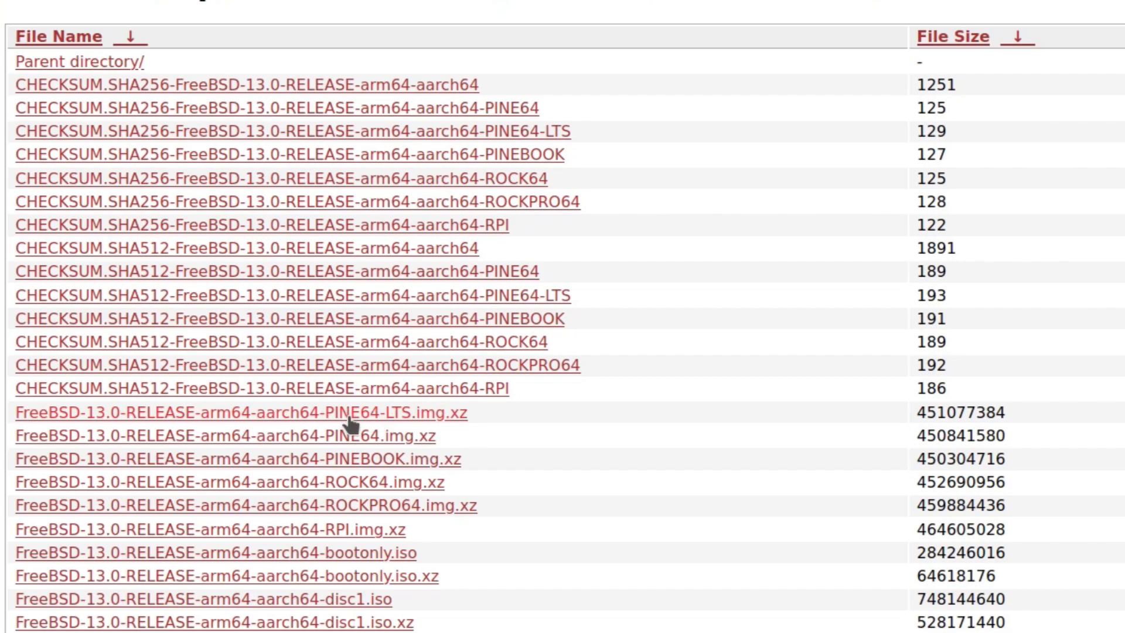
mouse_move(312, 523)
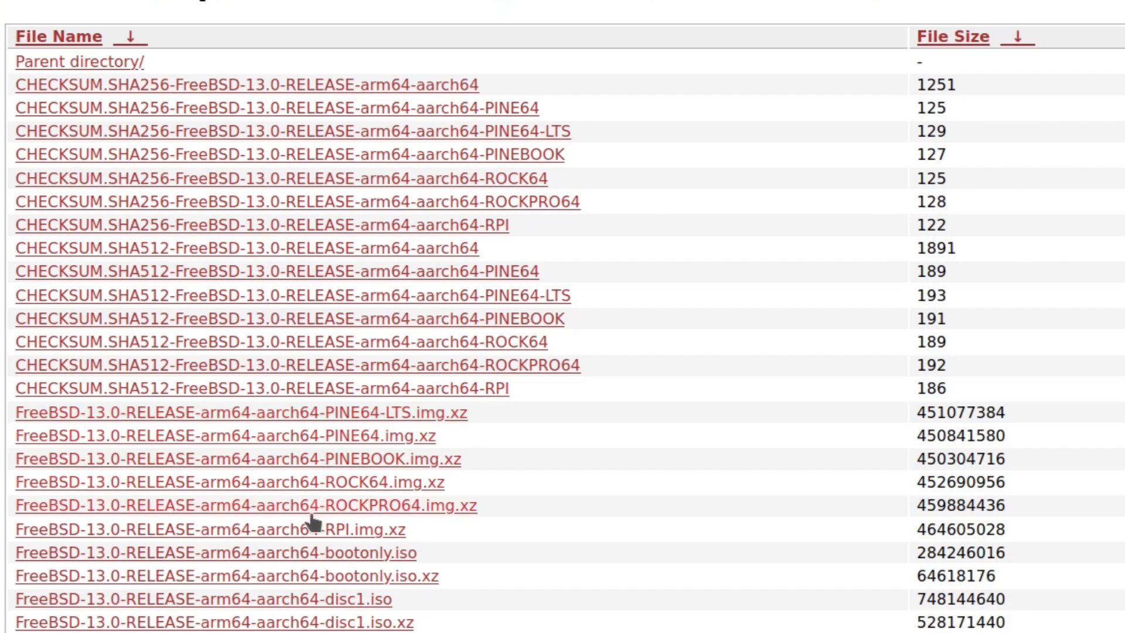
left_click(212, 529)
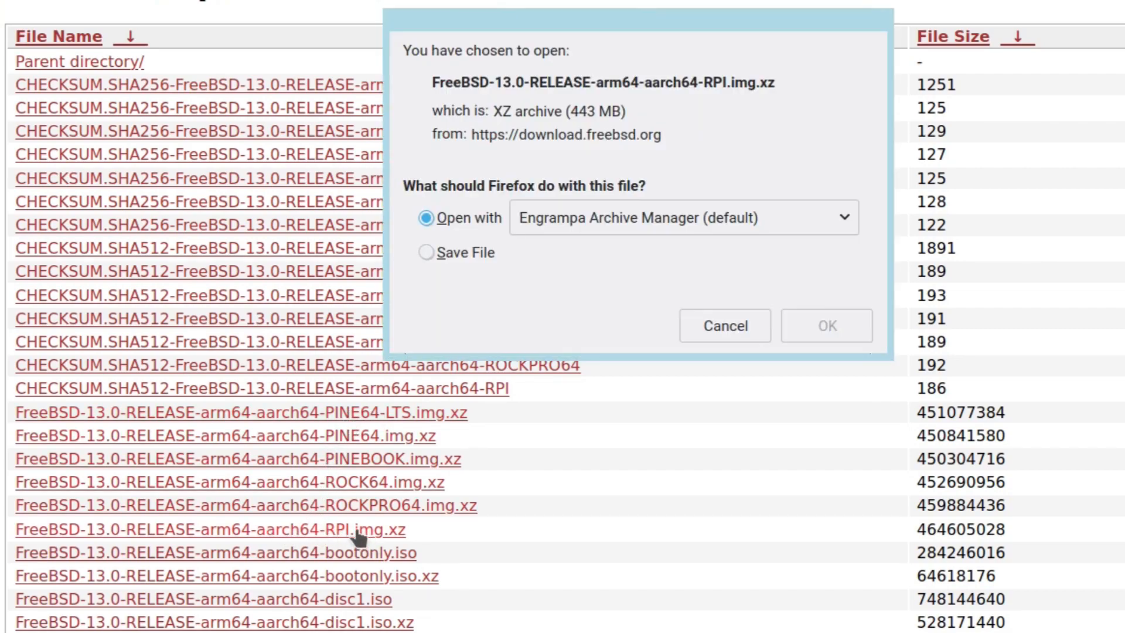
left_click(428, 253)
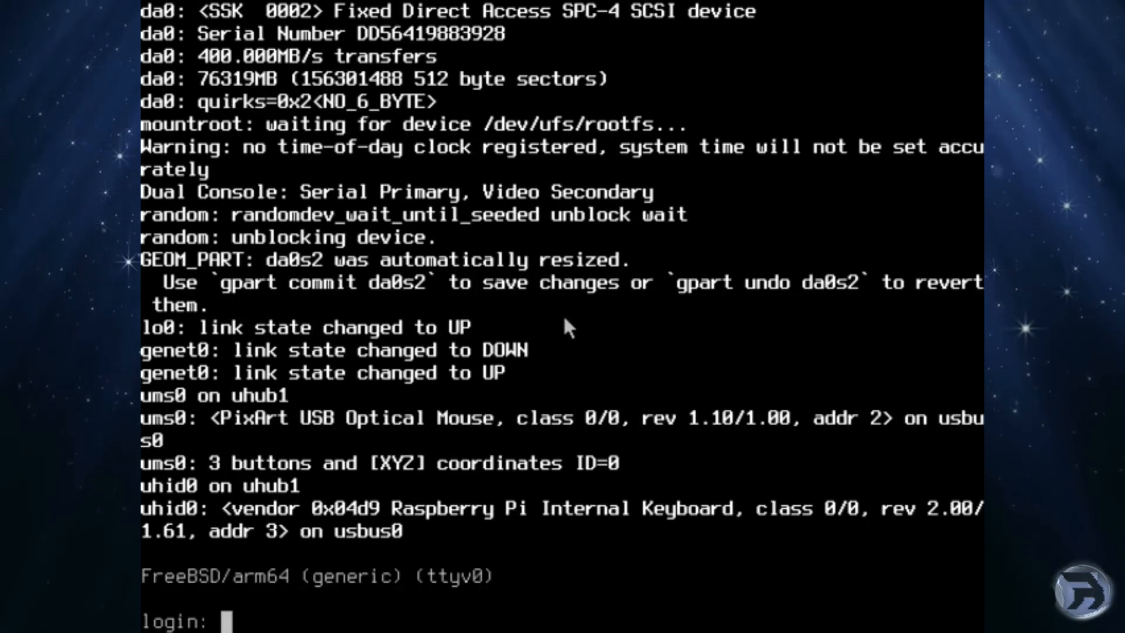
Step: Log in as root and ping 8.8.8.8 to confirm network connectivity, then stop the ping
type("r")
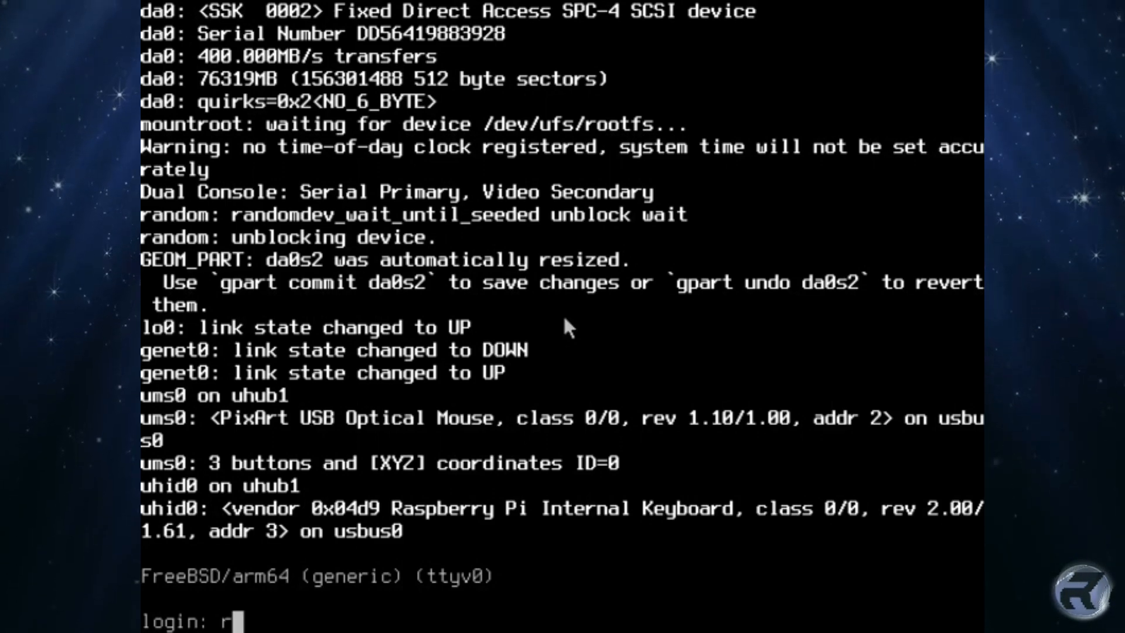
type("oot")
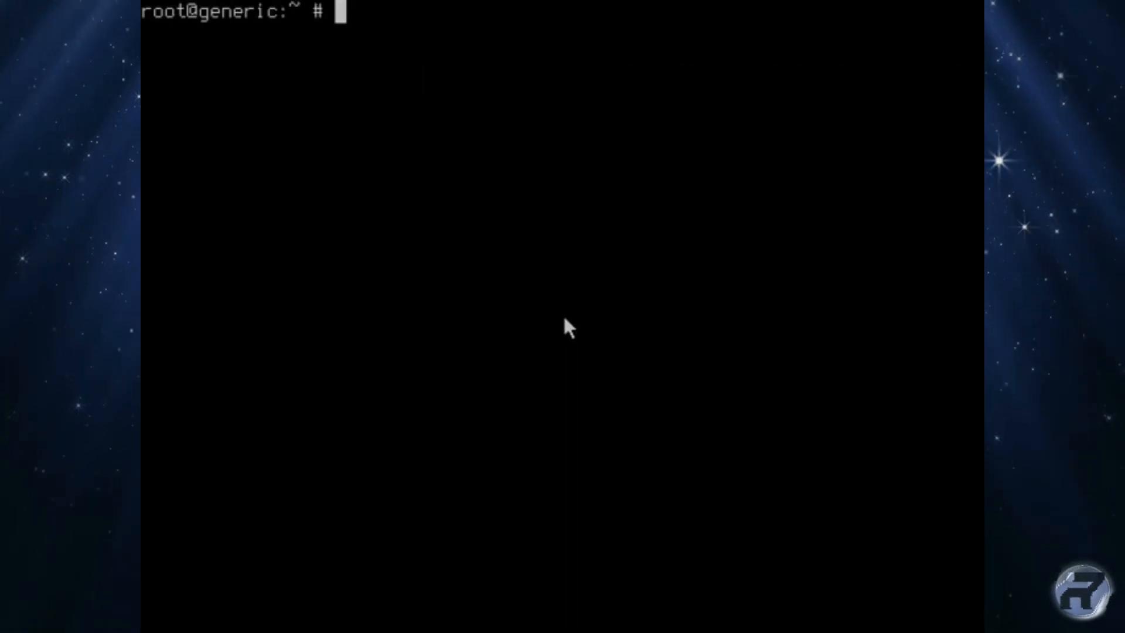
type("ping")
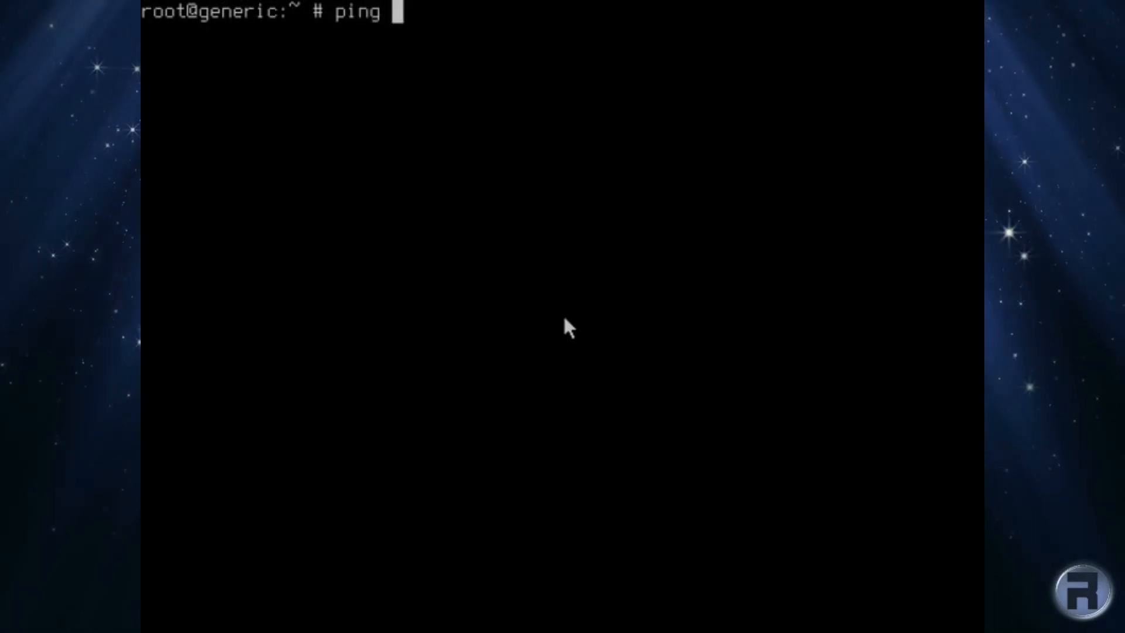
type("8.8.8.8")
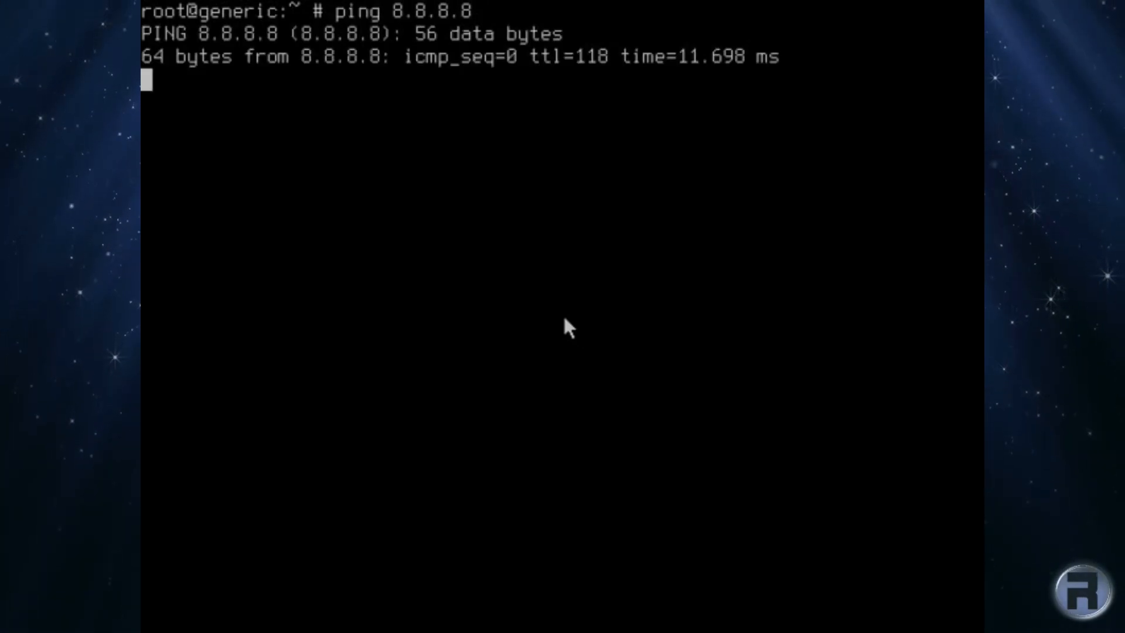
key("ctrl+c")
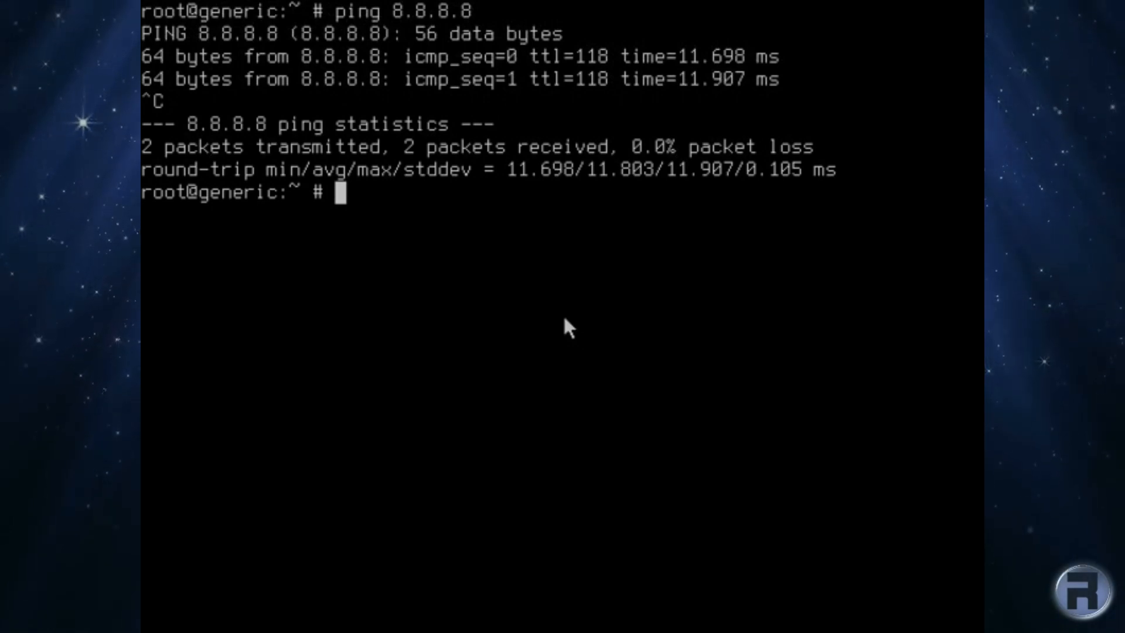
Step: Run freebsd-update fetch and install, then reboot into FreeBSD 13.0-RELEASE-p4
type("fr")
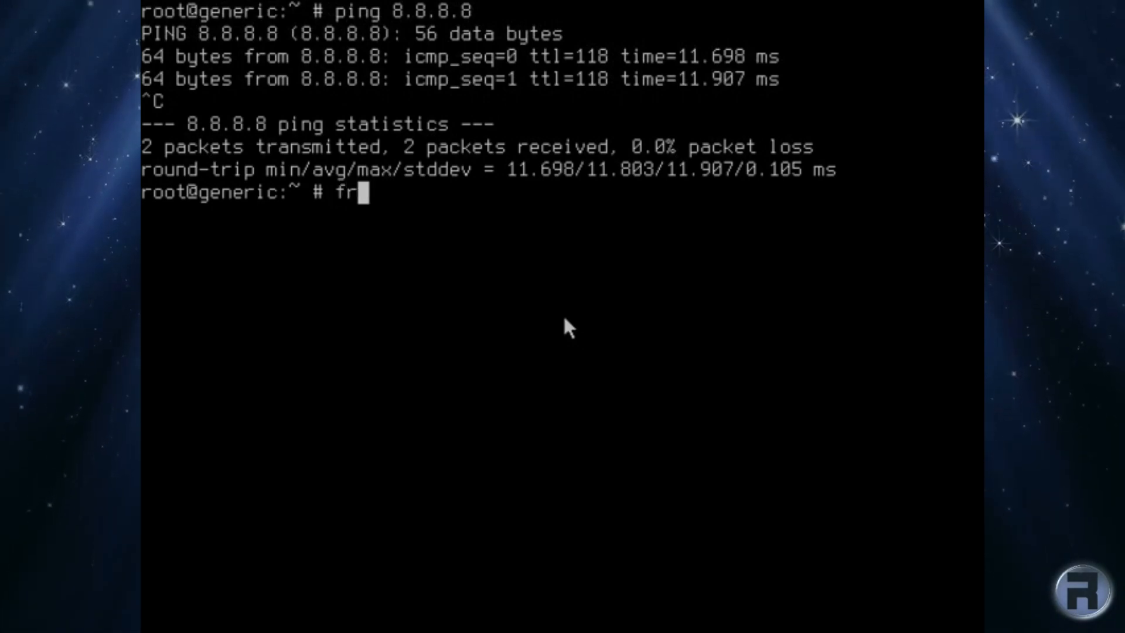
type("eebsd")
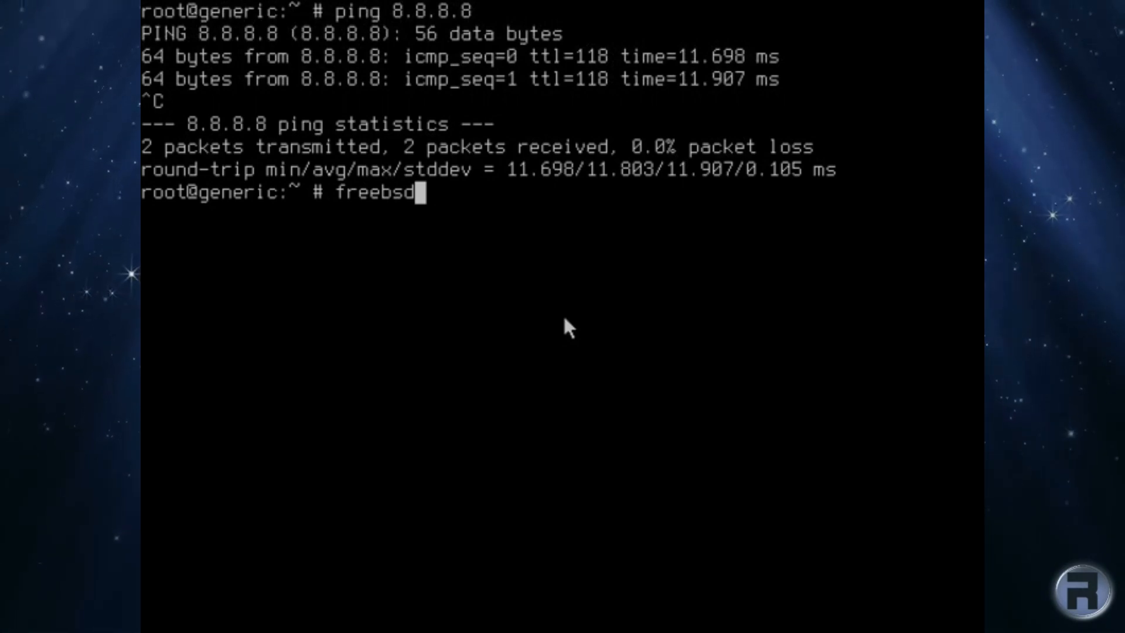
type("-upda")
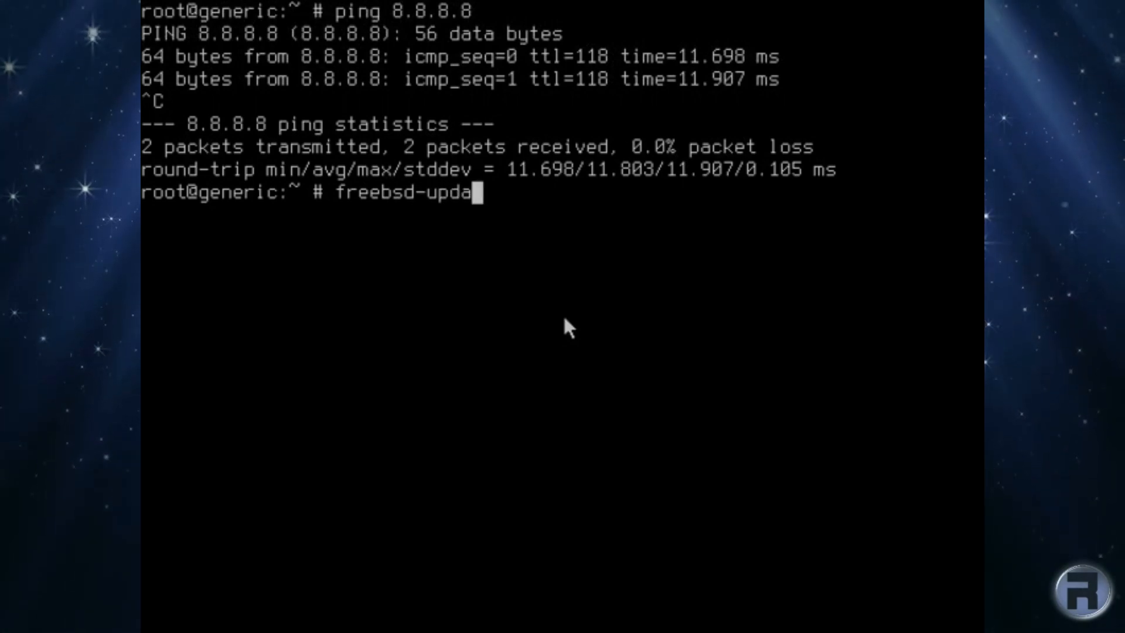
type("te fetch")
type("r")
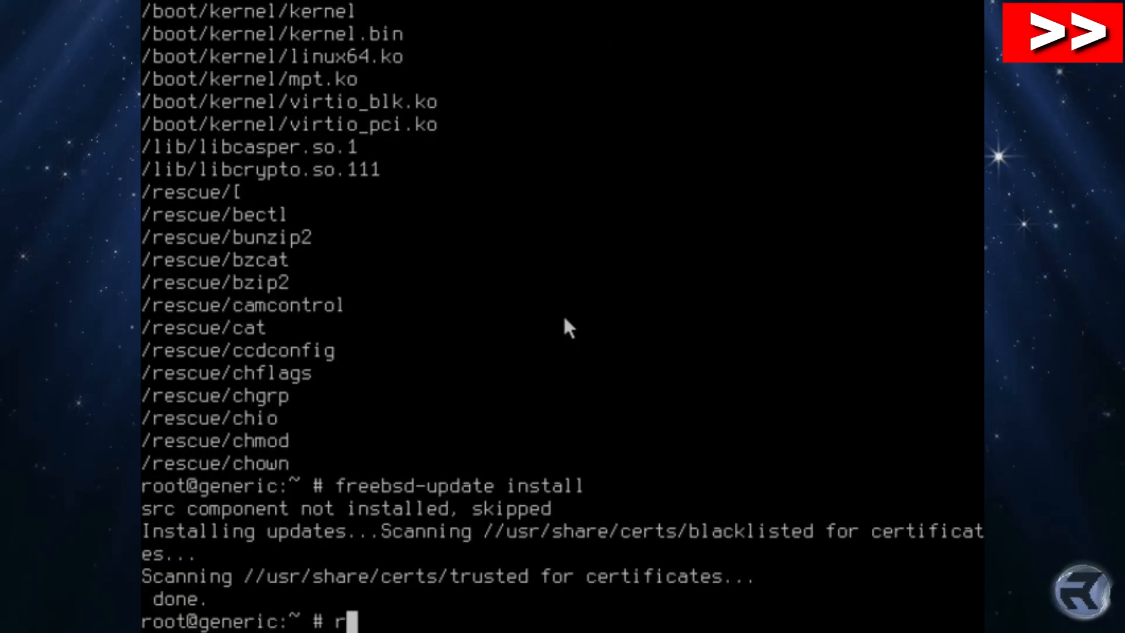
type("eboot")
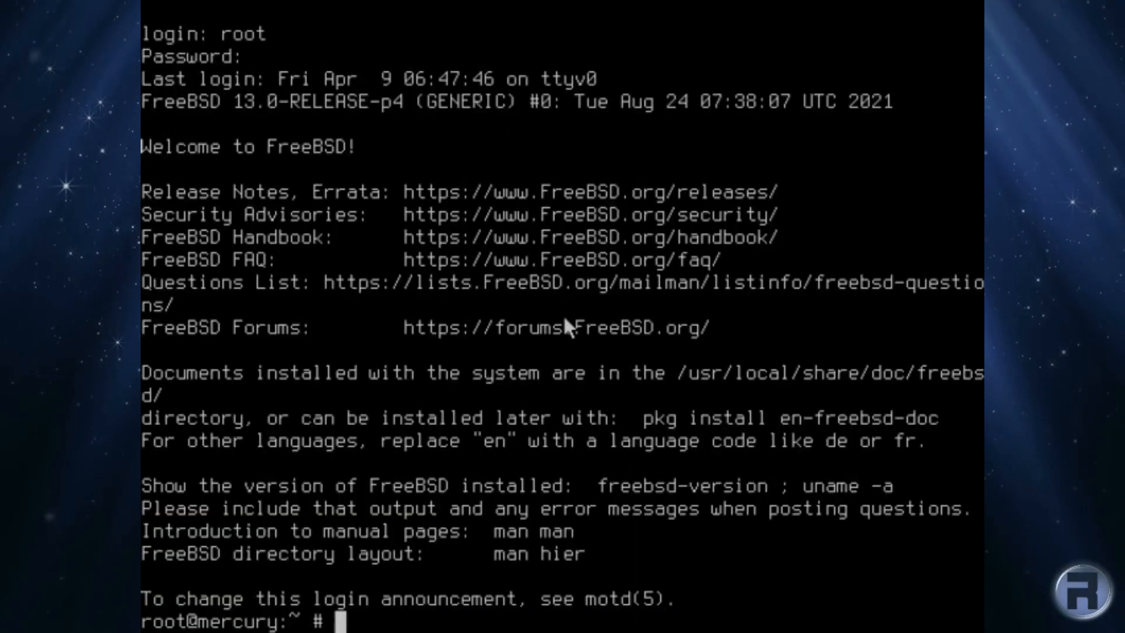
Step: Check the kernel with uname -a and disk usage with df -h, then clear the screen
type("un")
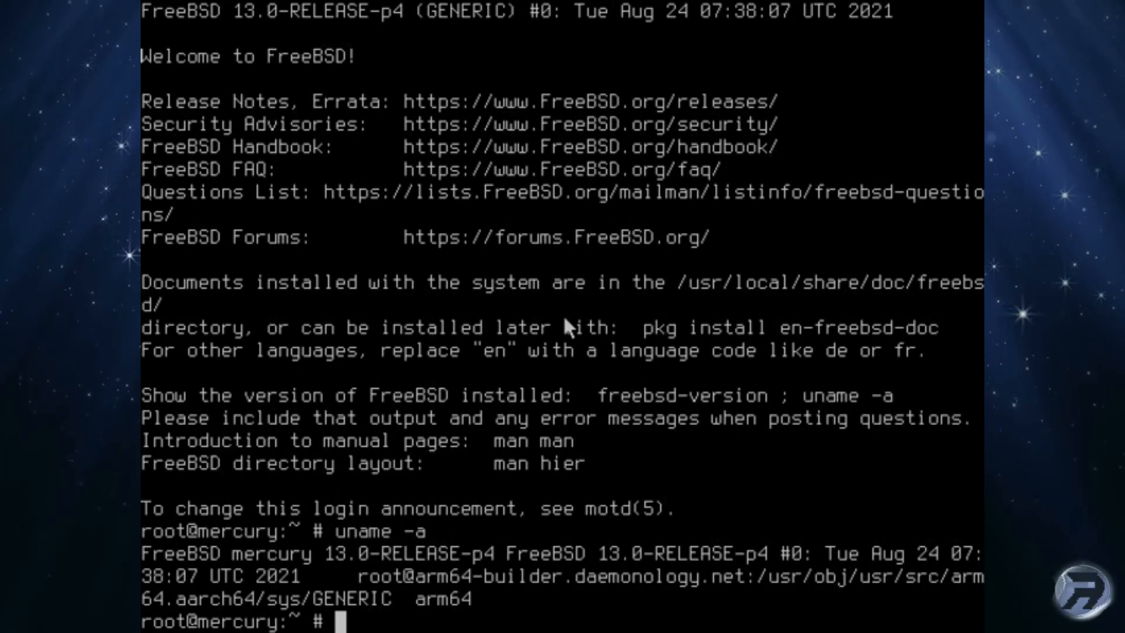
type("df")
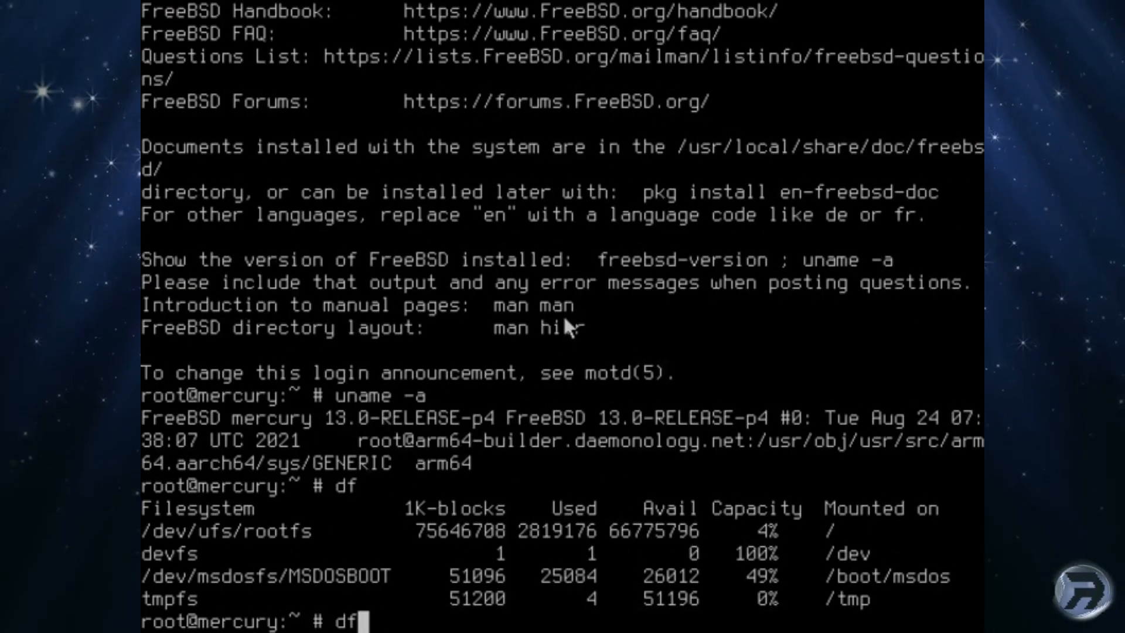
type("-")
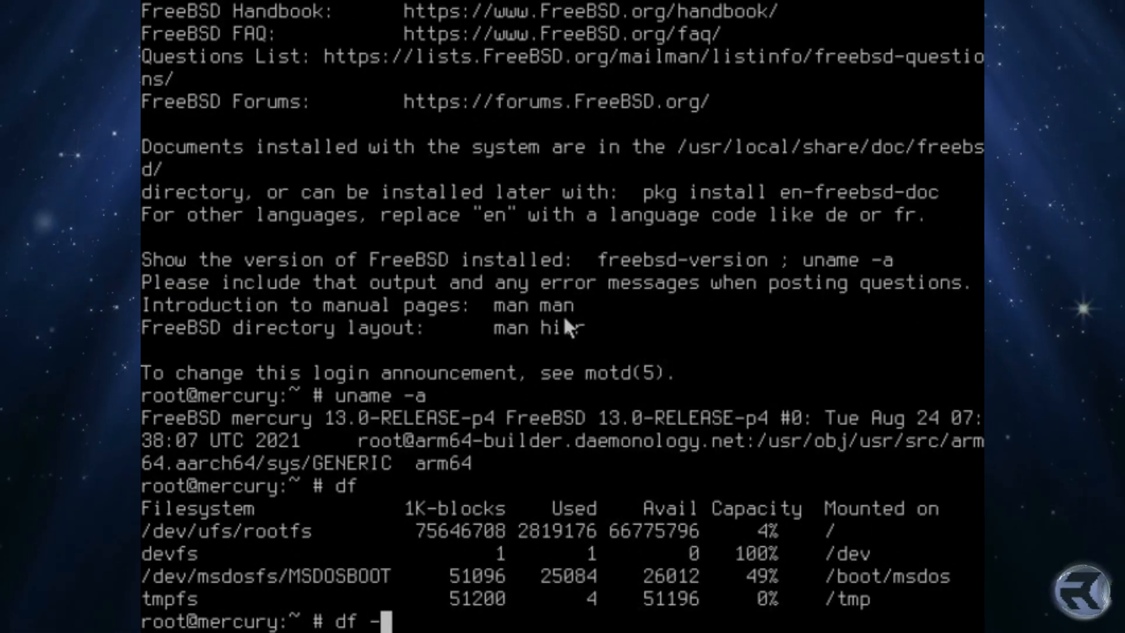
type("h")
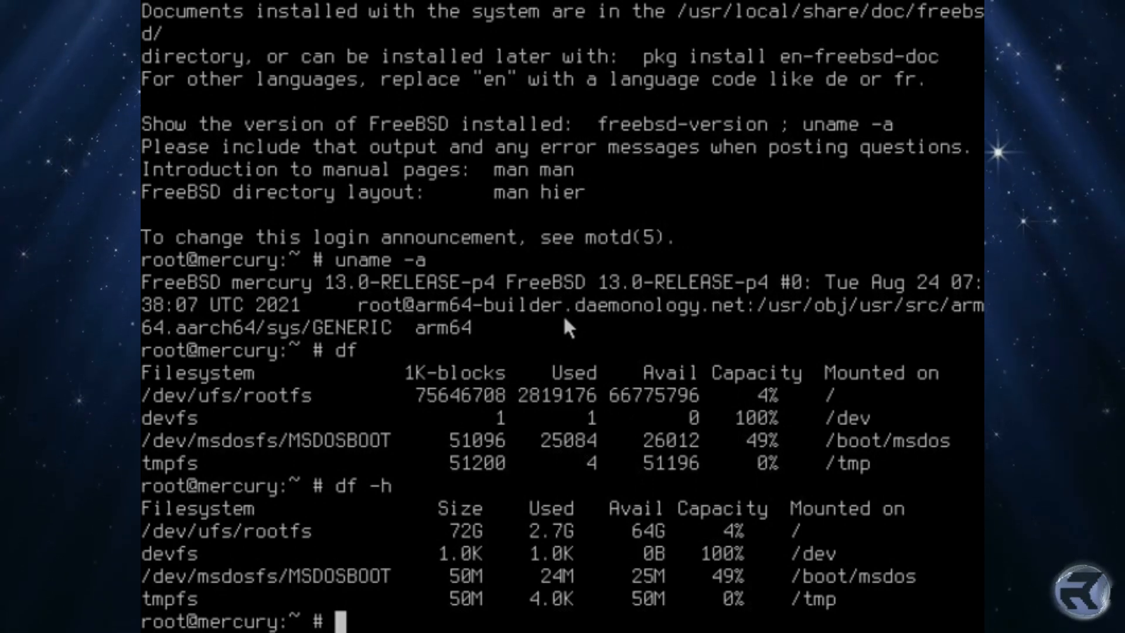
type("c")
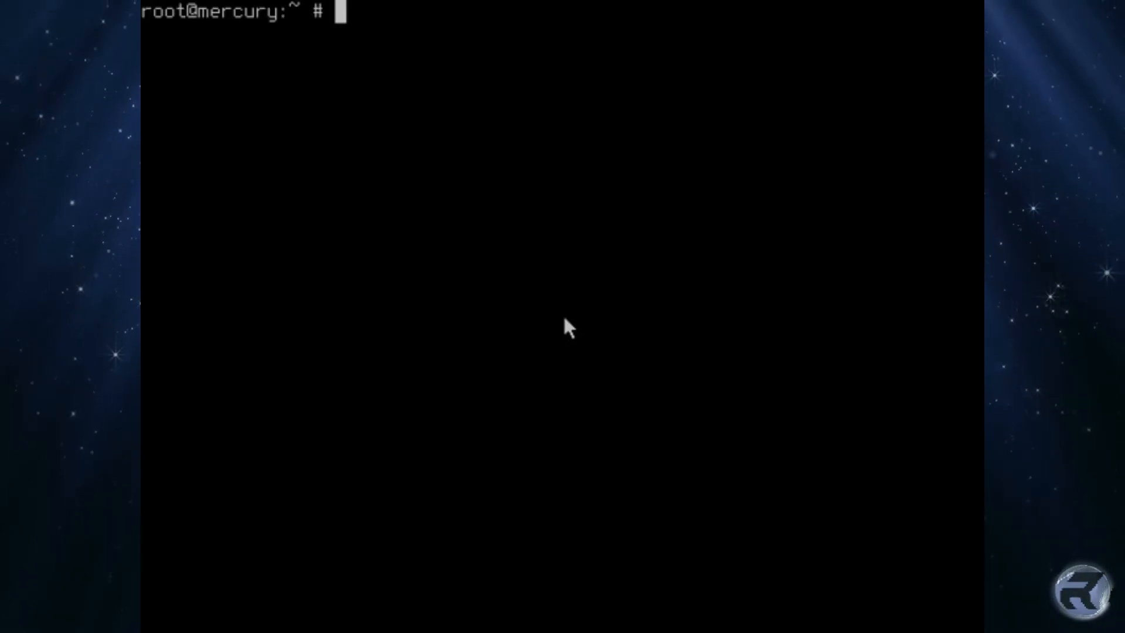
Step: Install the xorg package set with pkg install xorg, accept the 127 packages, then clear the screen
type("pk")
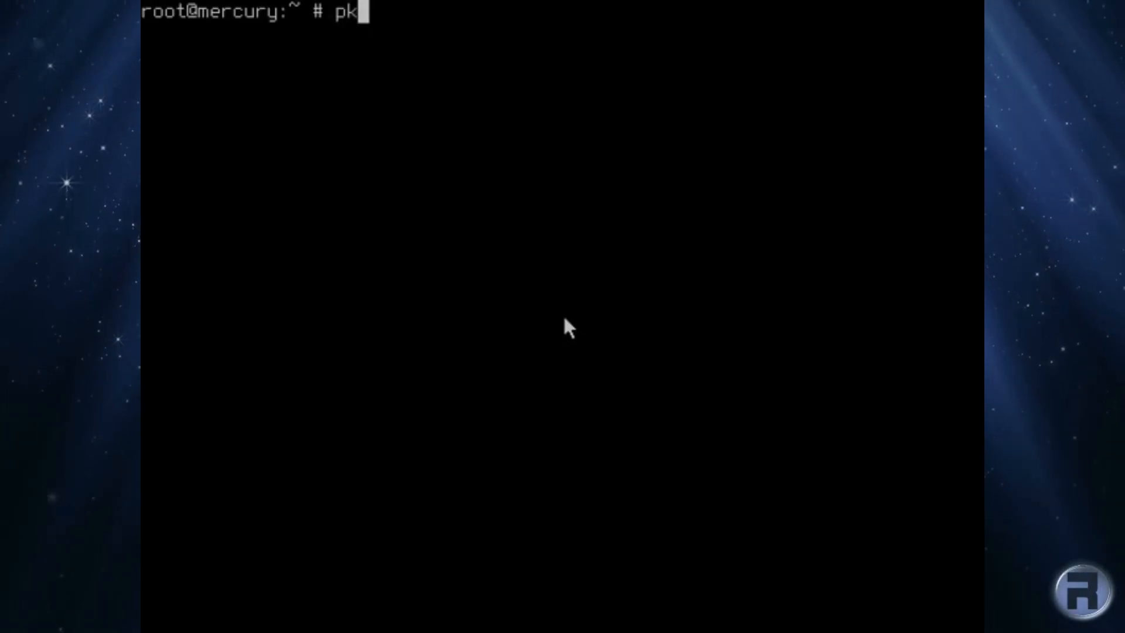
type("g in")
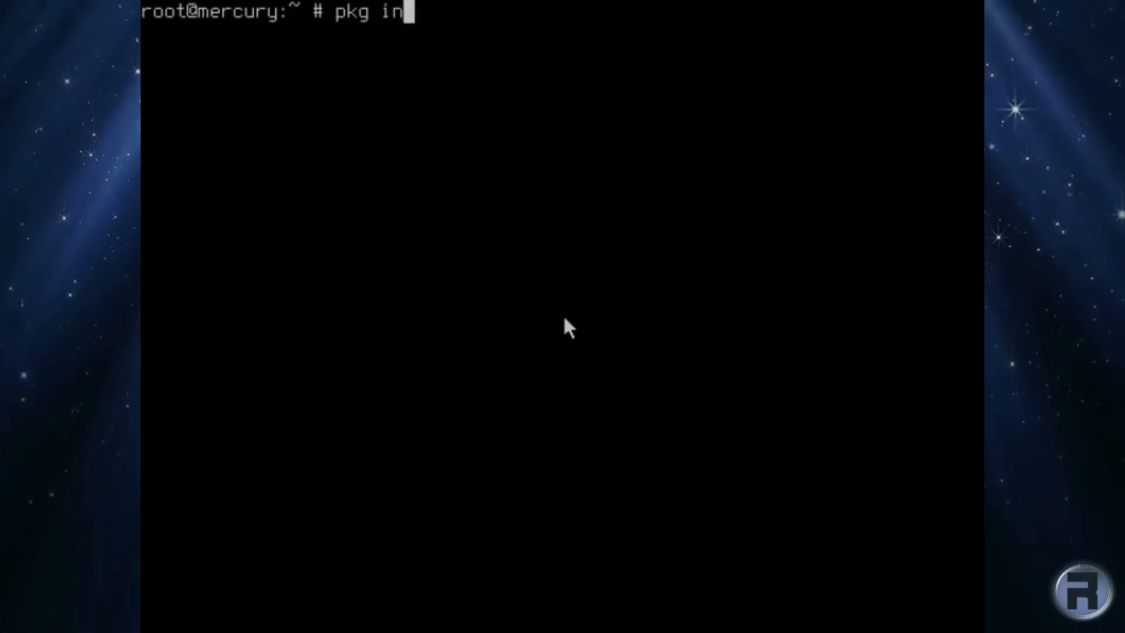
type("stal")
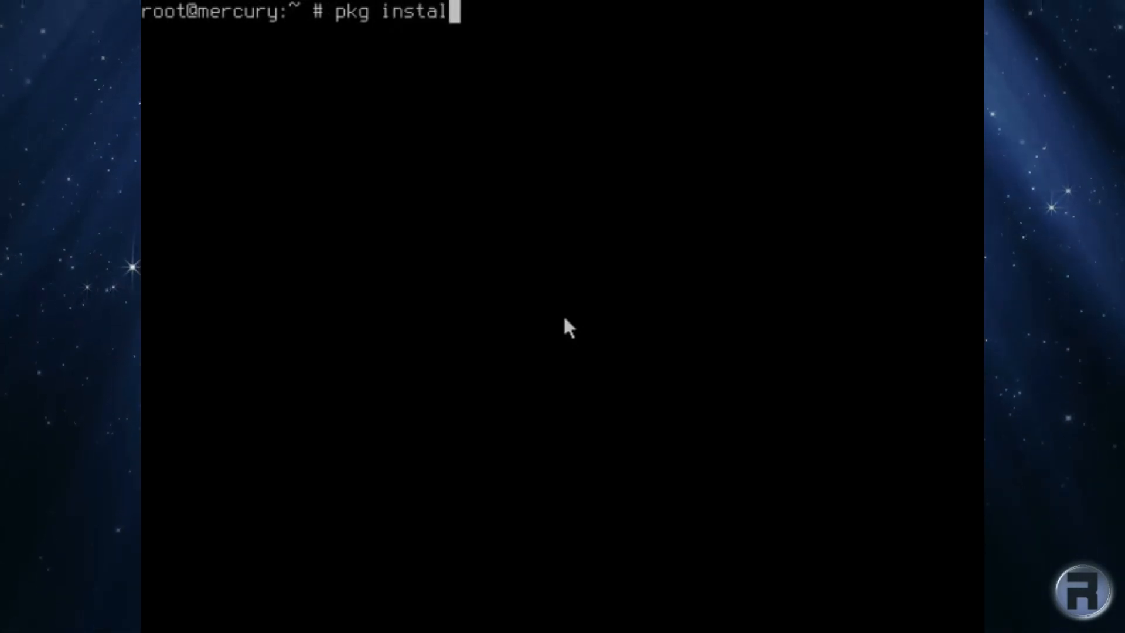
type("l")
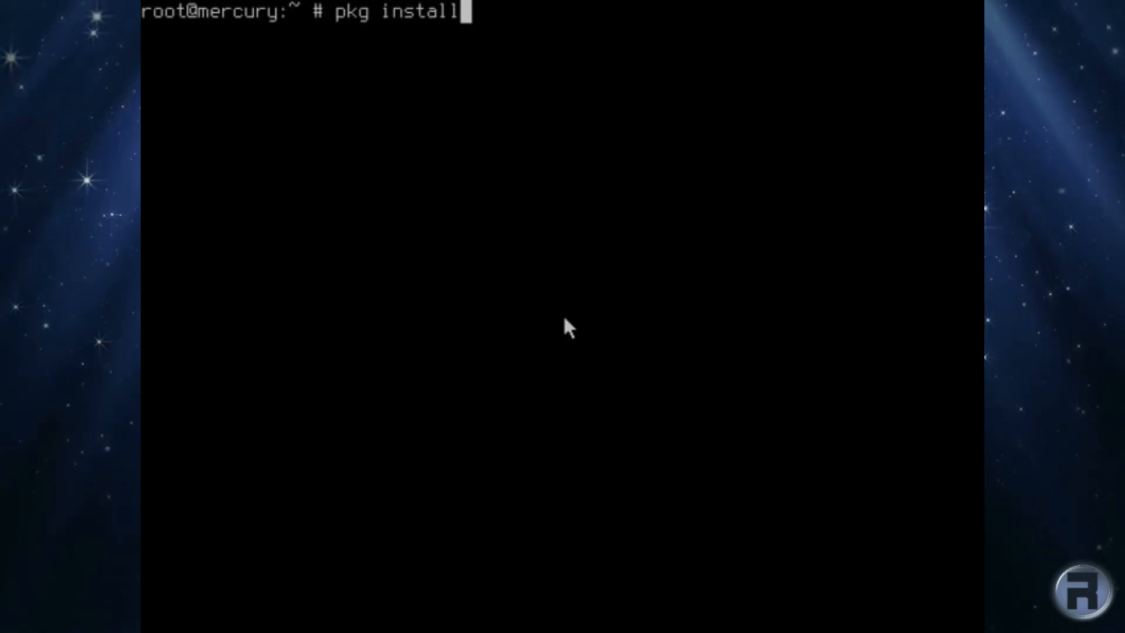
type("xo")
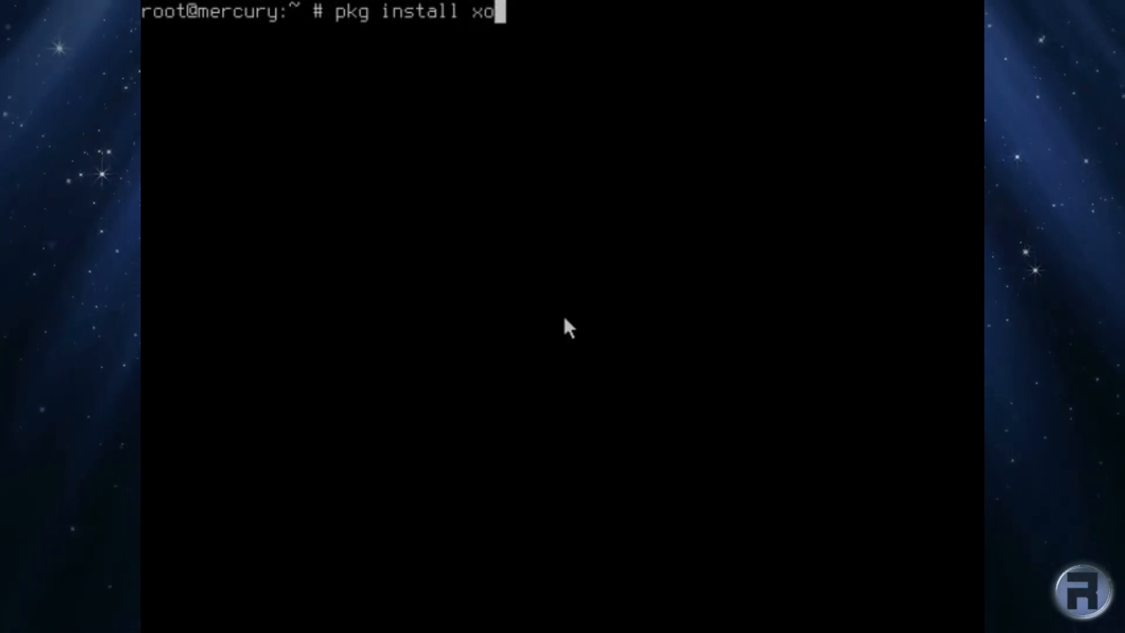
type("rg")
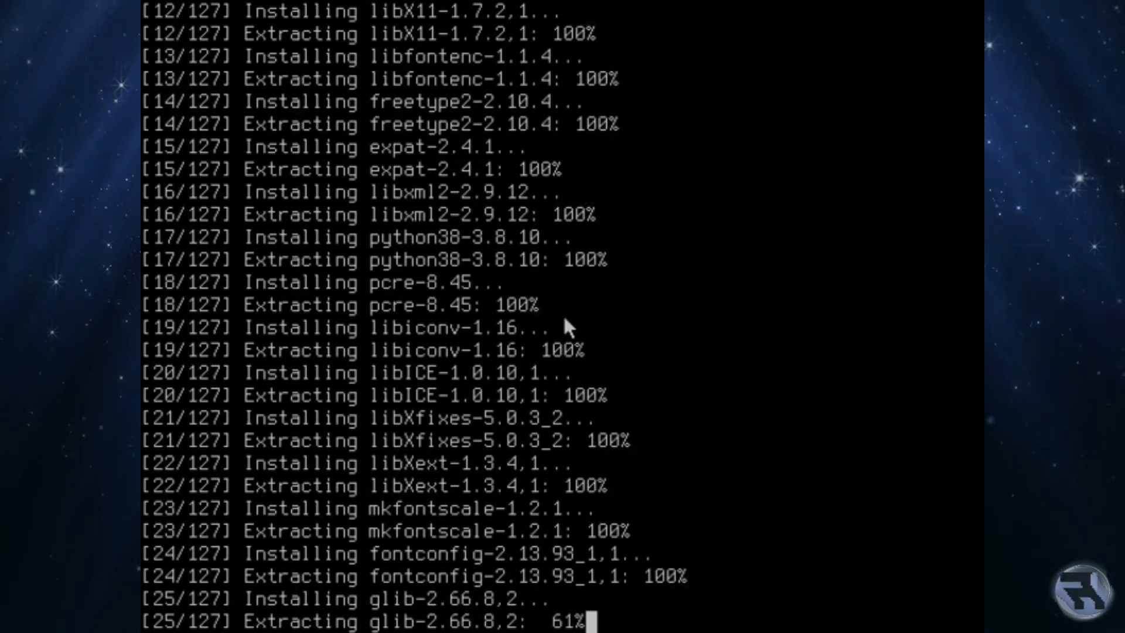
scroll("down", 3)
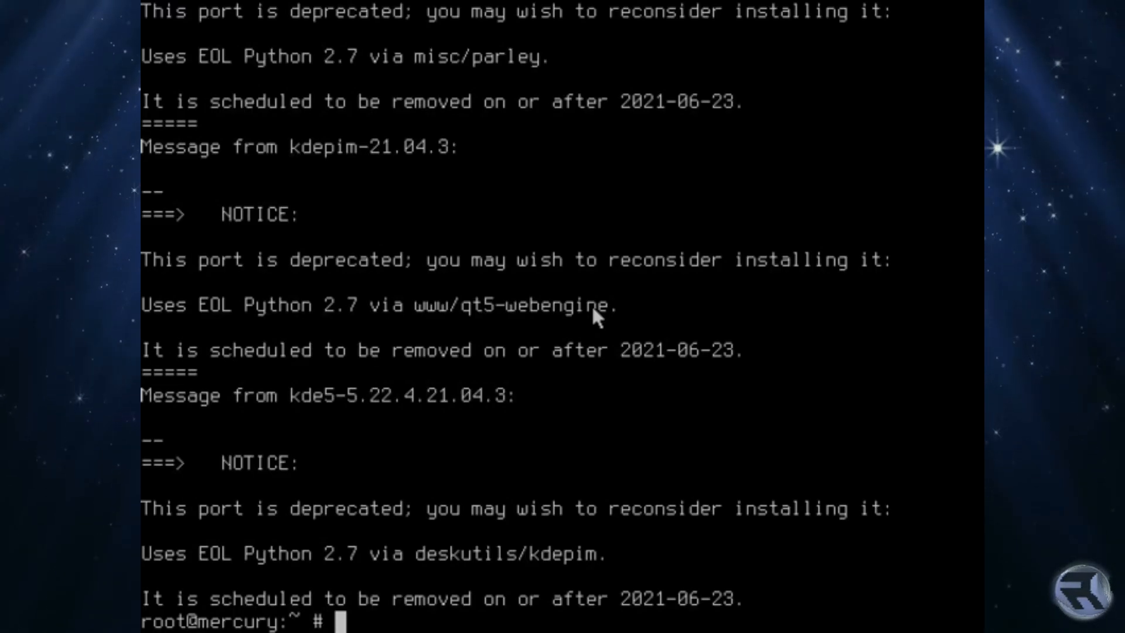
type("a")
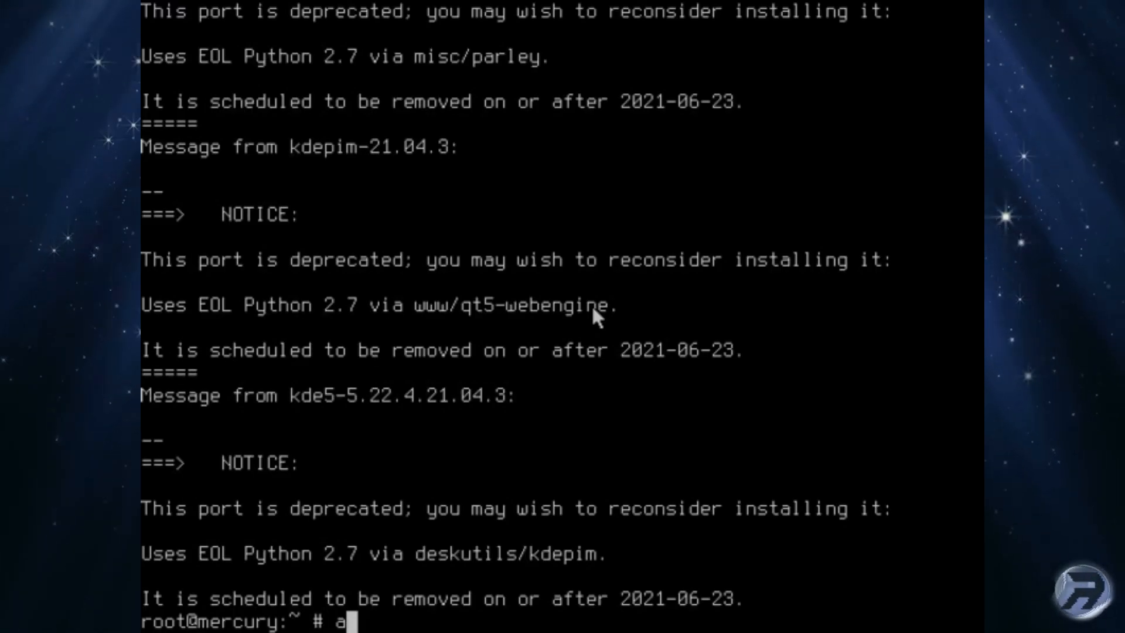
type("cl")
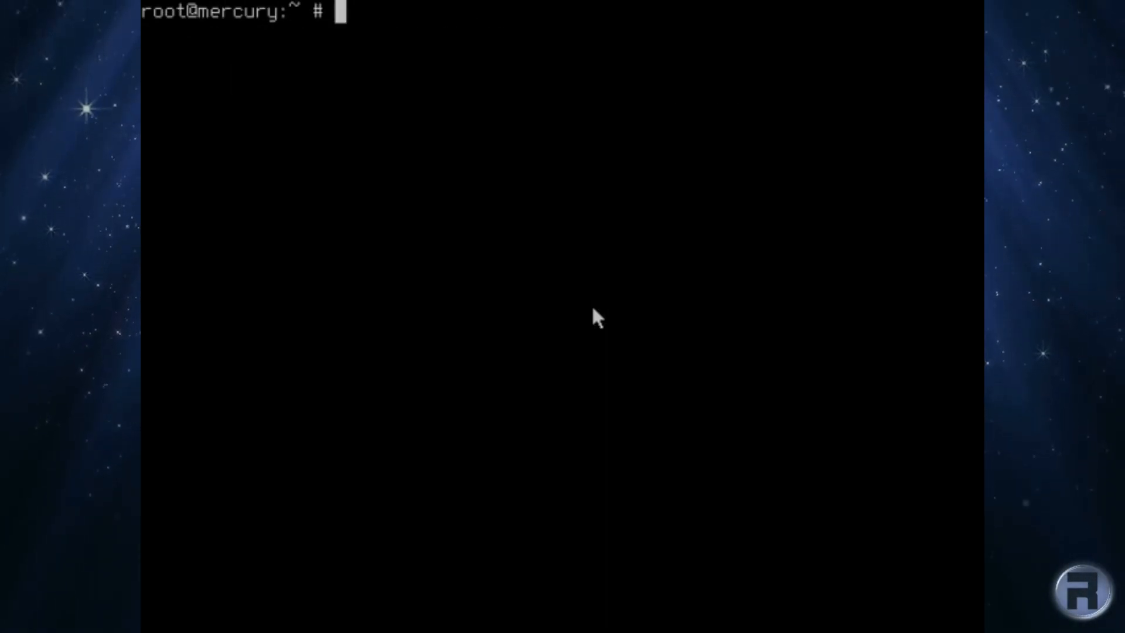
Step: Create the user christopher with adduser, then start passwd for root
type("add")
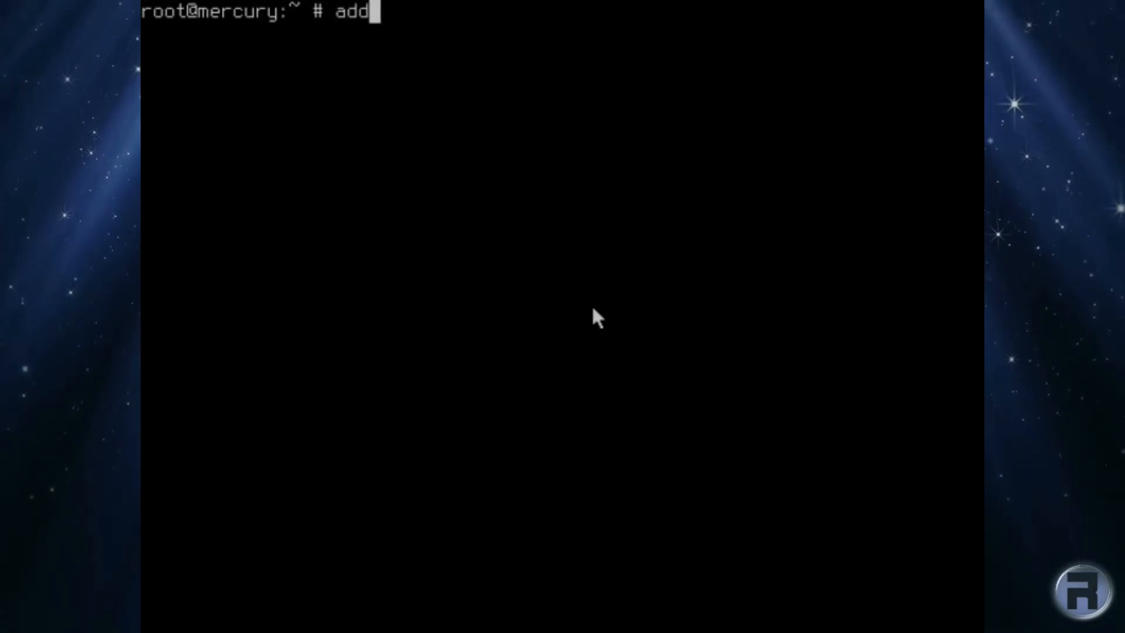
type("user")
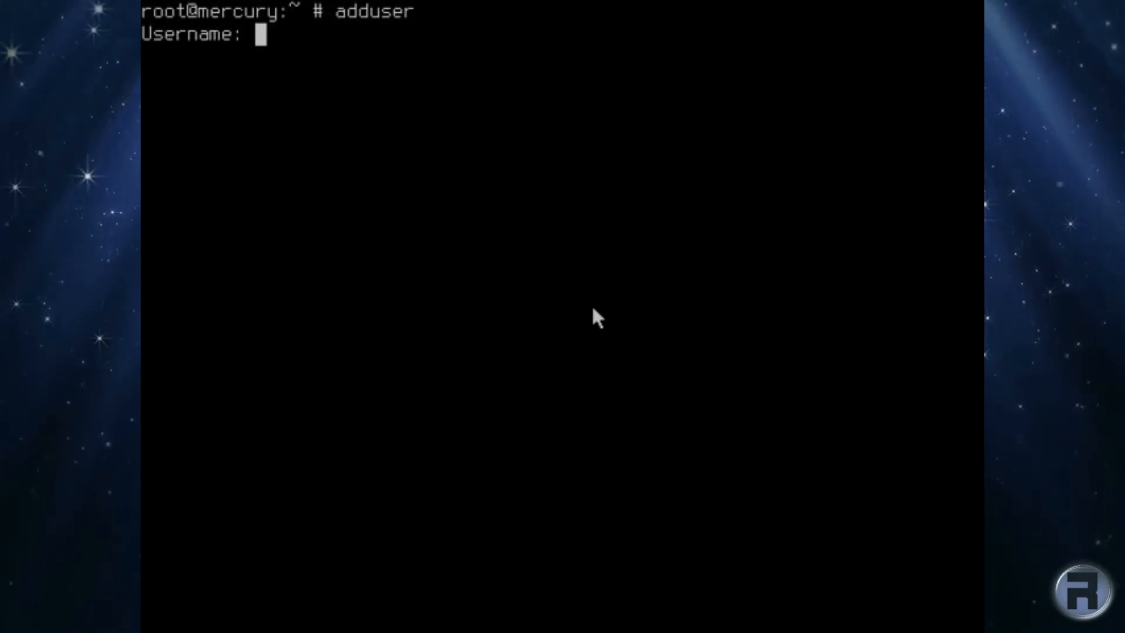
type("christopher")
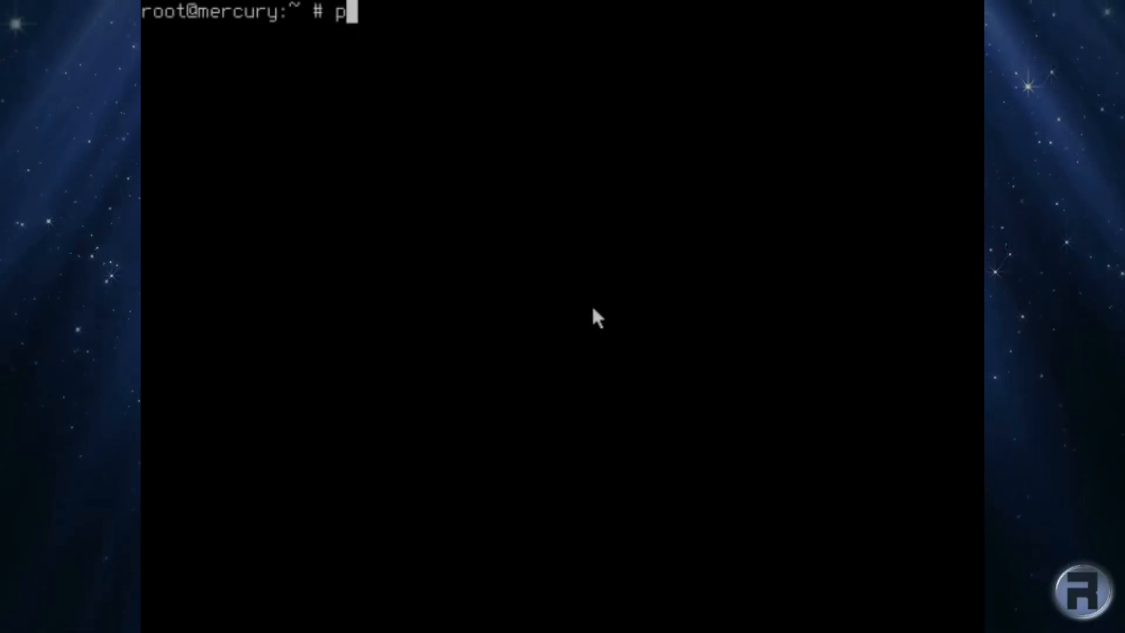
type("asswd")
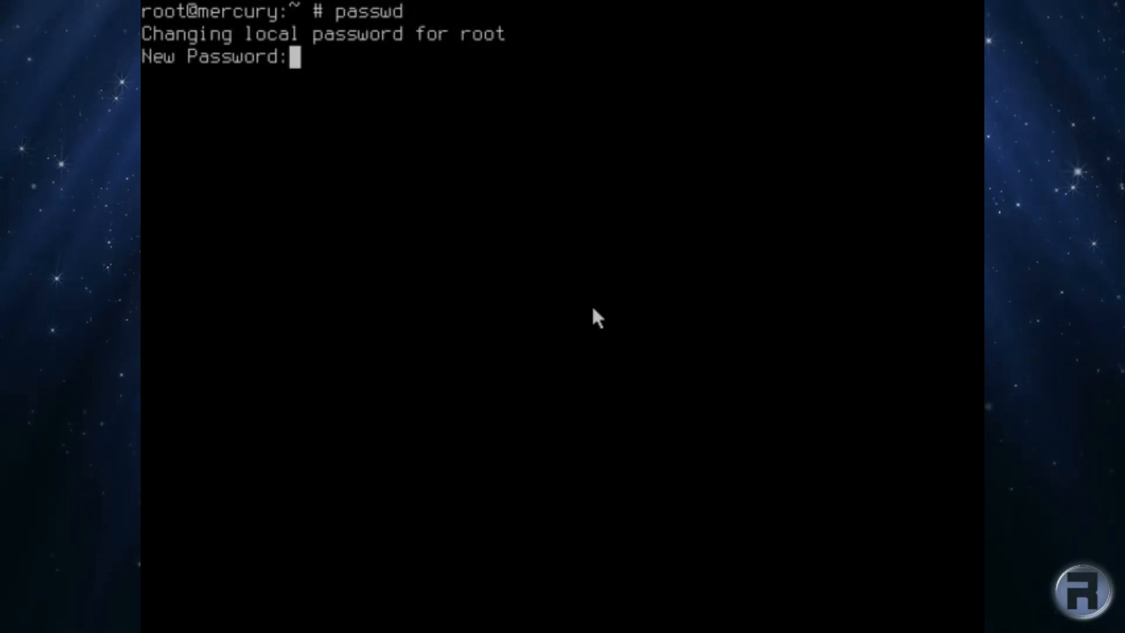
Step: Set root's new password, exit, and log in as christopher to start an X session
key("Enter")
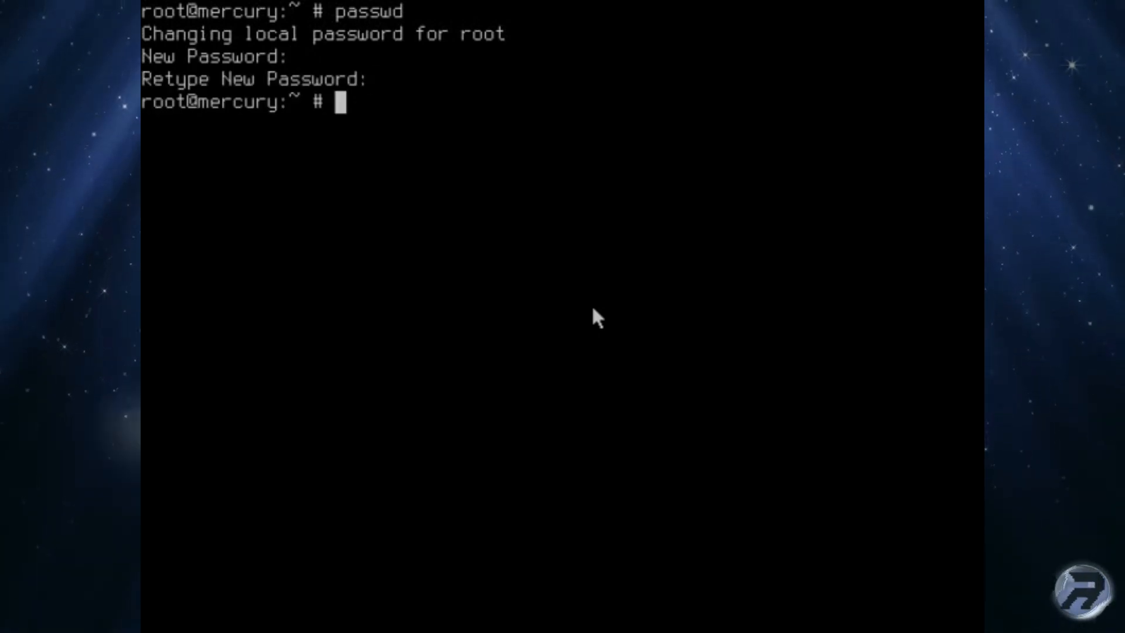
type("exit")
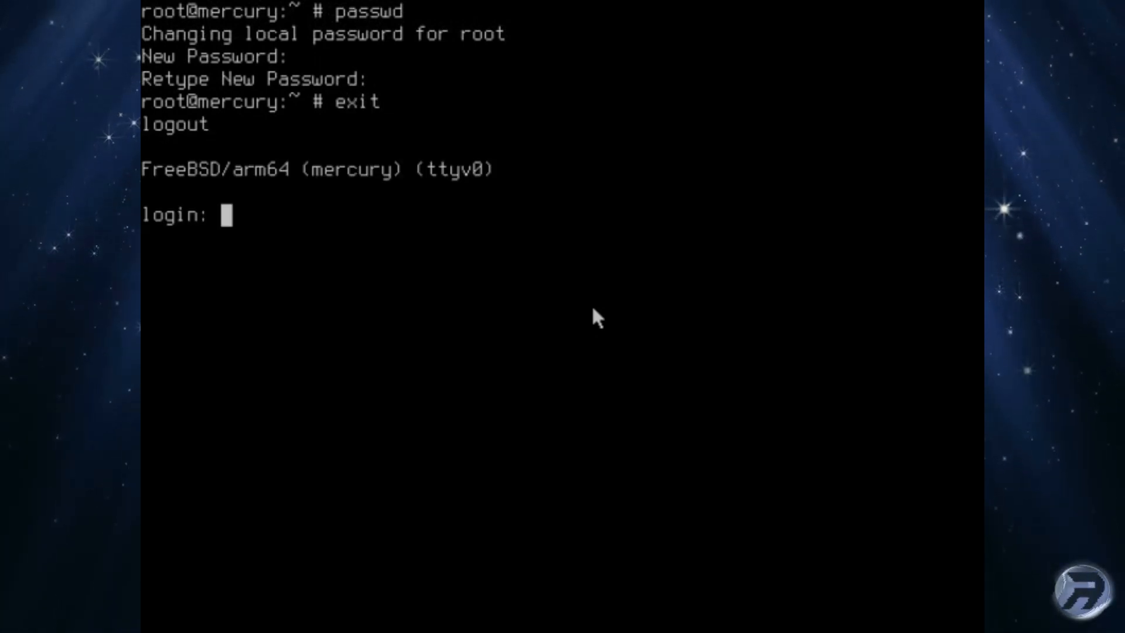
type("christopher")
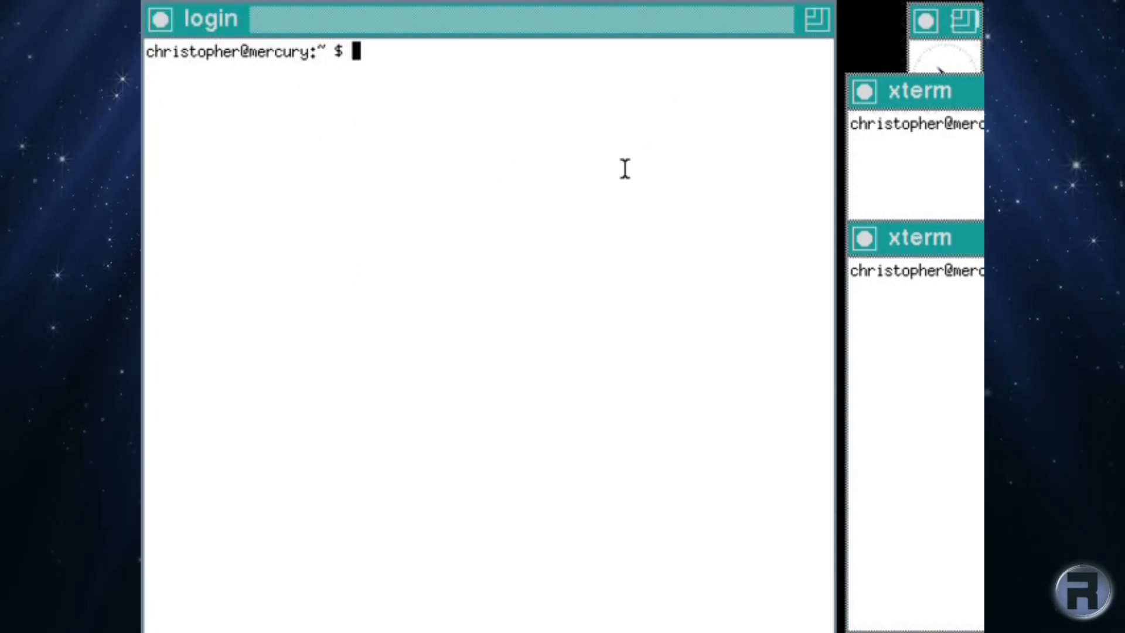
Step: Exit twm, write a .xinitrc containing exec mate-session, and run startx again
type("exi")
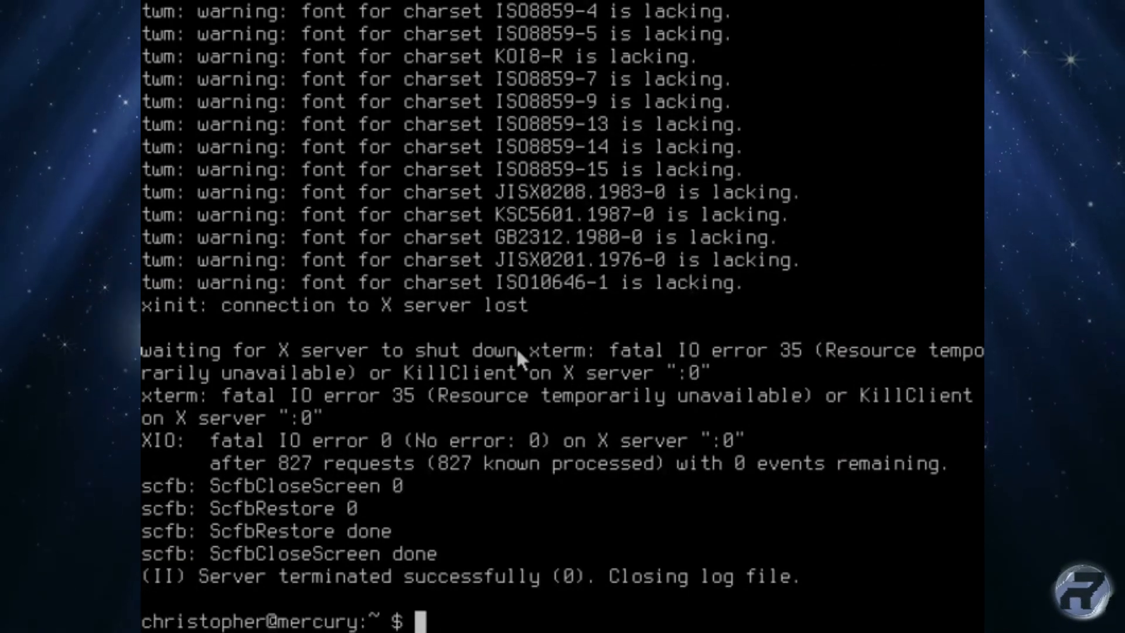
type("edit")
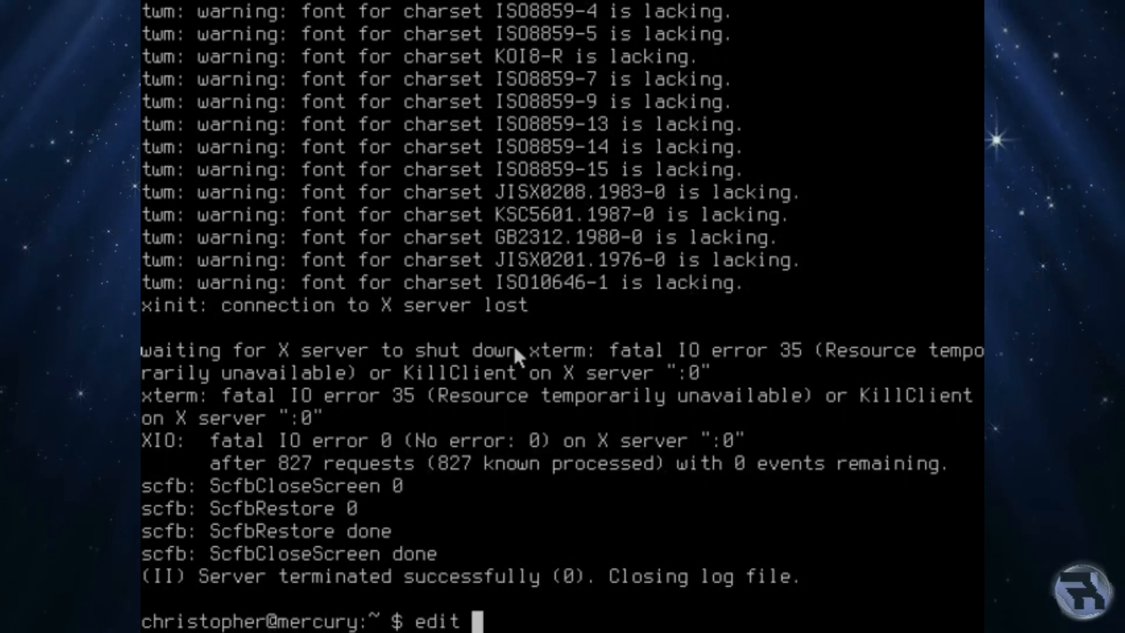
type(".xi")
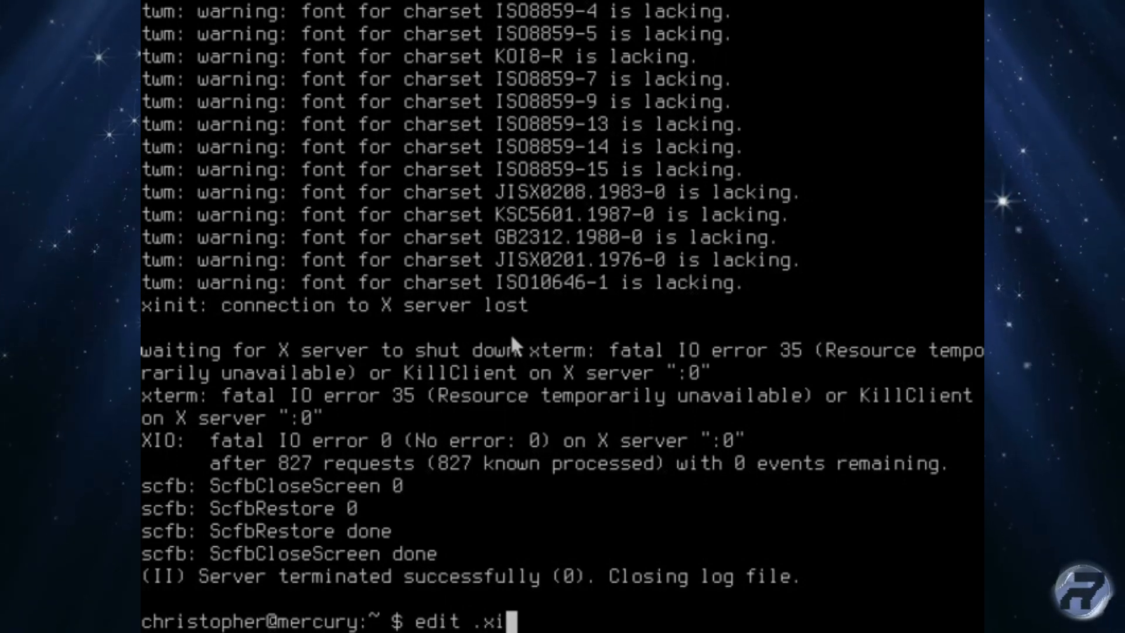
type("nit")
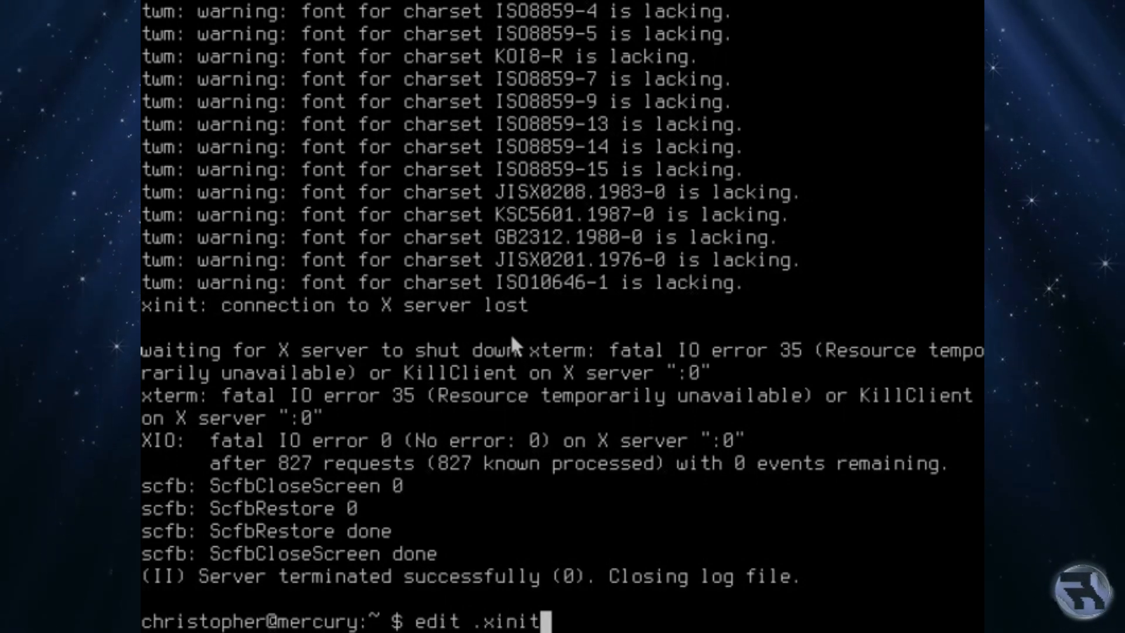
type("r")
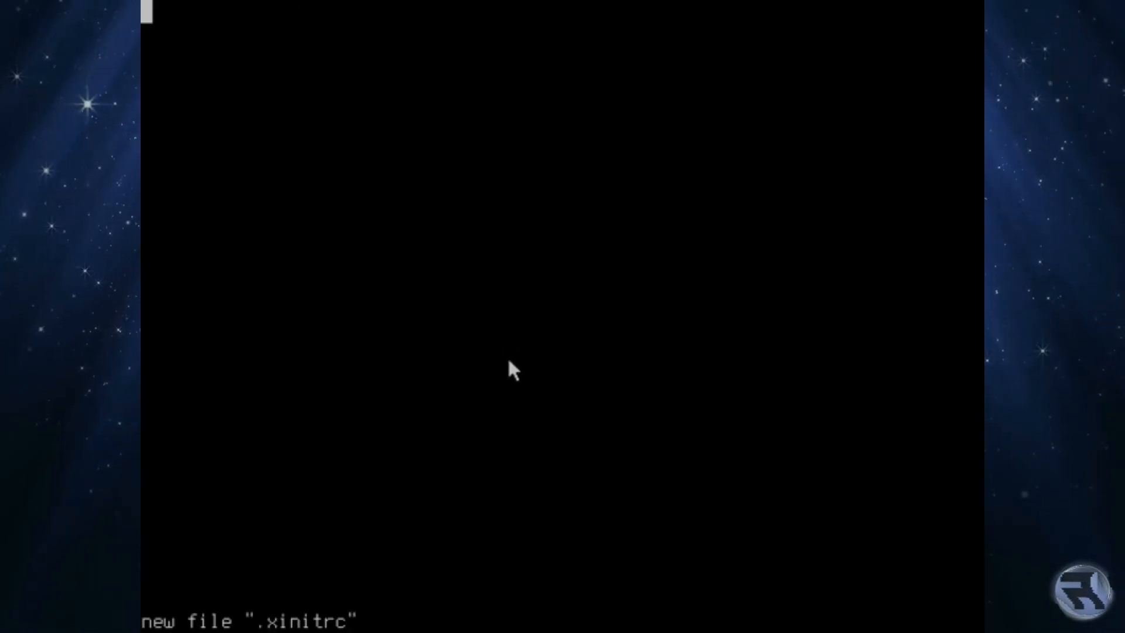
type("exec mate")
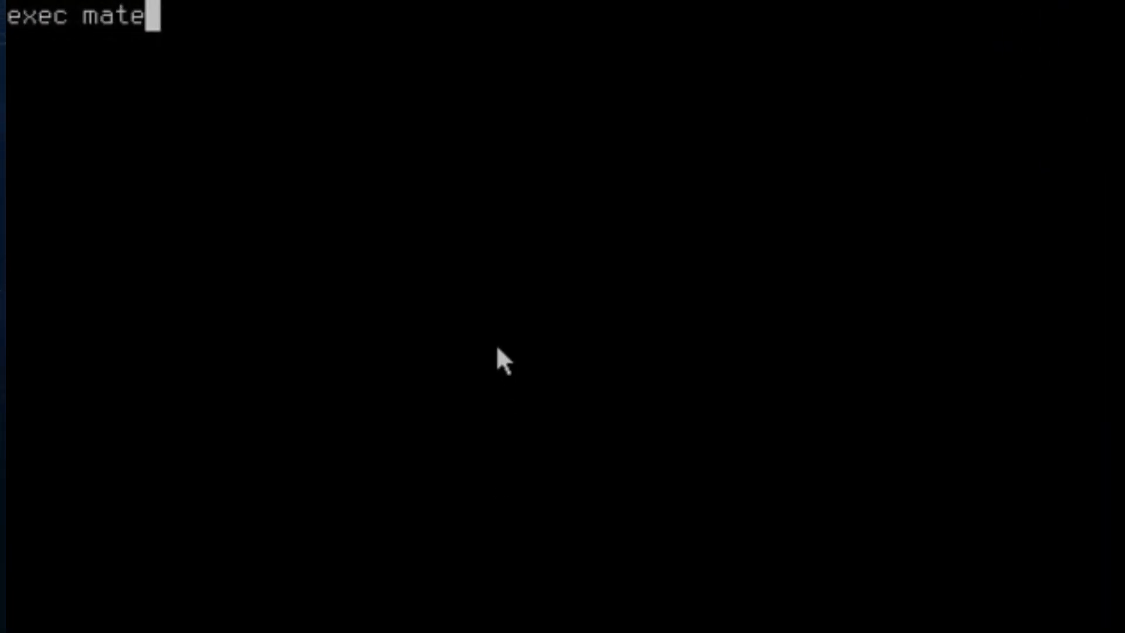
type("-session")
type("st")
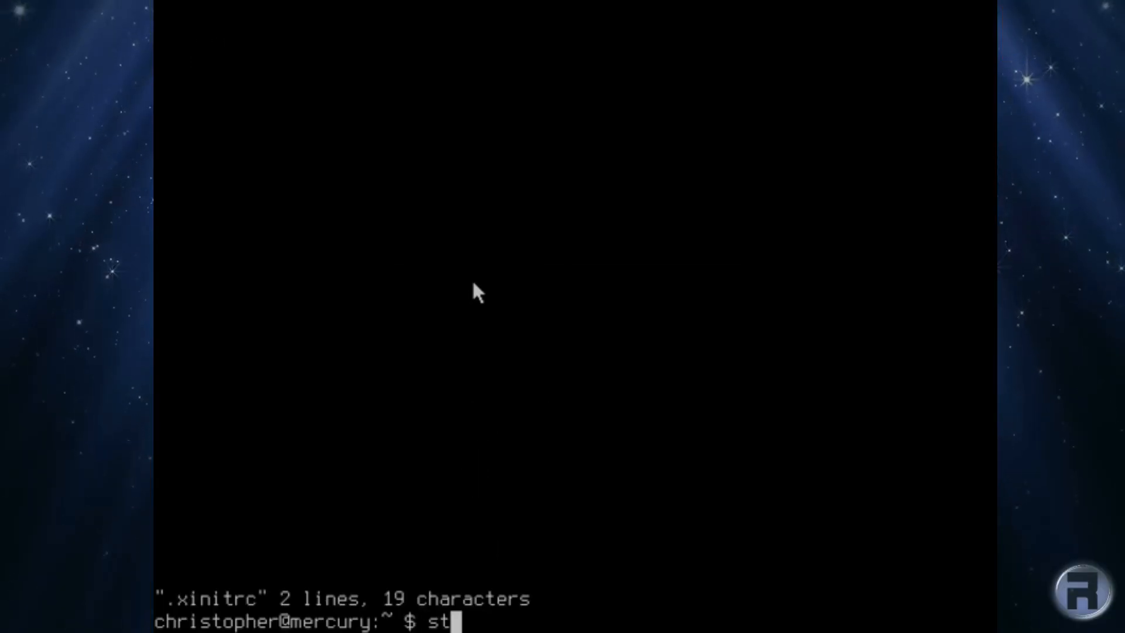
type("artx")
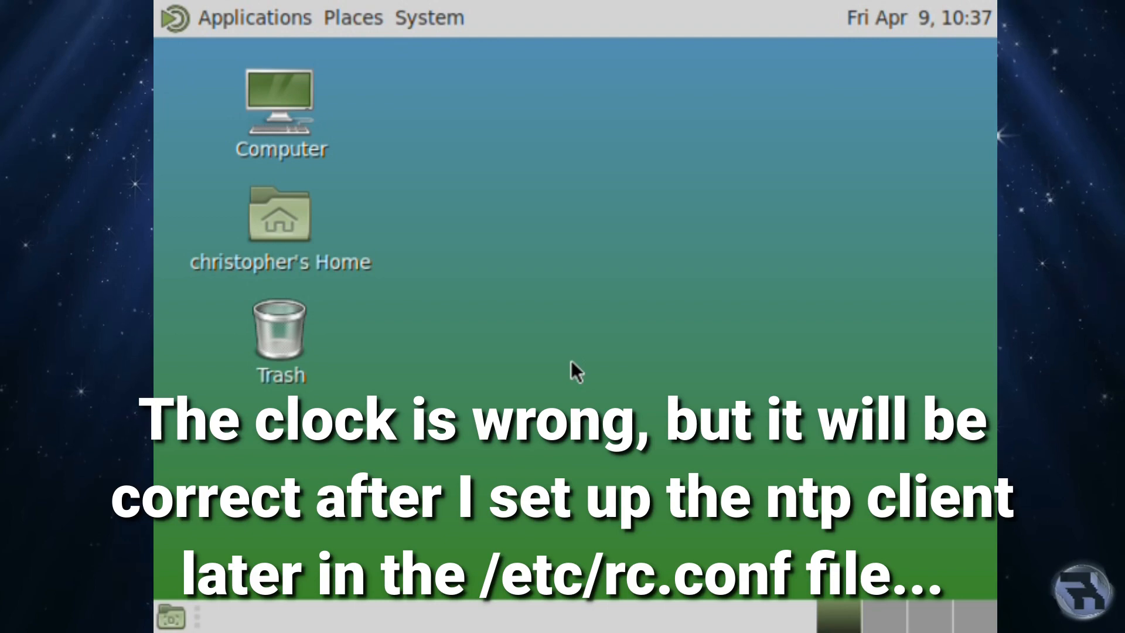
mouse_move(806, 531)
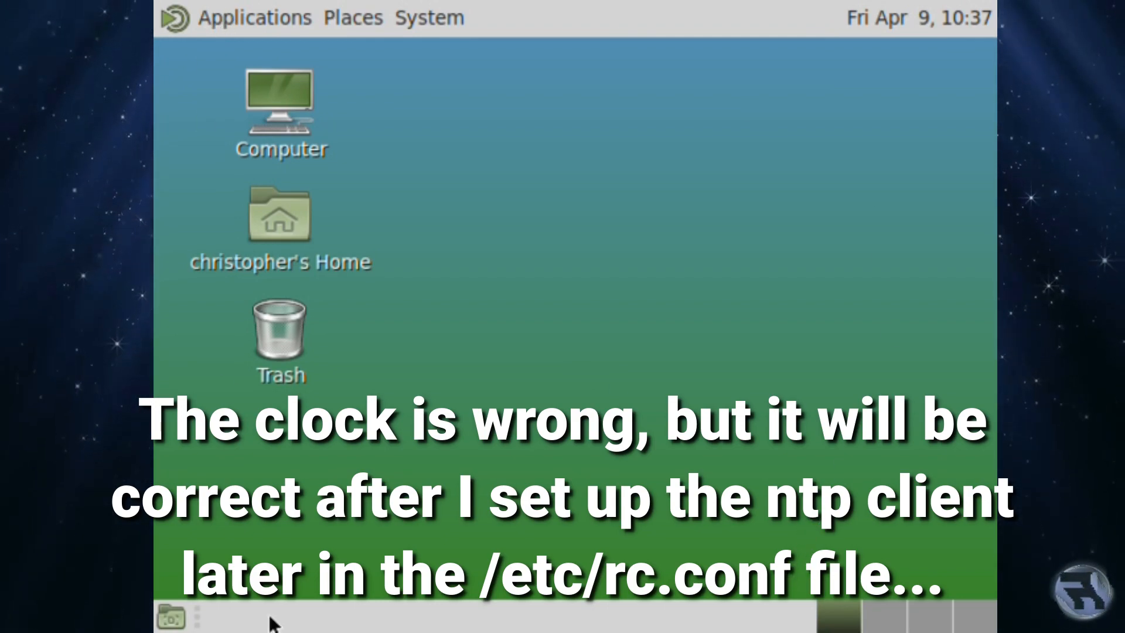
mouse_move(197, 8)
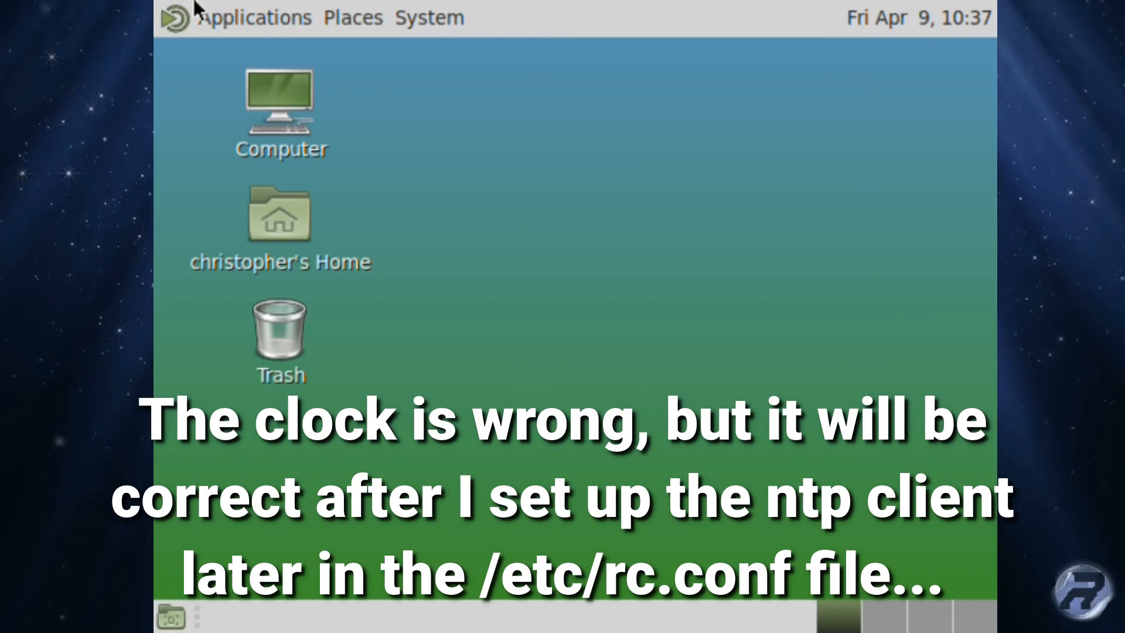
Step: Browse the MATE Applications menu and its Internet submenu of installed apps
left_click(253, 17)
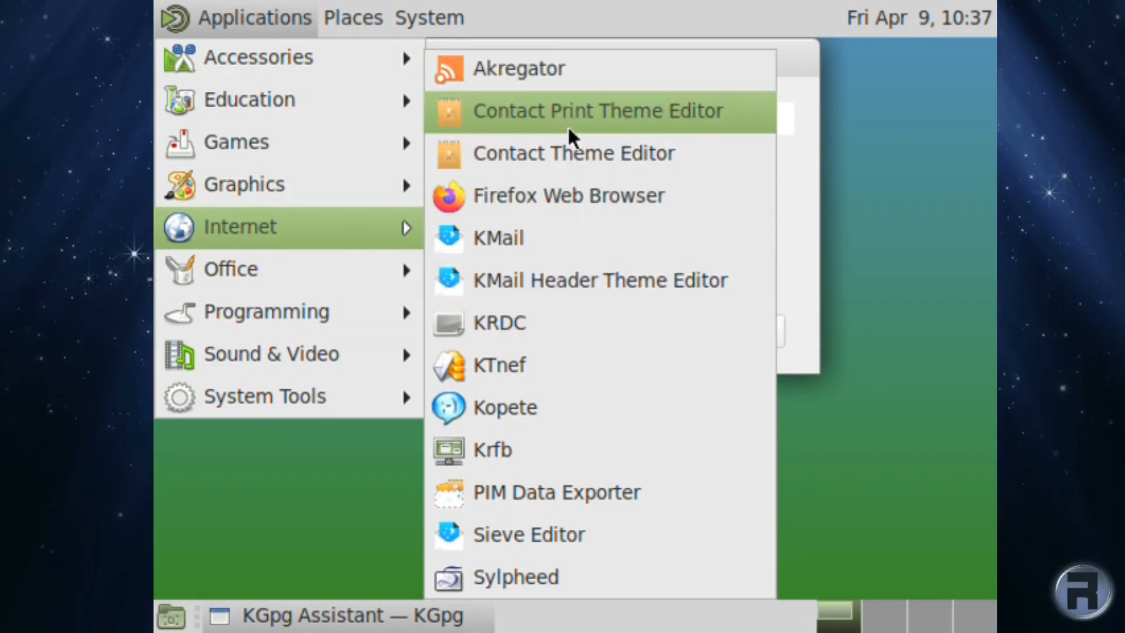
mouse_move(492, 450)
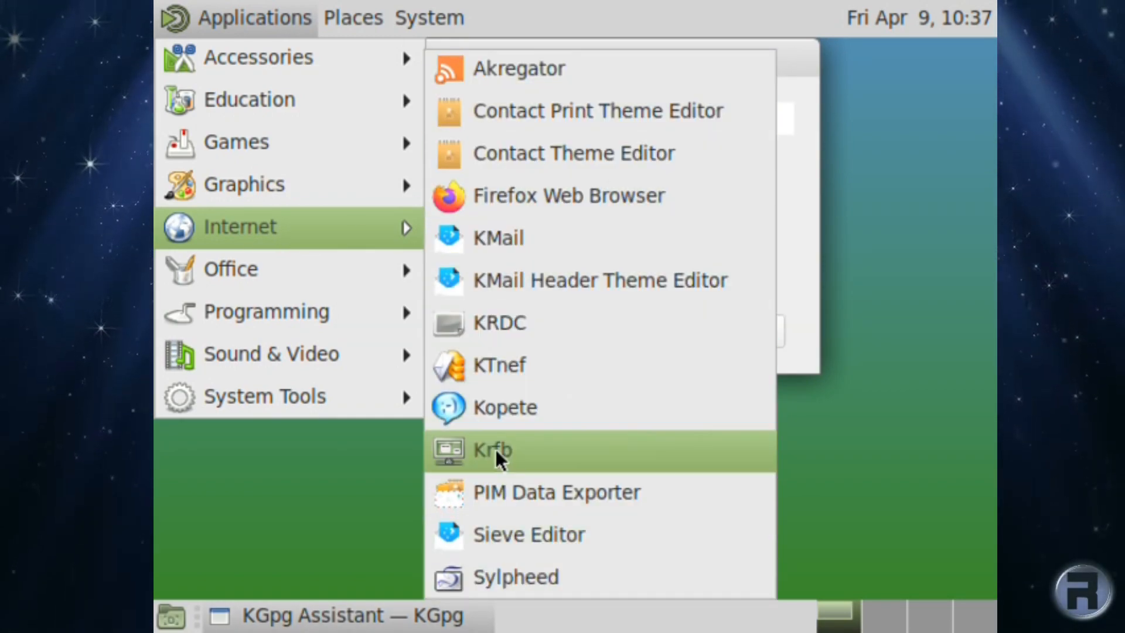
mouse_move(341, 500)
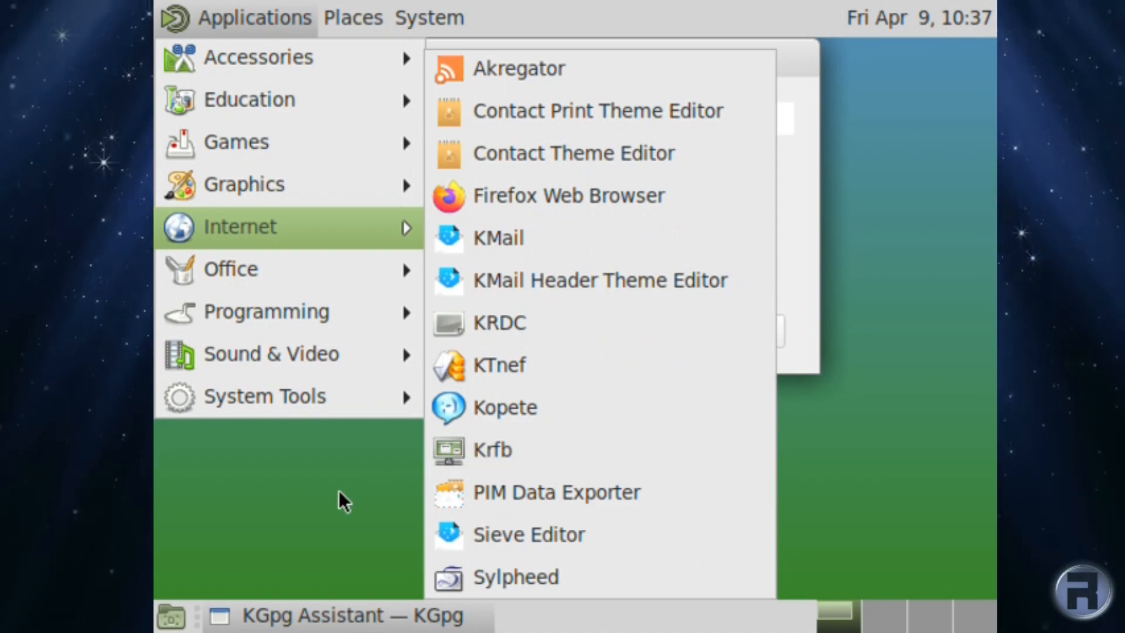
mouse_move(270, 352)
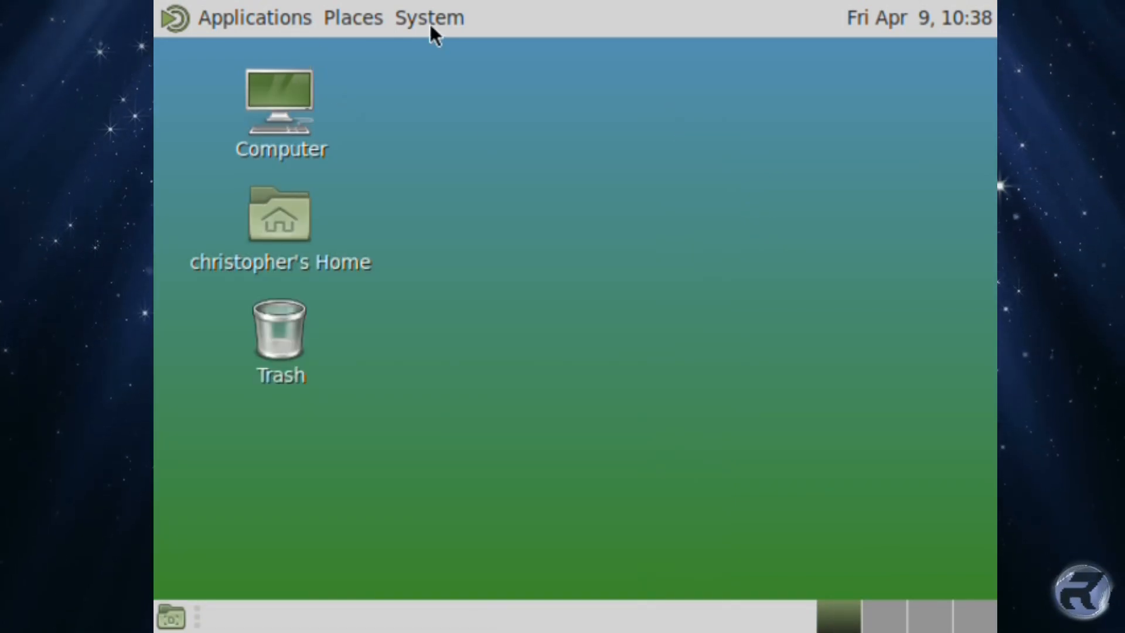
Step: Log out of the MATE session via System > Log Out and confirm
left_click(429, 18)
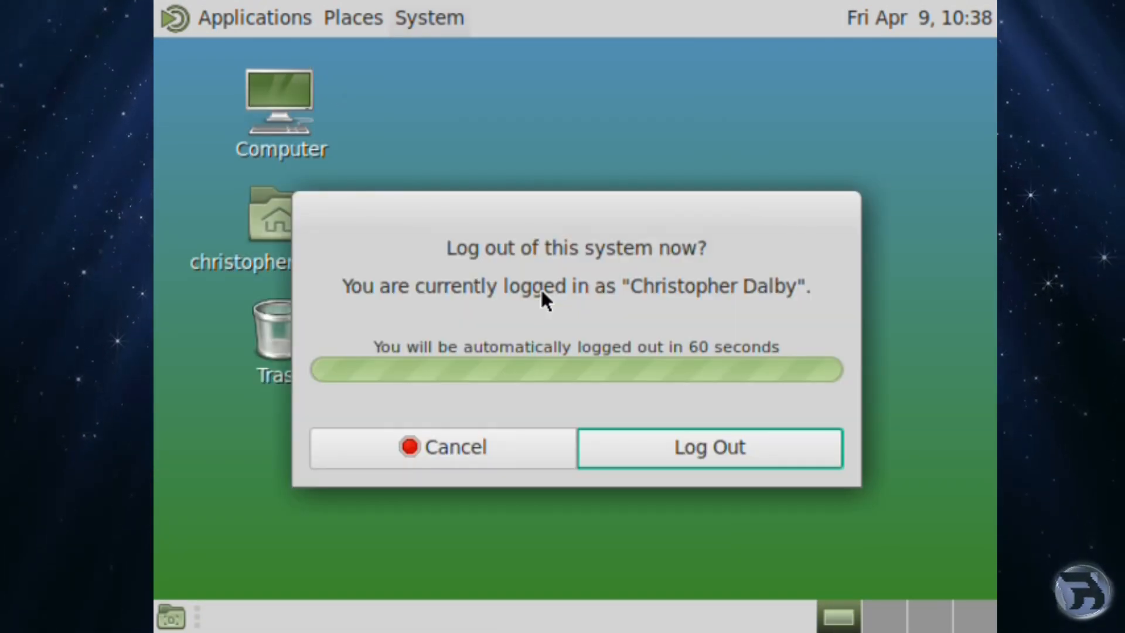
left_click(708, 446)
type("startx")
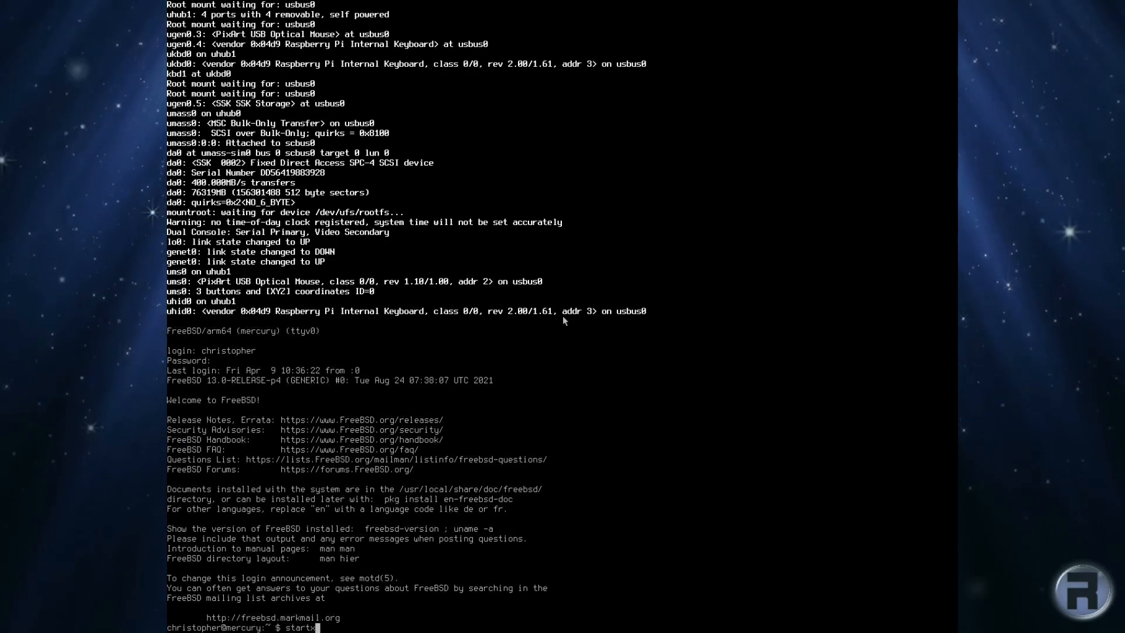
Step: Run pkg install kdenlive inkscape as root in MATE Terminal while a YouTube live cam plays
key("Return")
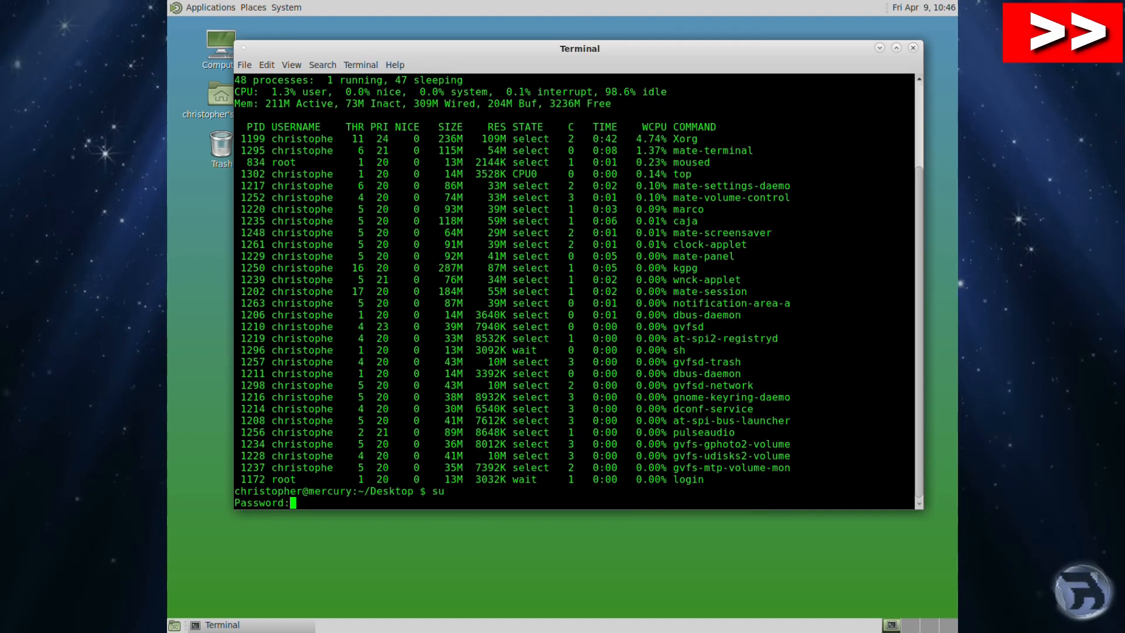
type("pkg install kdenlive inkscape")
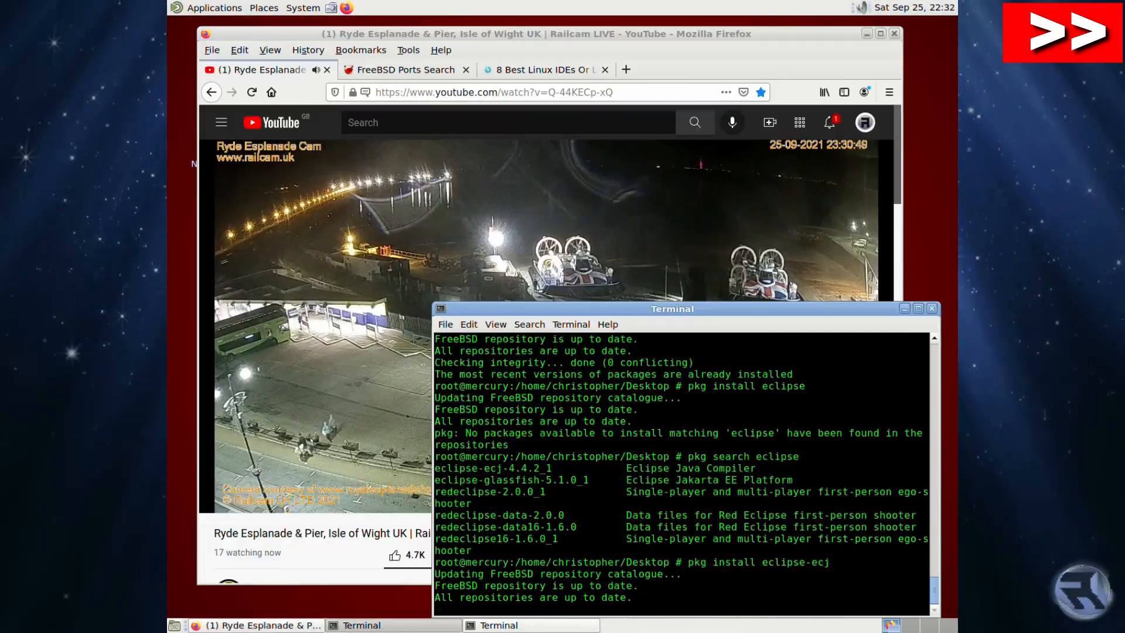
left_click(213, 9)
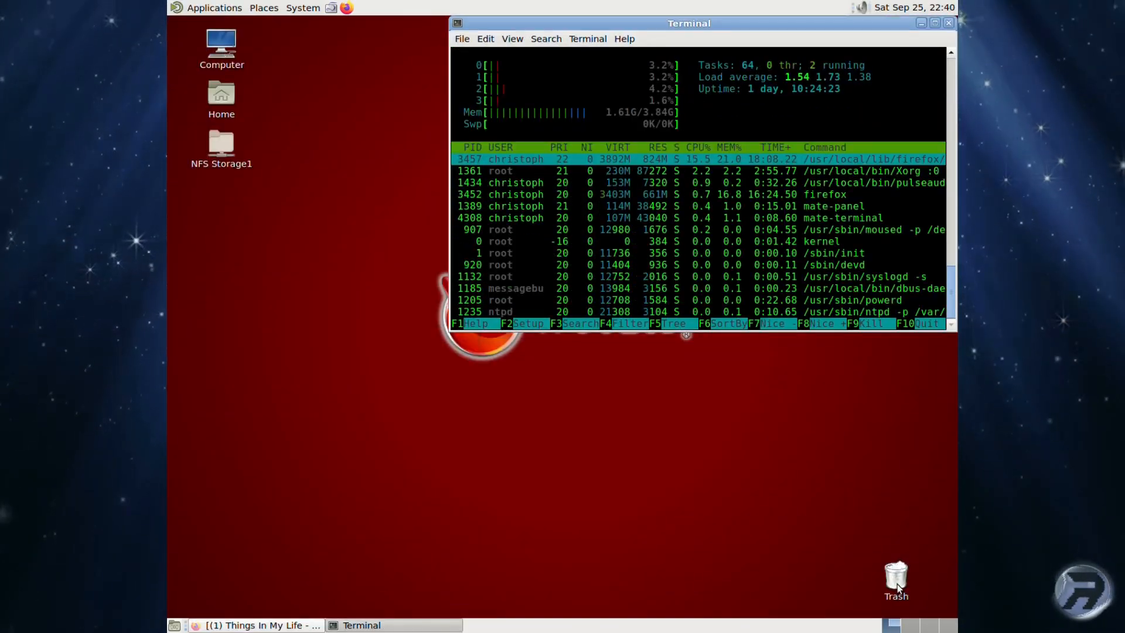
Step: Dismiss the Trash context menu and launch Audacity from Applications > Sound & Video
right_click(895, 578)
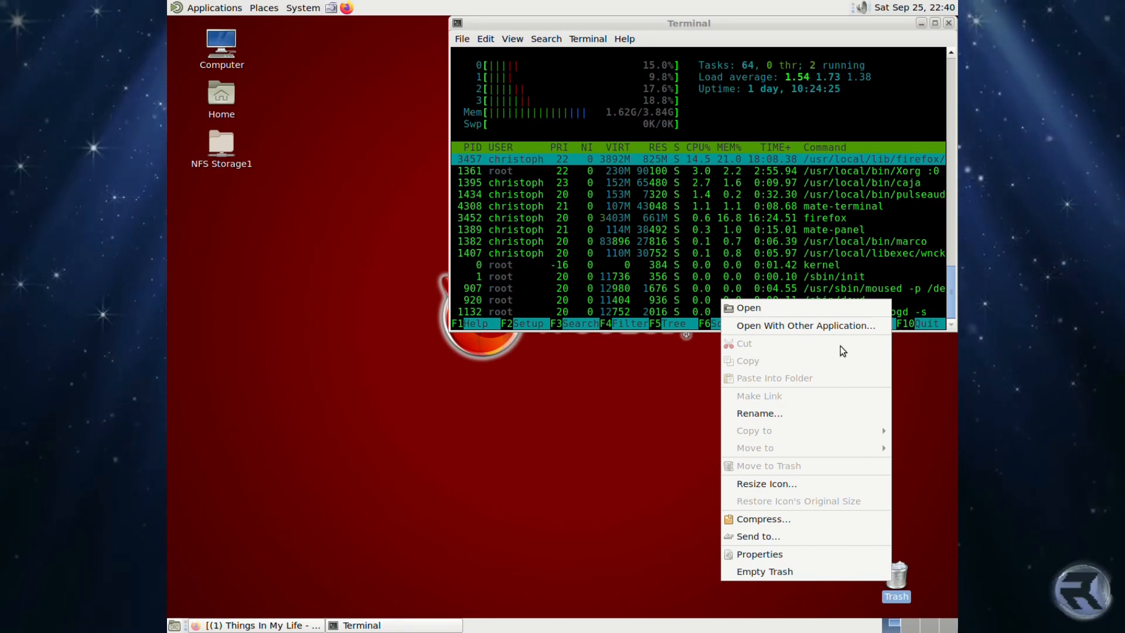
left_click(762, 570)
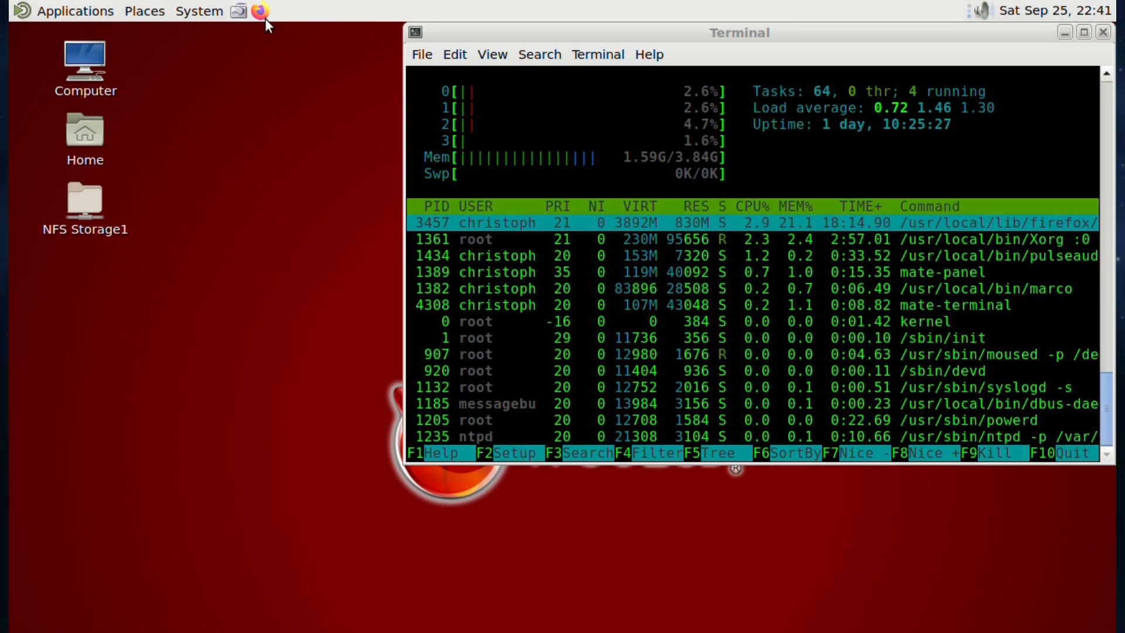
left_click(69, 11)
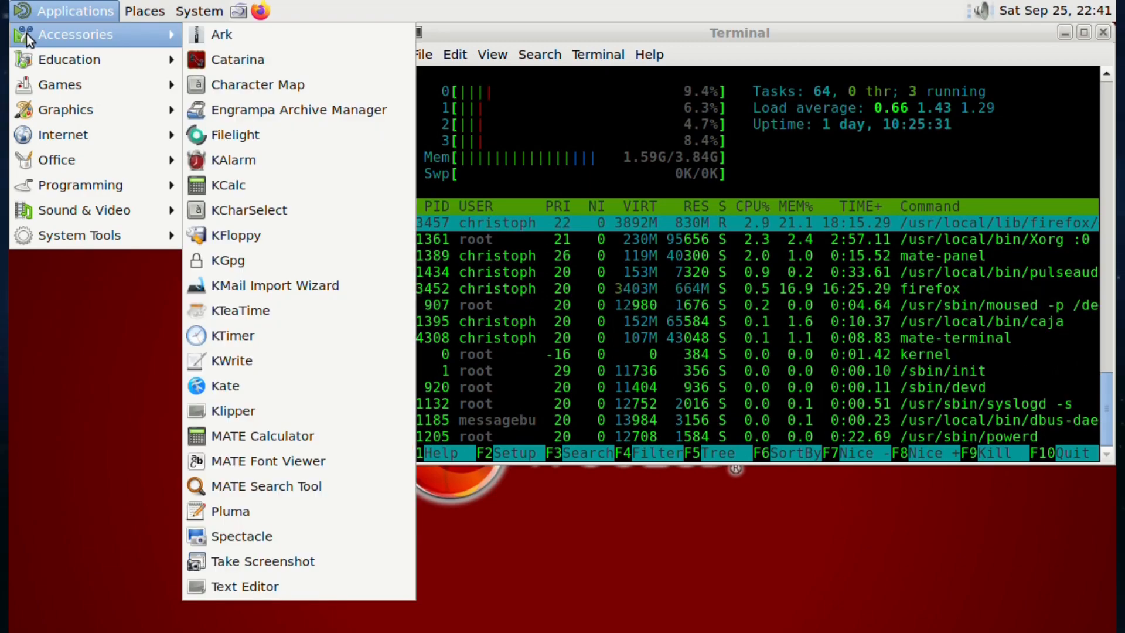
mouse_move(60, 85)
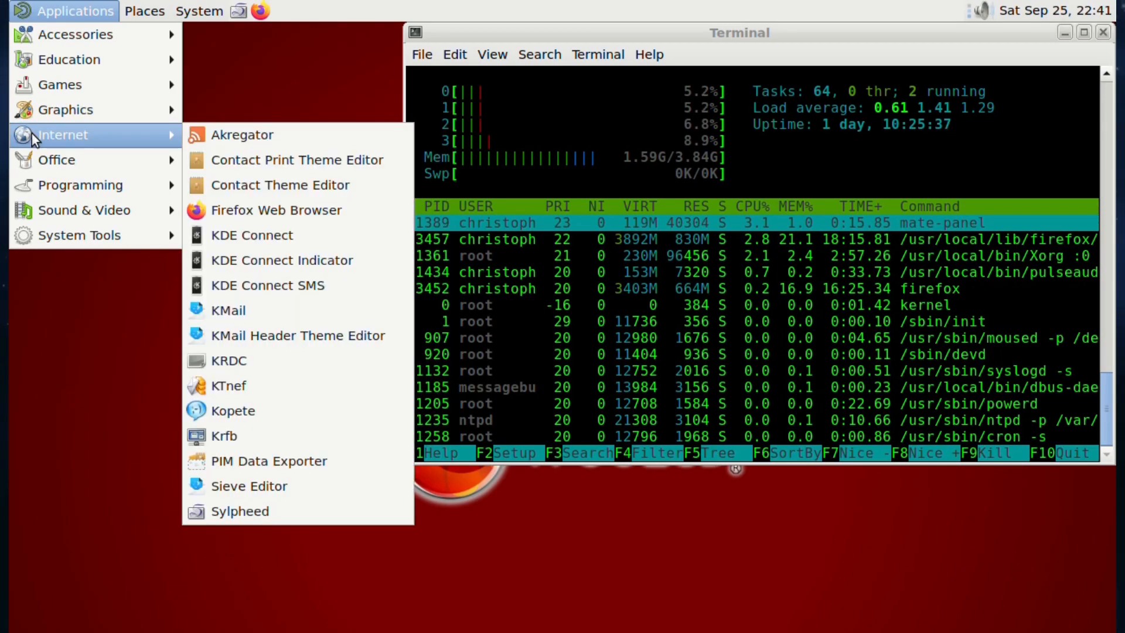
mouse_move(81, 184)
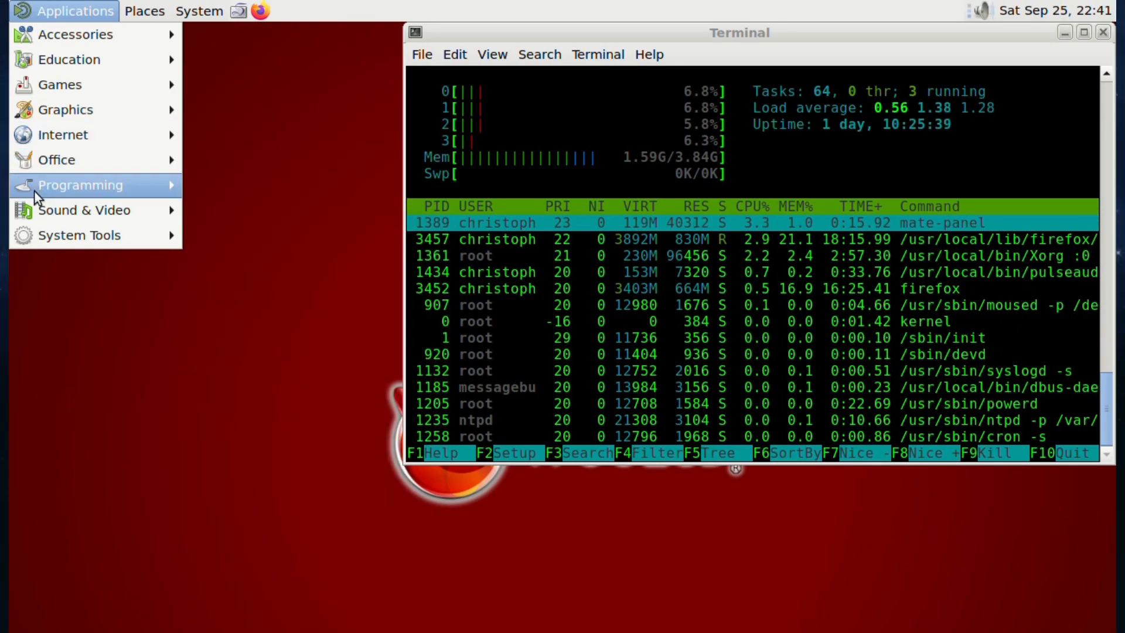
mouse_move(78, 234)
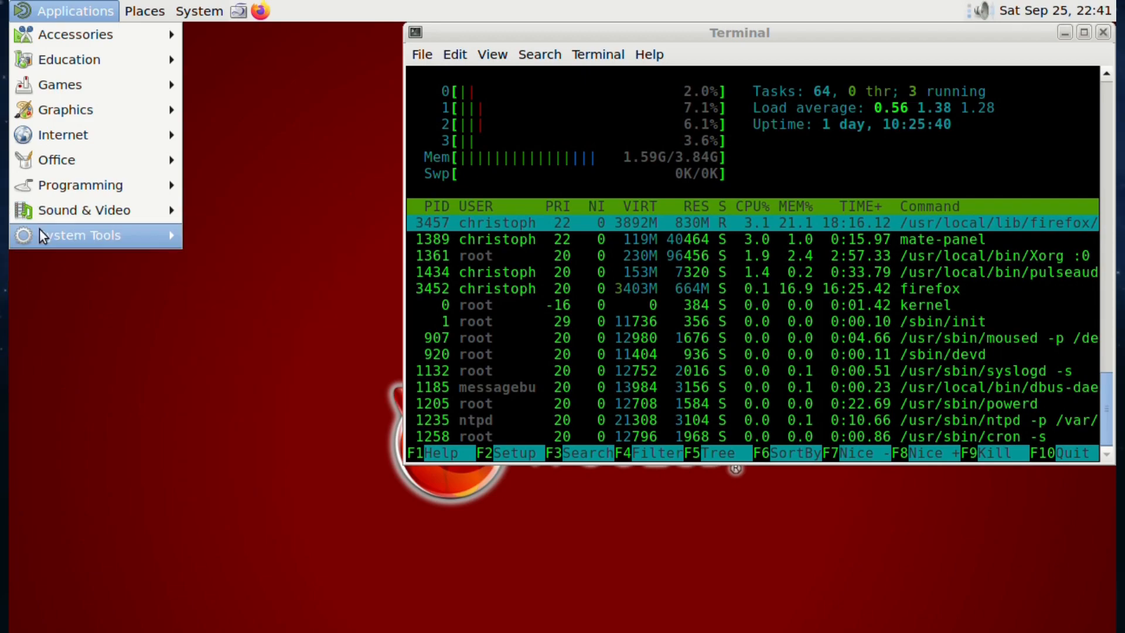
mouse_move(84, 210)
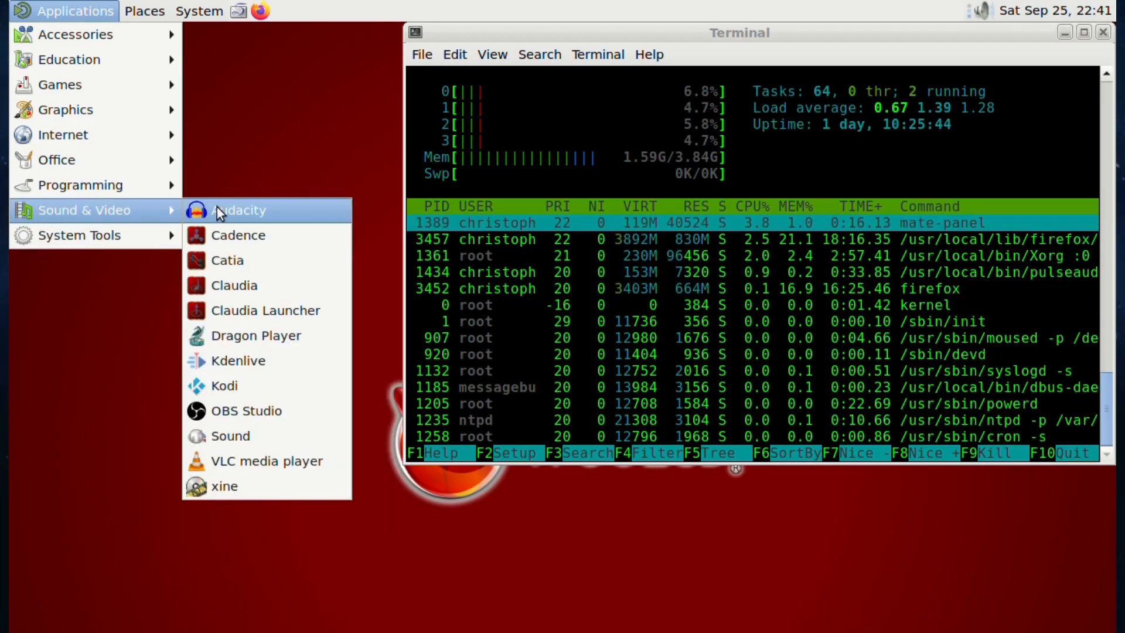
left_click(240, 210)
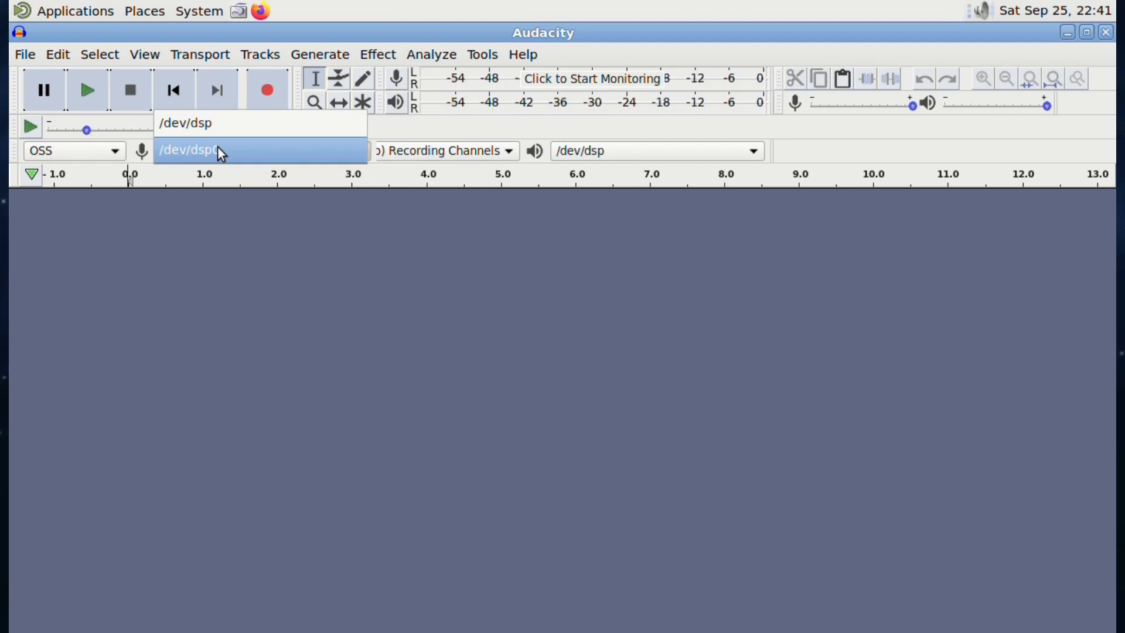
Step: Select /dev/dsp0 as the recording device and begin recording audio
left_click(200, 149)
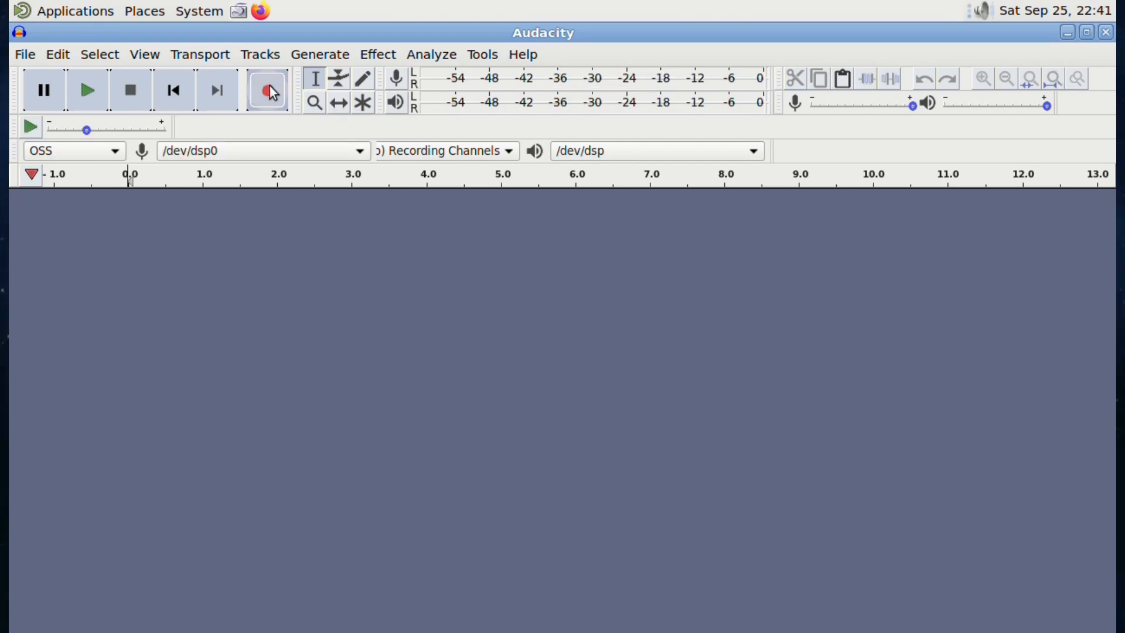
left_click(267, 90)
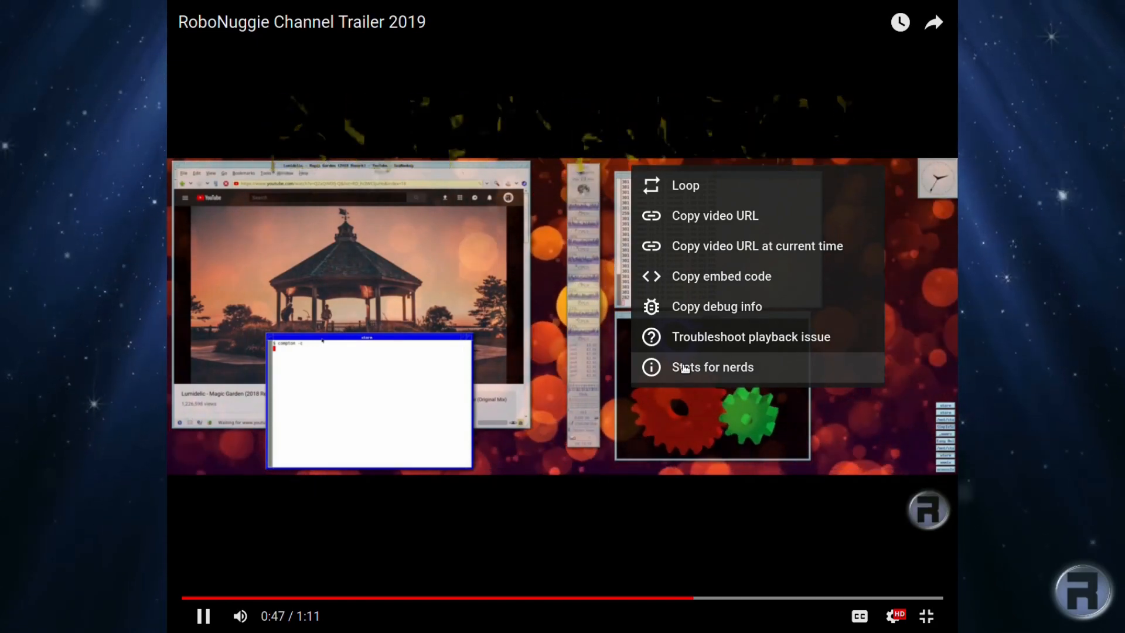
Step: Show and close Stats for nerds on the trailer, then scroll the RoboNuggie channel page
left_click(711, 367)
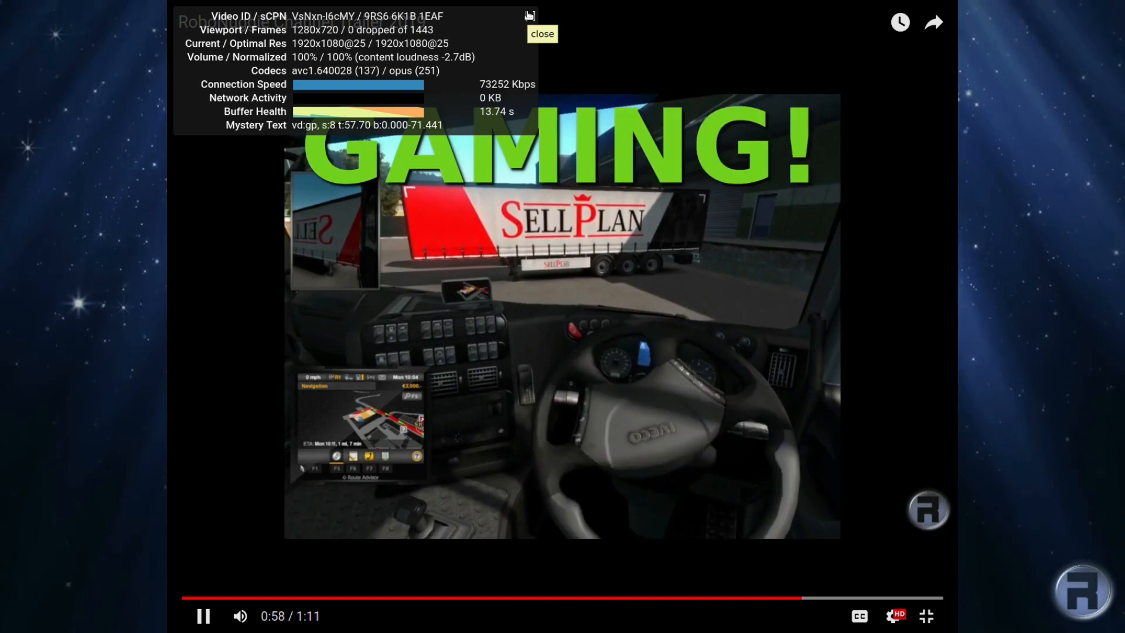
left_click(541, 34)
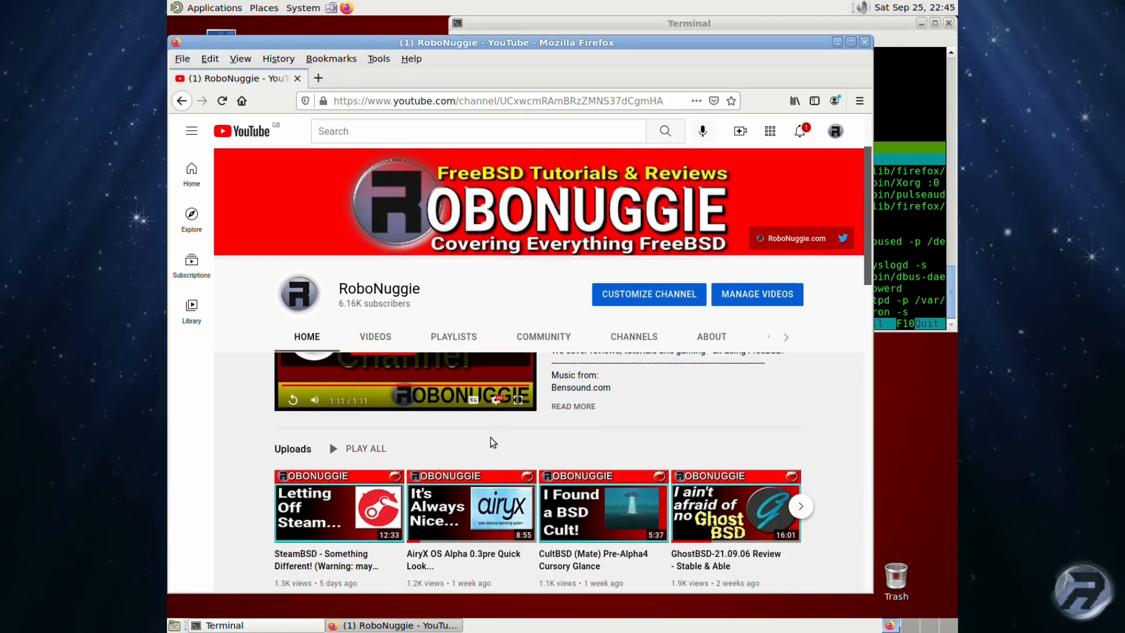
scroll("down", 3)
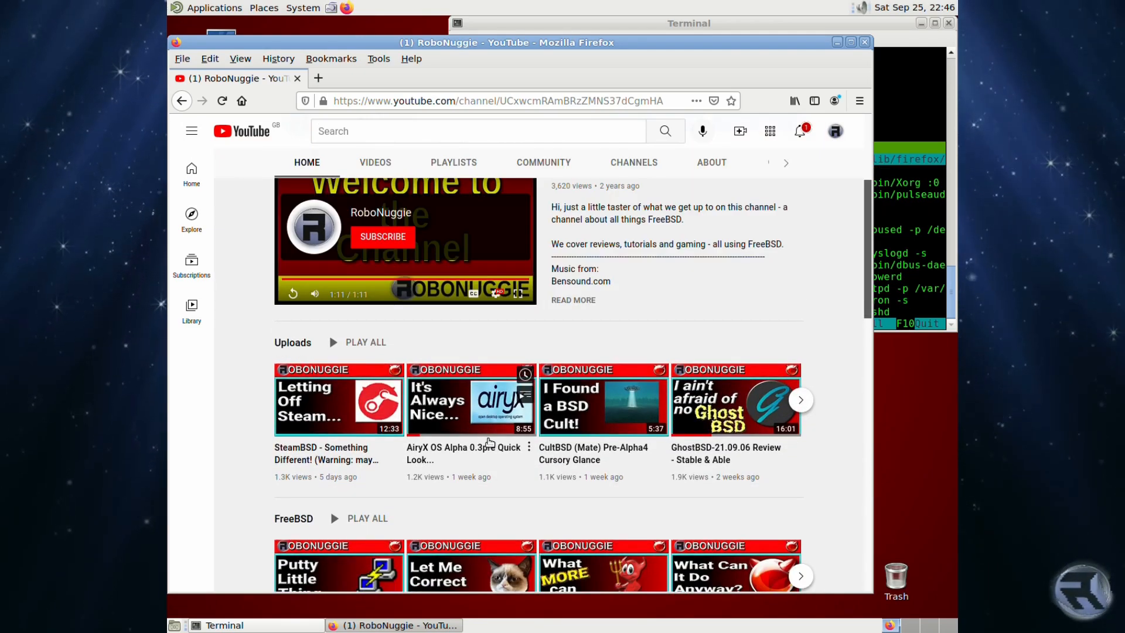
mouse_move(338, 398)
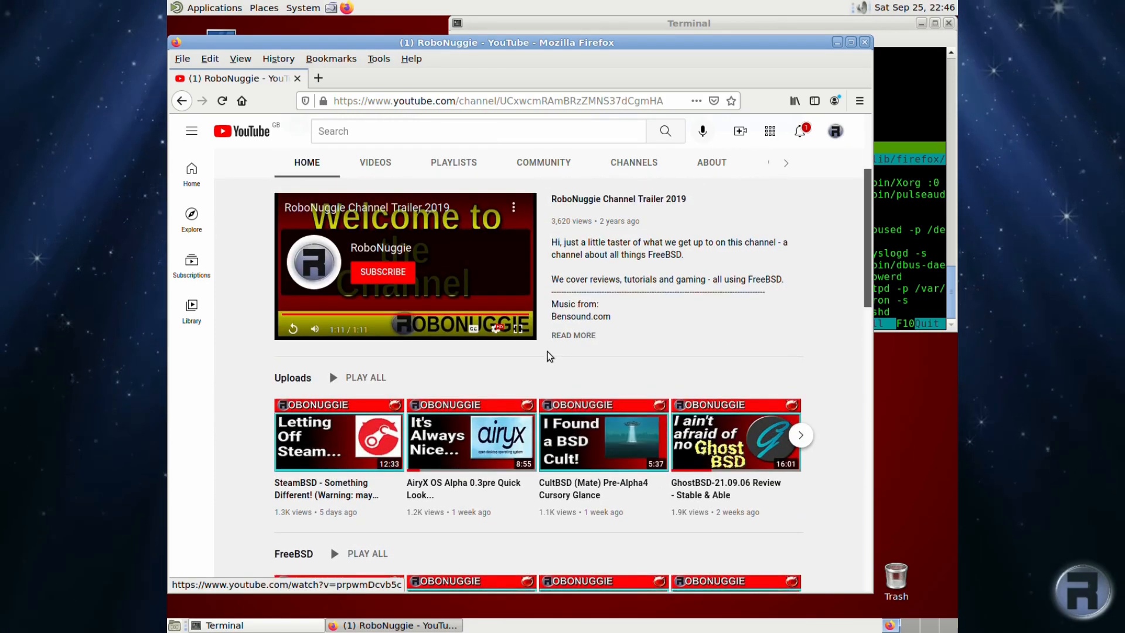
scroll("up", 3)
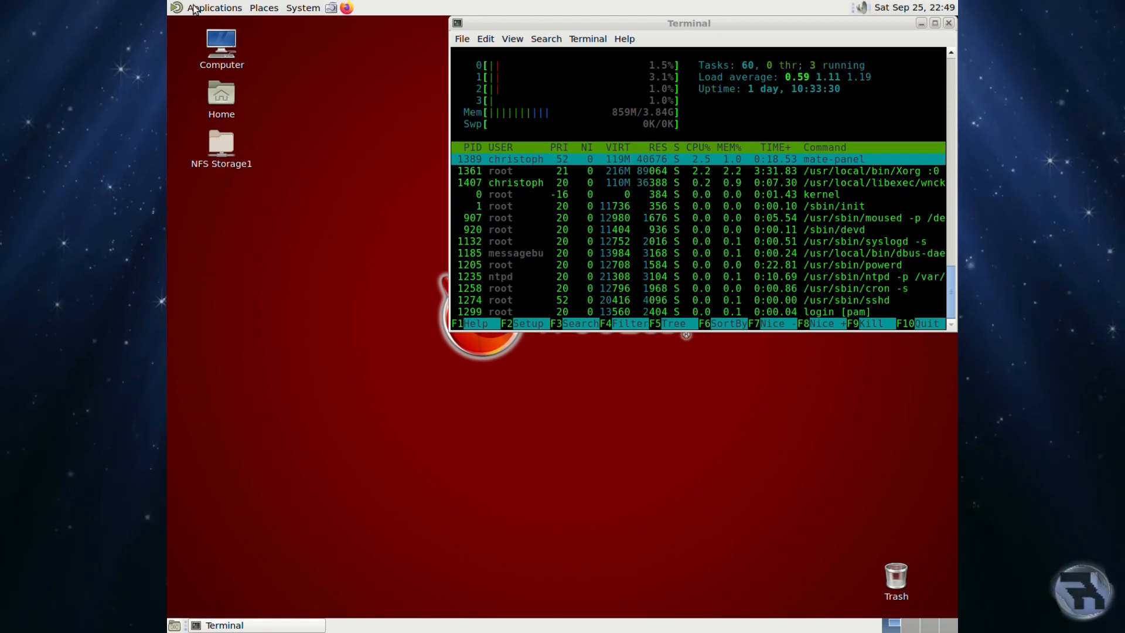
Step: Bring up the Applications menu to reach the Education submenu
left_click(208, 9)
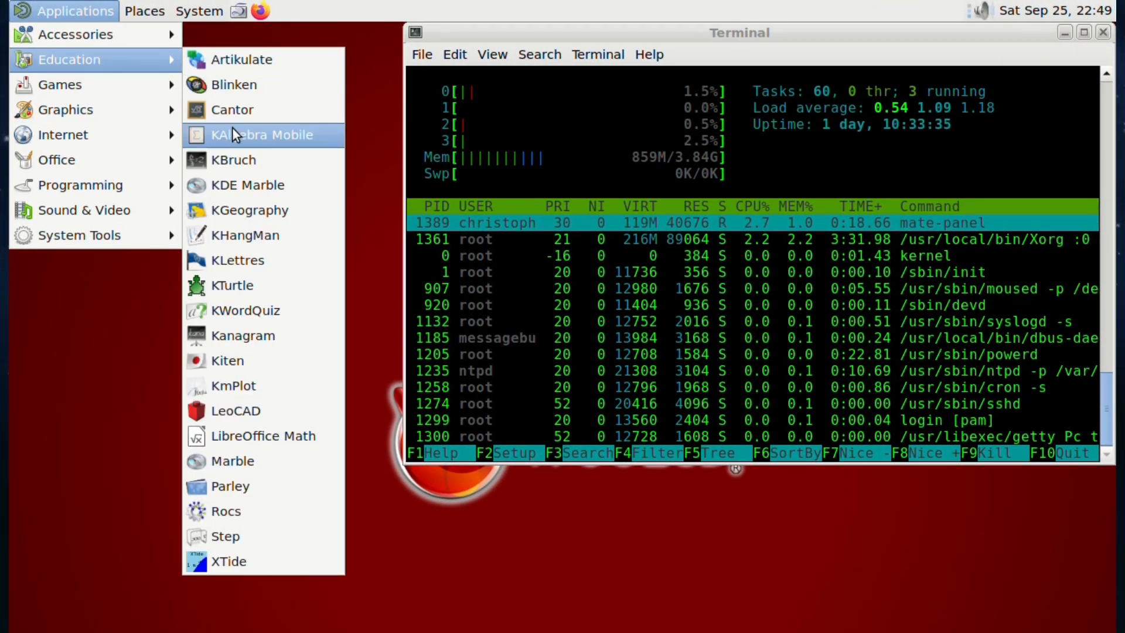
mouse_move(263, 210)
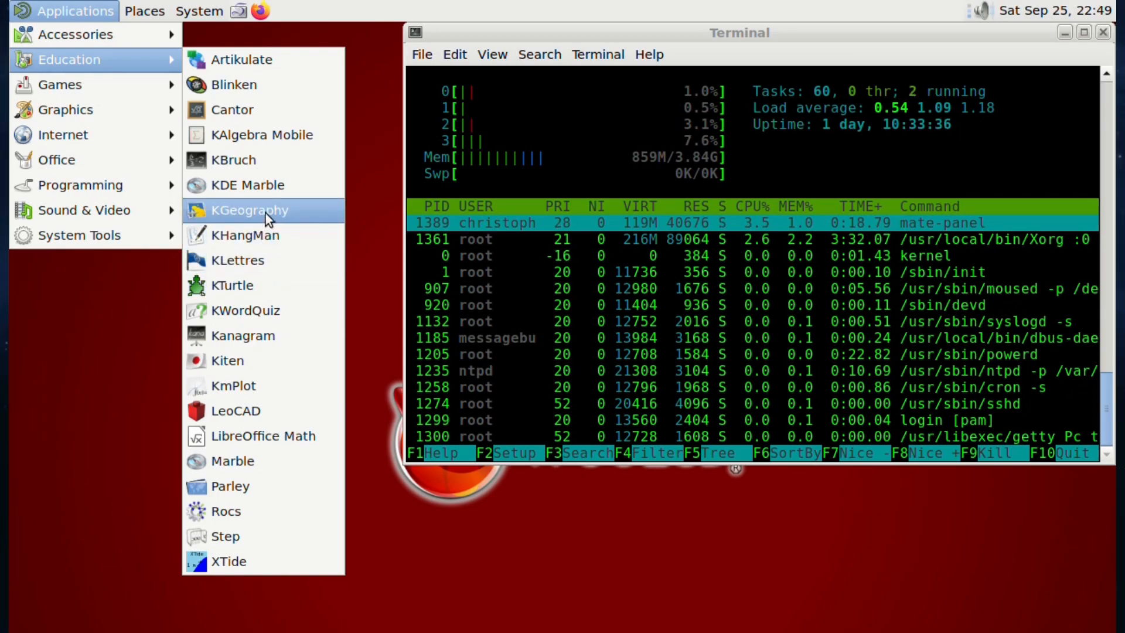
Step: Launch KGeography with the USA map and position its window on screen
left_click(250, 210)
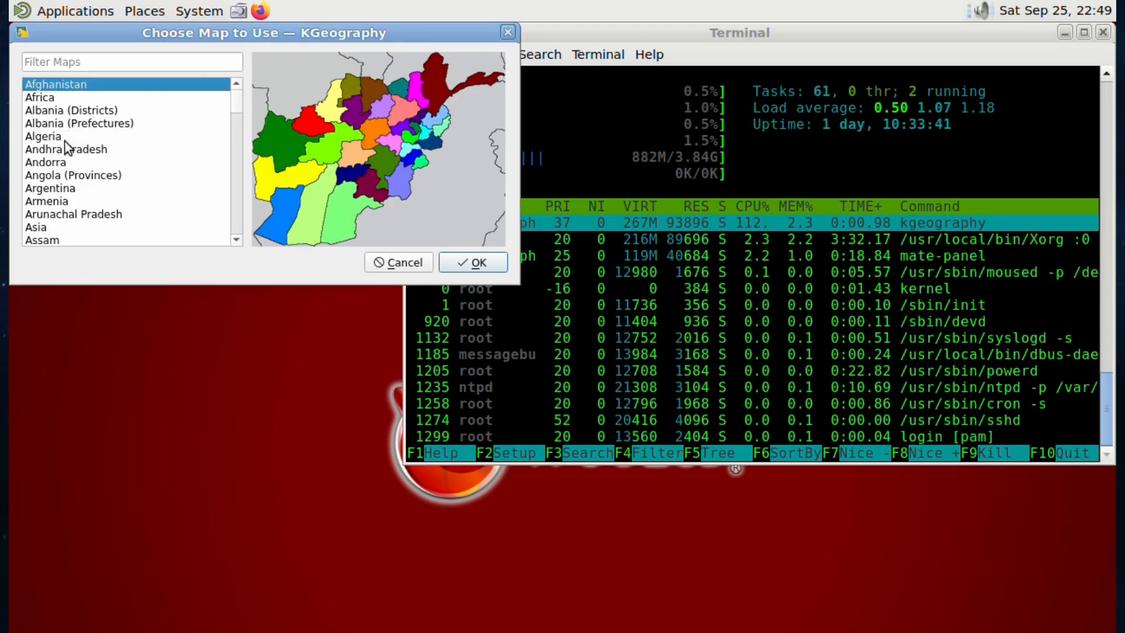
scroll("down", 3)
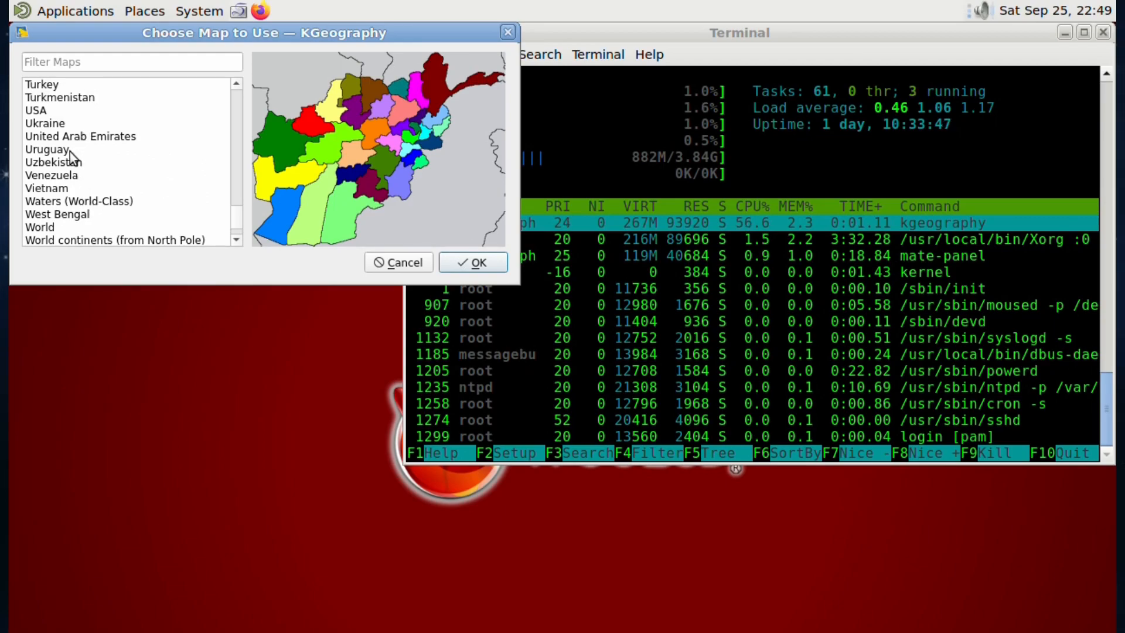
left_click(37, 110)
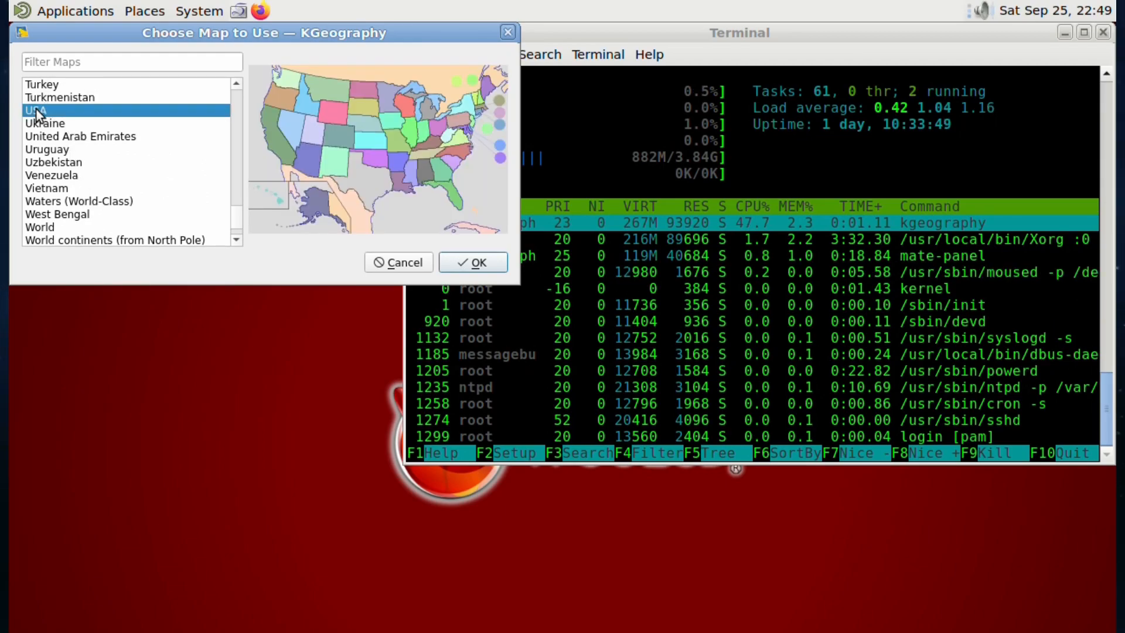
left_click(472, 261)
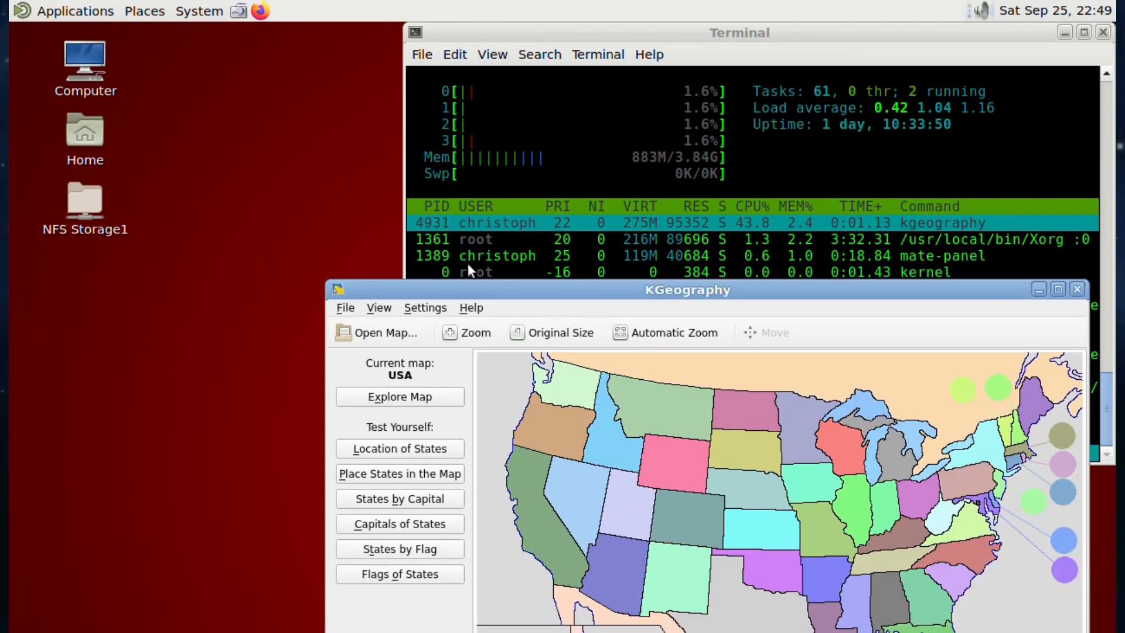
left_click_drag(687, 290, 524, 210)
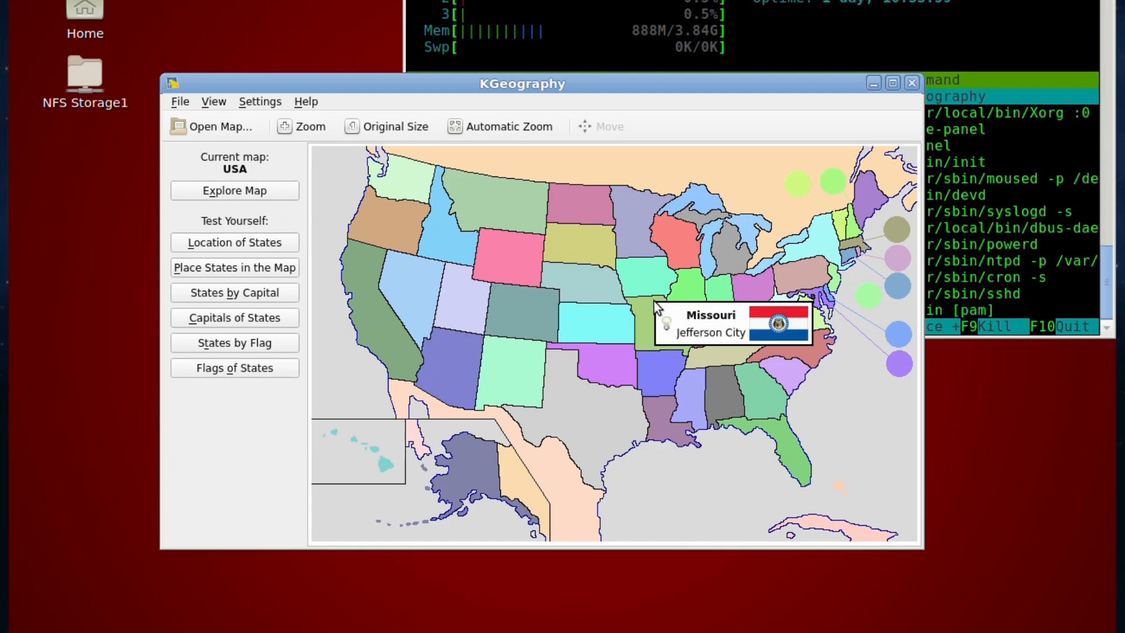
mouse_move(724, 231)
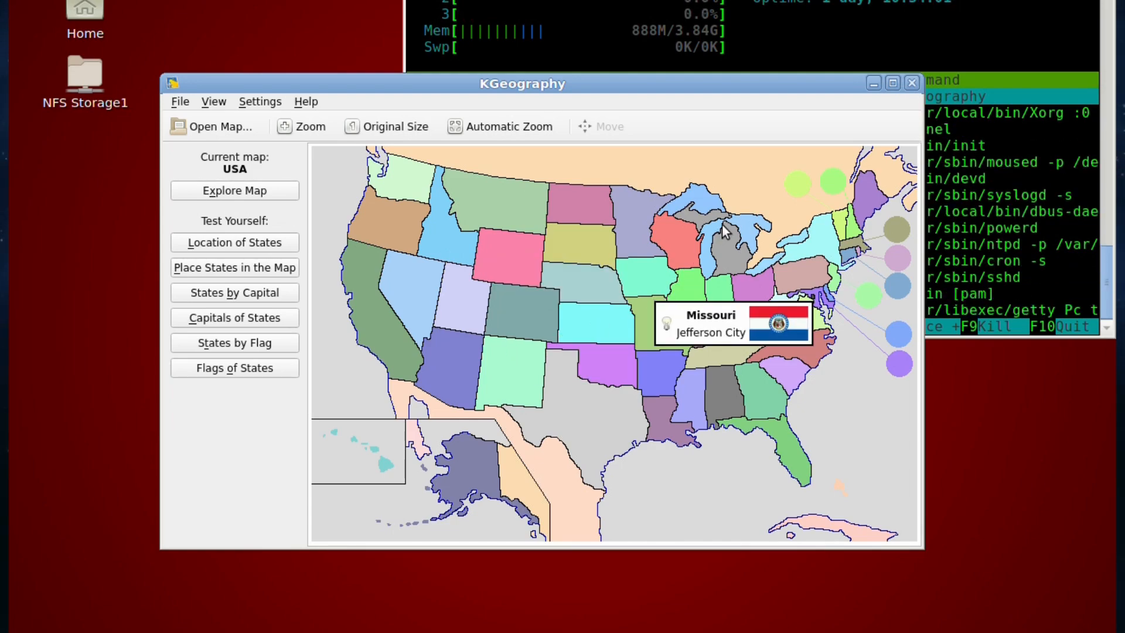
mouse_move(628, 271)
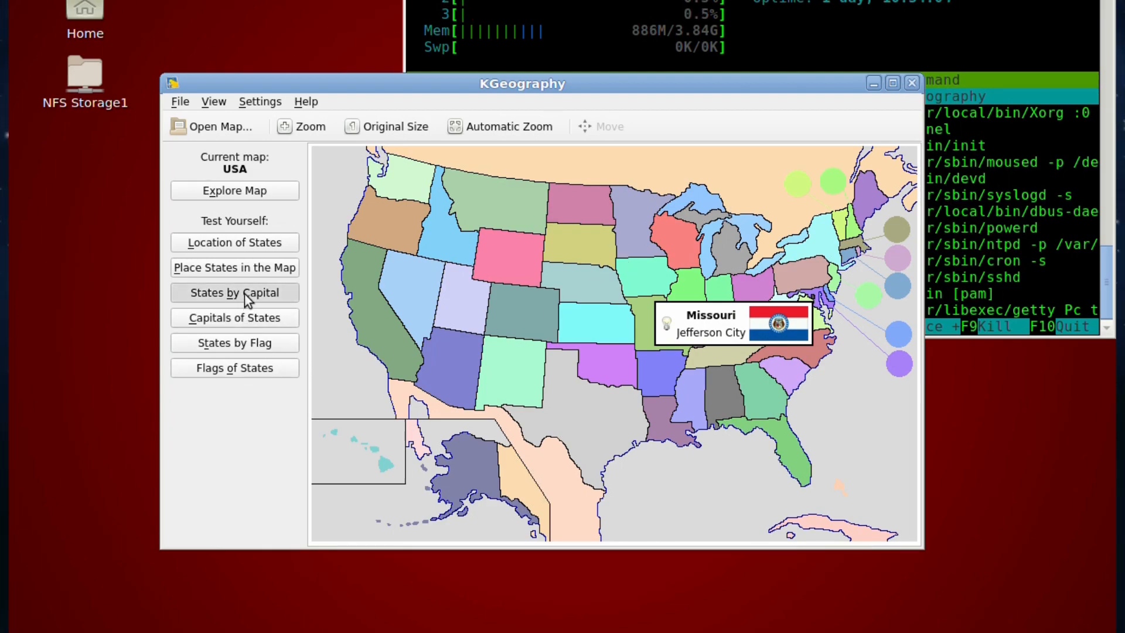
Step: Start the States by Capital quiz and answer Massachusetts for Saint Paul, then Accept
left_click(235, 292)
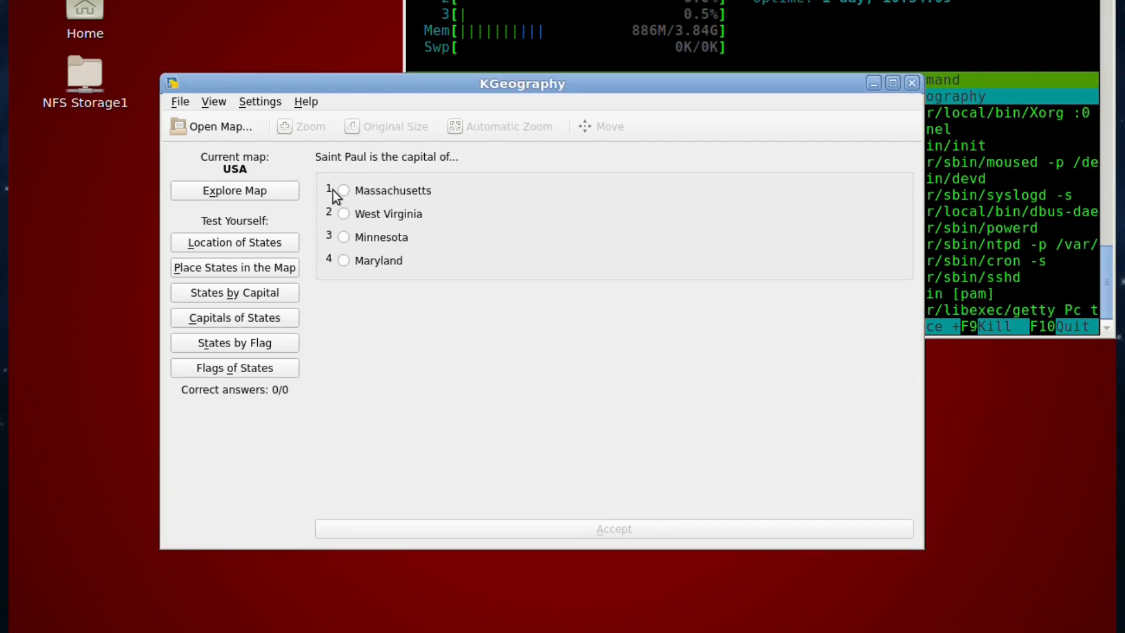
left_click(343, 189)
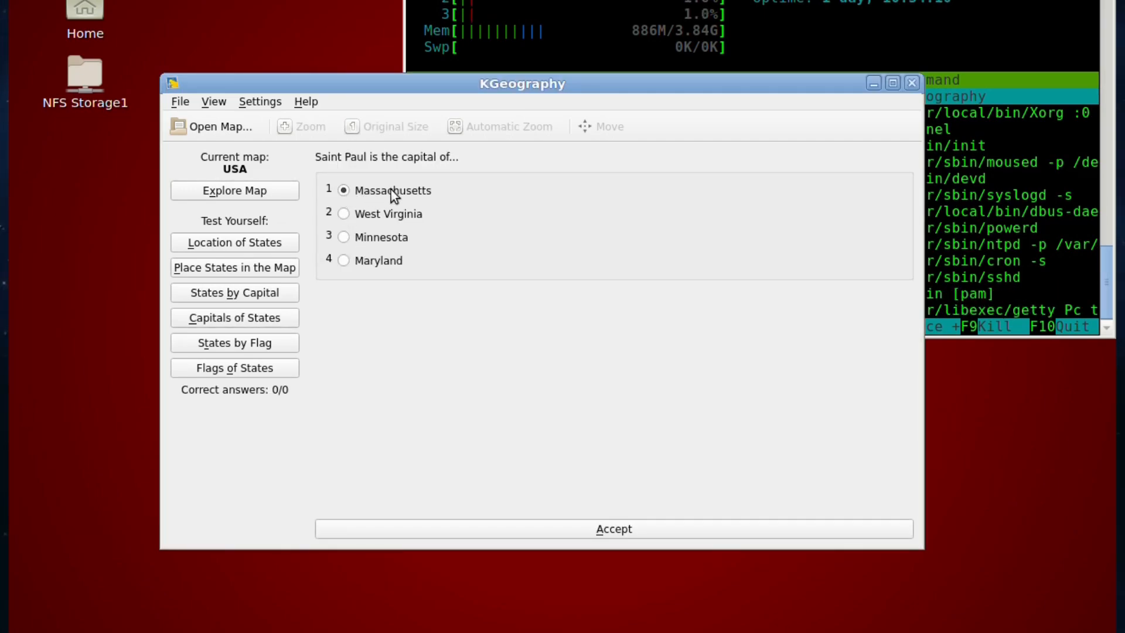
left_click(613, 528)
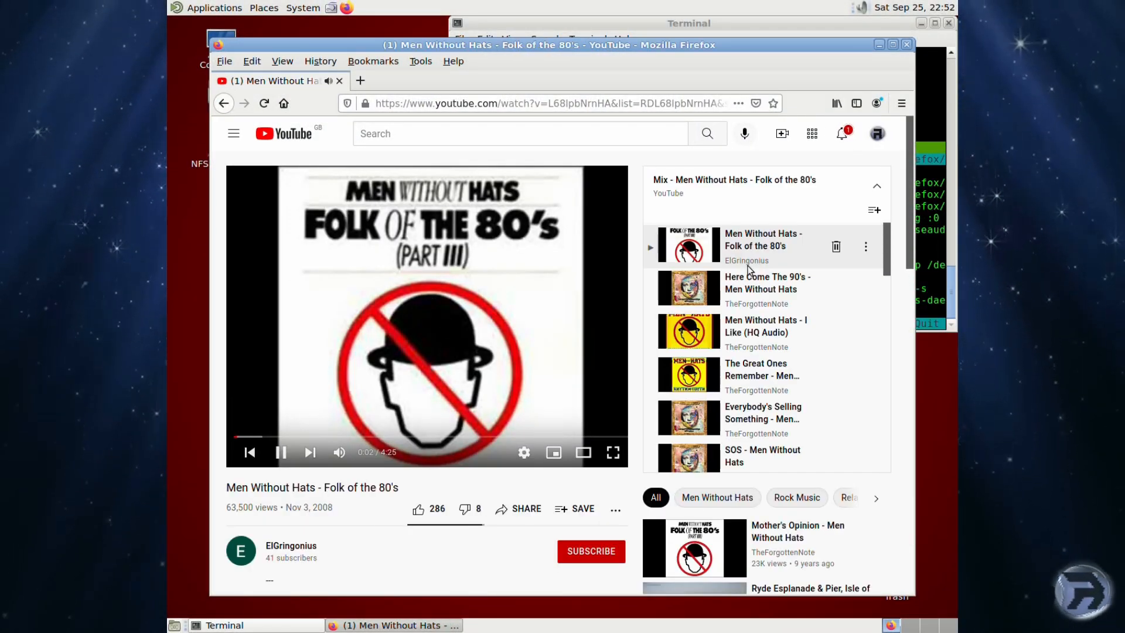
Step: Star the Men Without Hats video page as a bookmark and close the New Bookmark panel
left_click(774, 103)
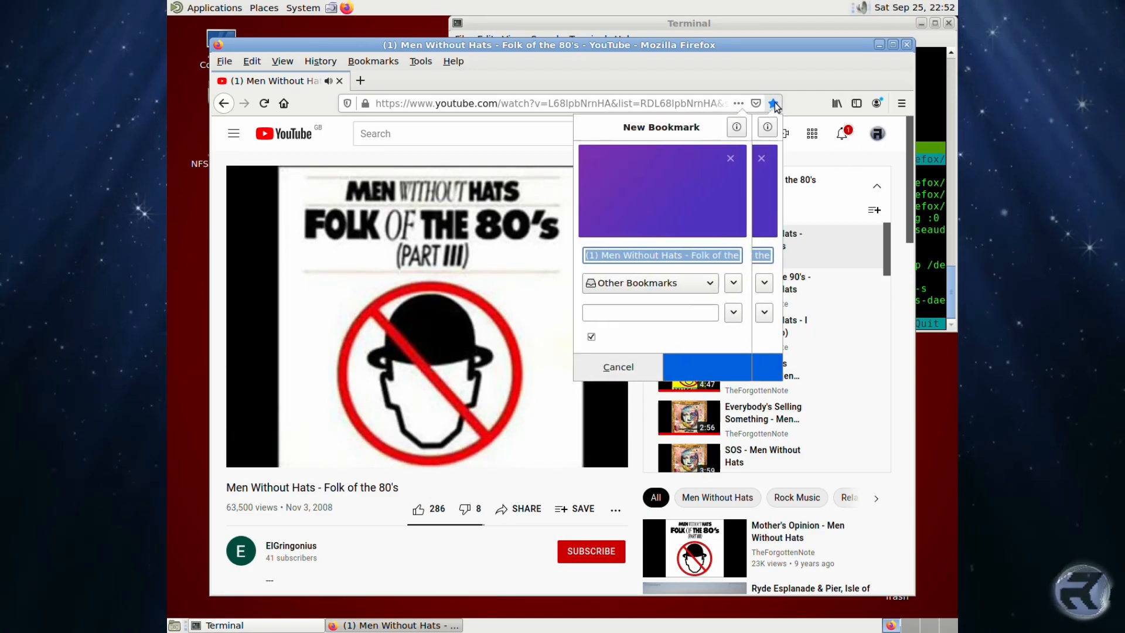
left_click(705, 367)
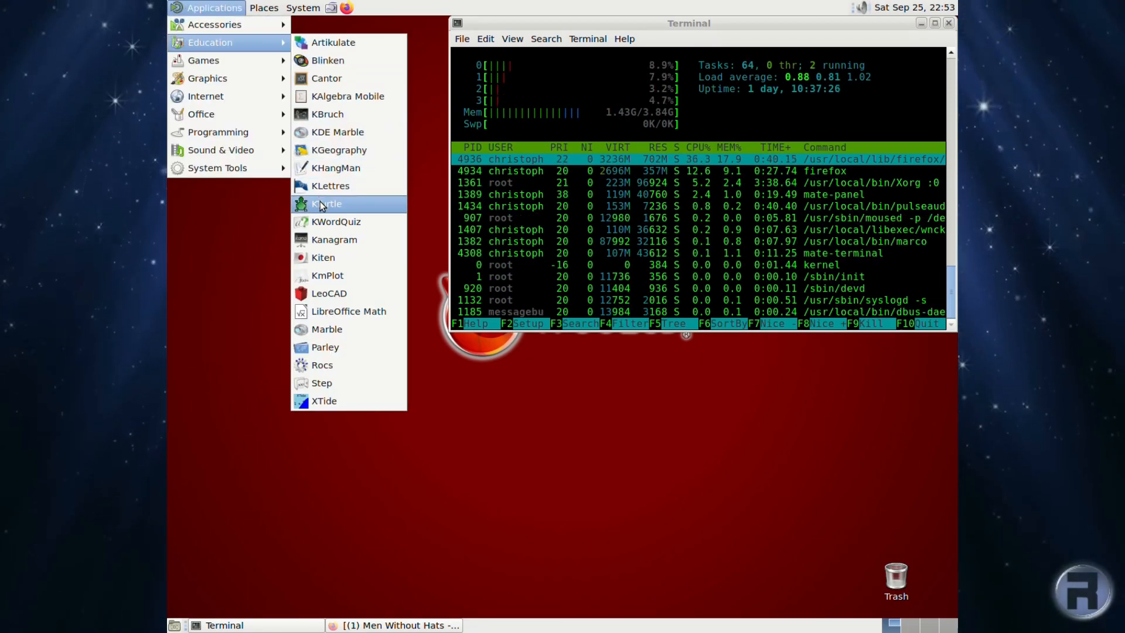
Step: Launch KTurtle with an empty canvas and move its window to the lower right
left_click(326, 202)
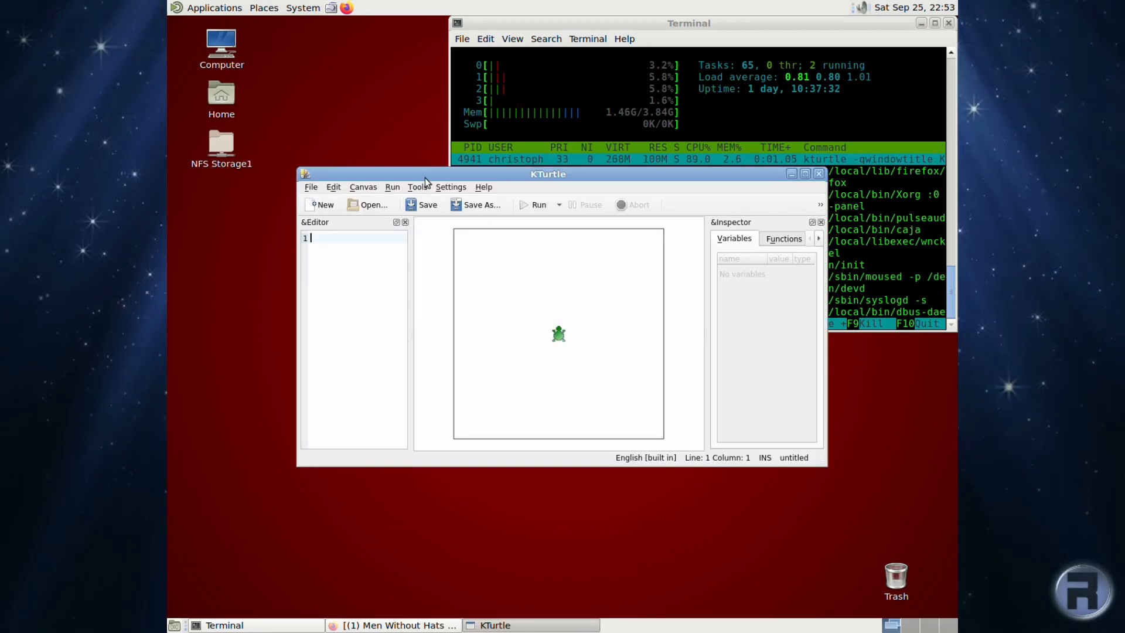
left_click_drag(547, 174, 679, 321)
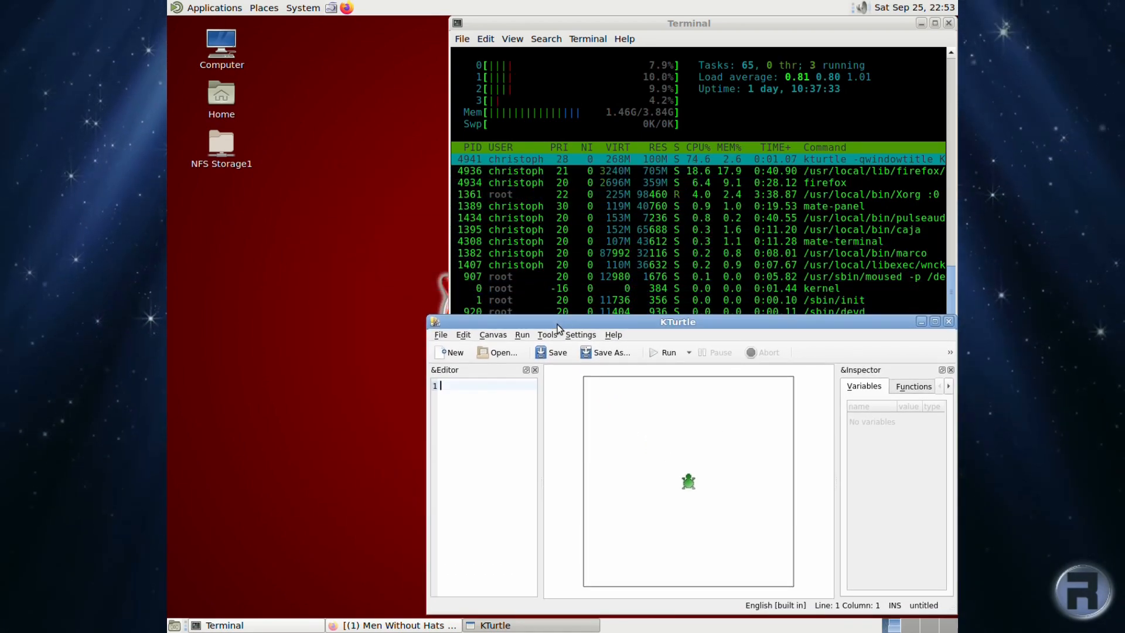
left_click(212, 8)
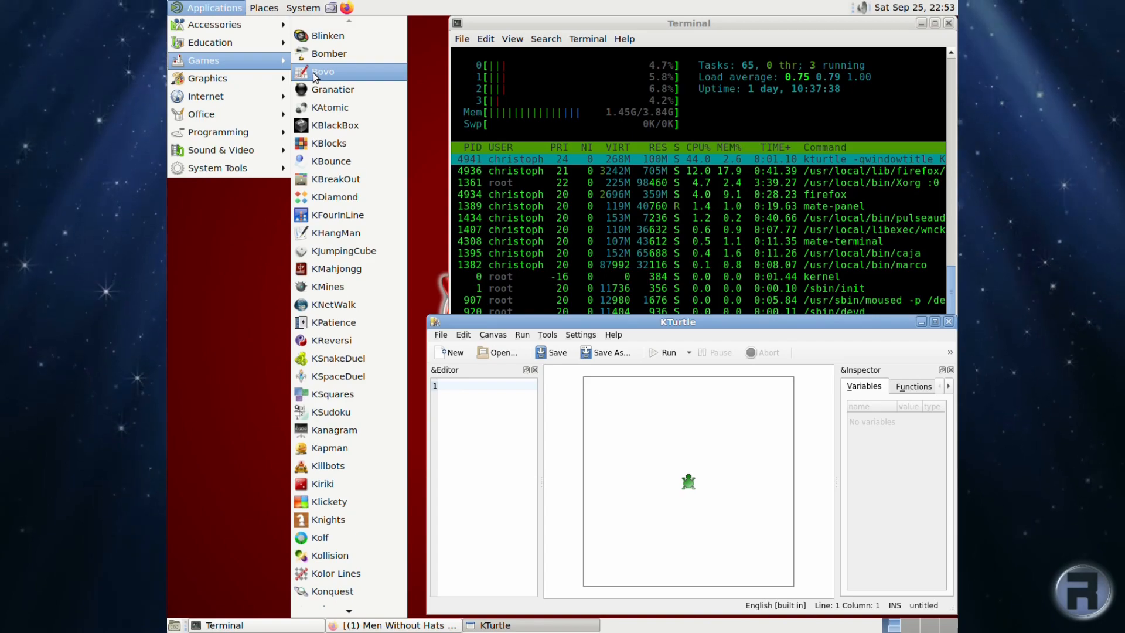
mouse_move(333, 89)
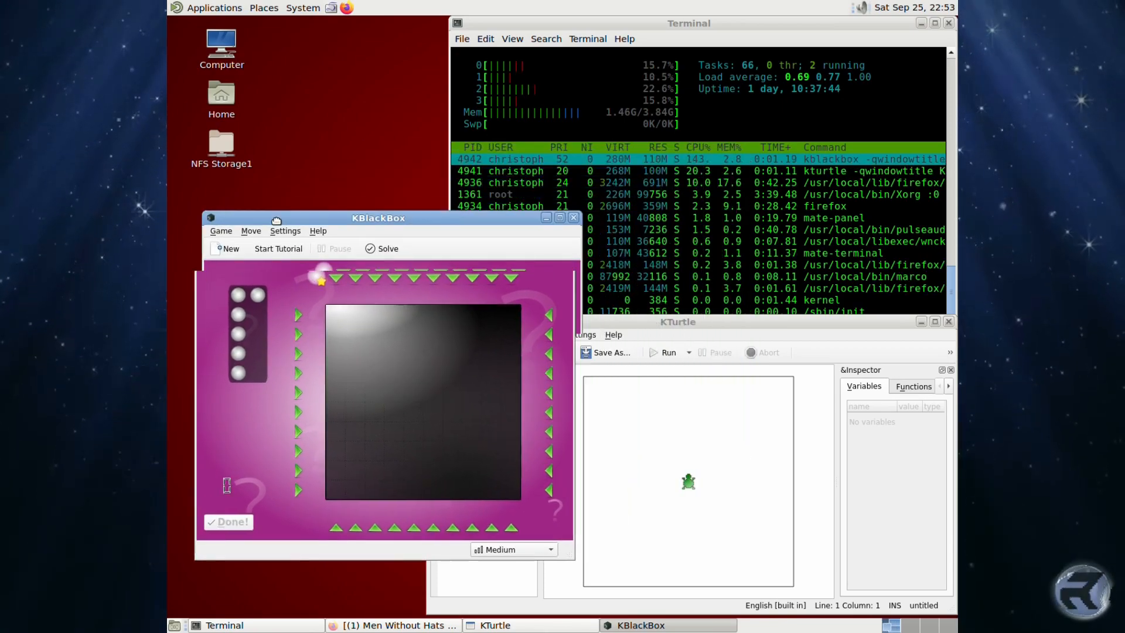
Step: Launch KBlackBox, KPatience and KMahjongg from the Applications > Games submenu
left_click(264, 8)
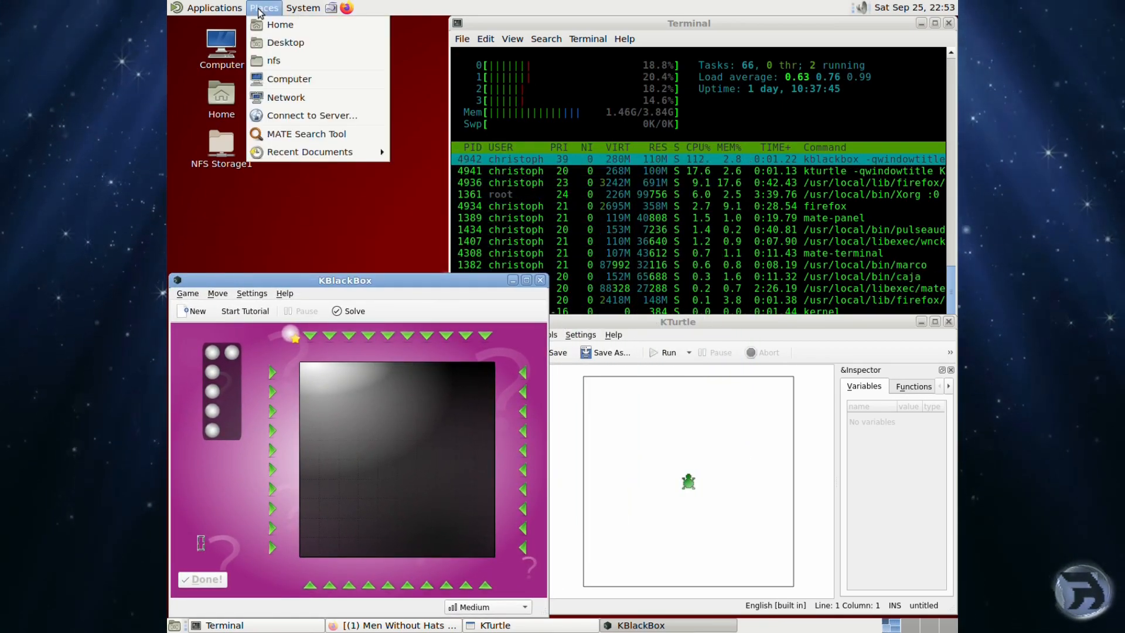
left_click(213, 9)
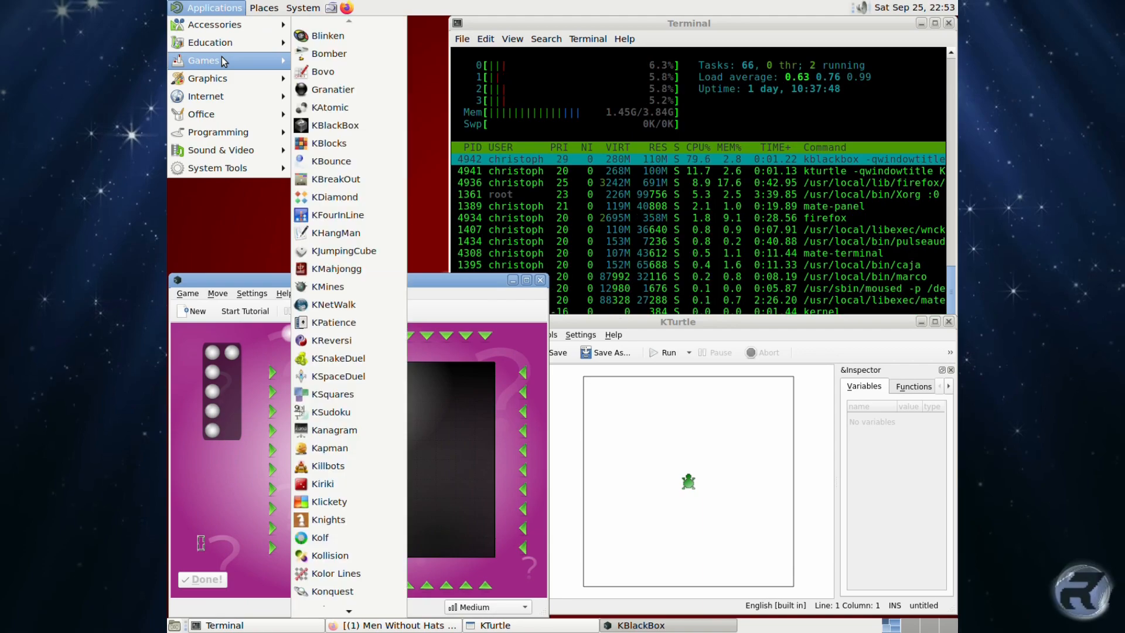
mouse_move(336, 232)
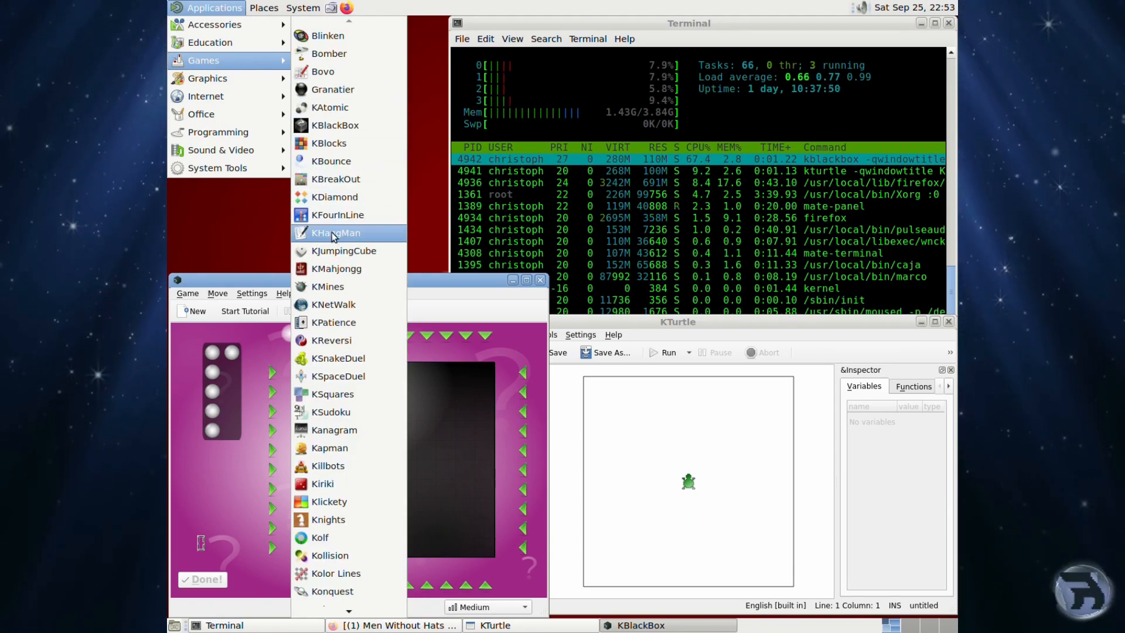
left_click(334, 321)
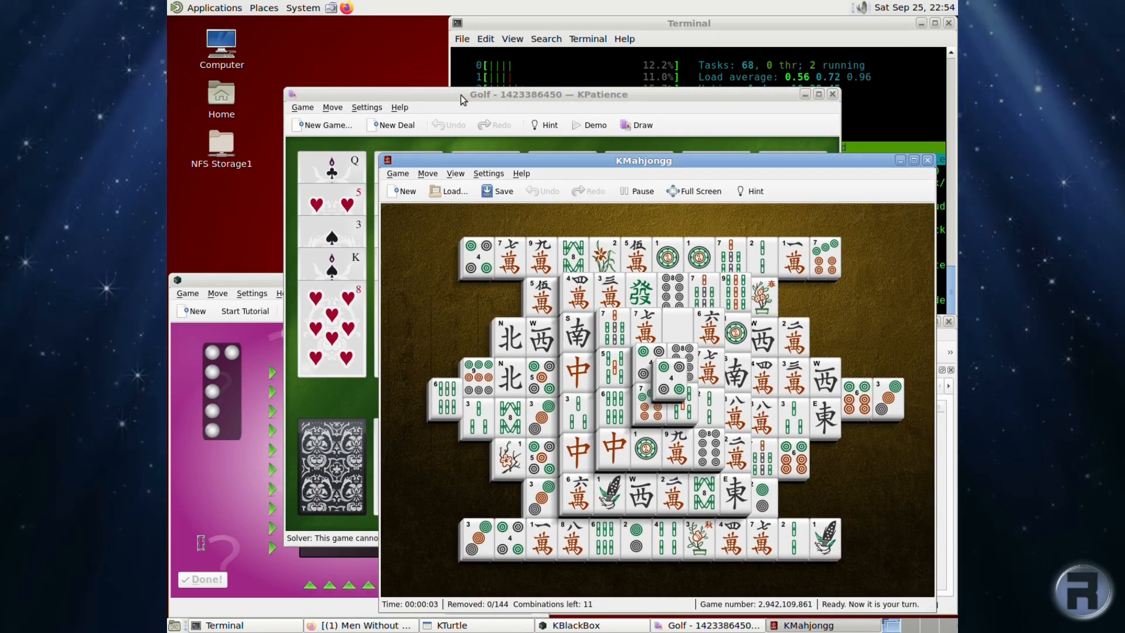
Step: Launch Inkscape from the Applications > Graphics menu
left_click(213, 8)
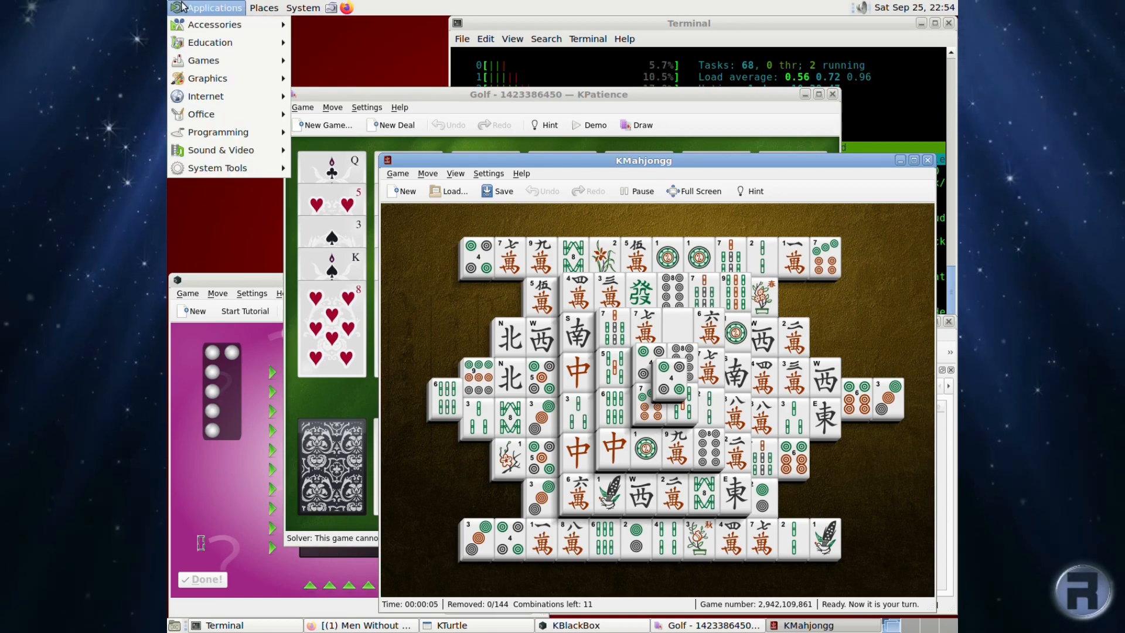
left_click(207, 78)
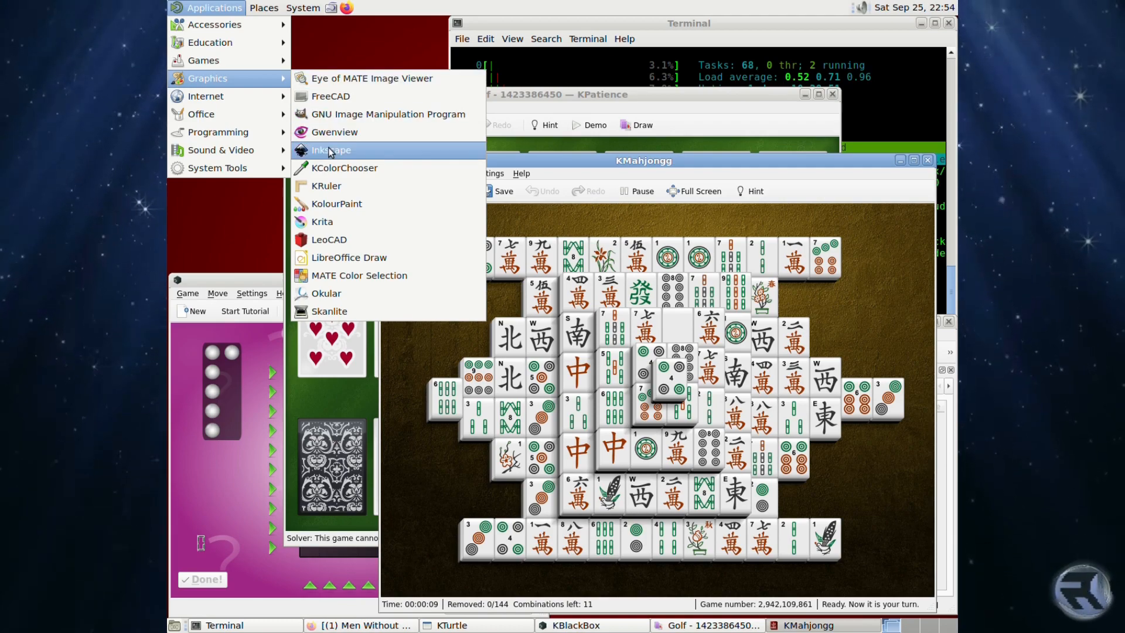
left_click(330, 150)
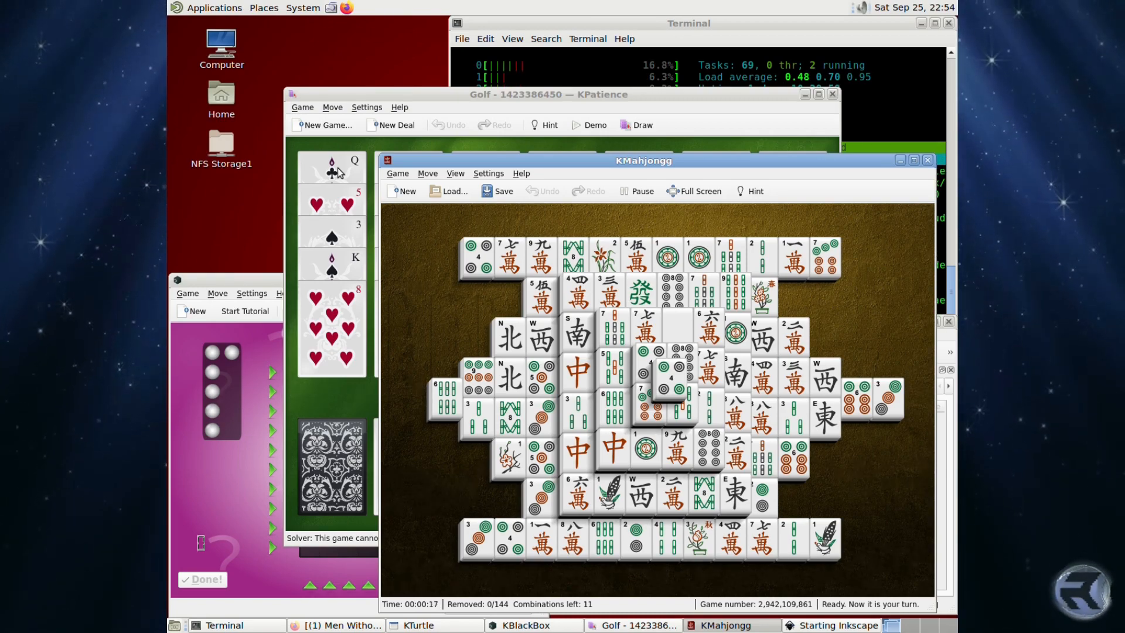
Step: Draw 3D boxes, a calligraphic stroke and a red gradient circle, then shrink the Inkscape window
left_click(835, 624)
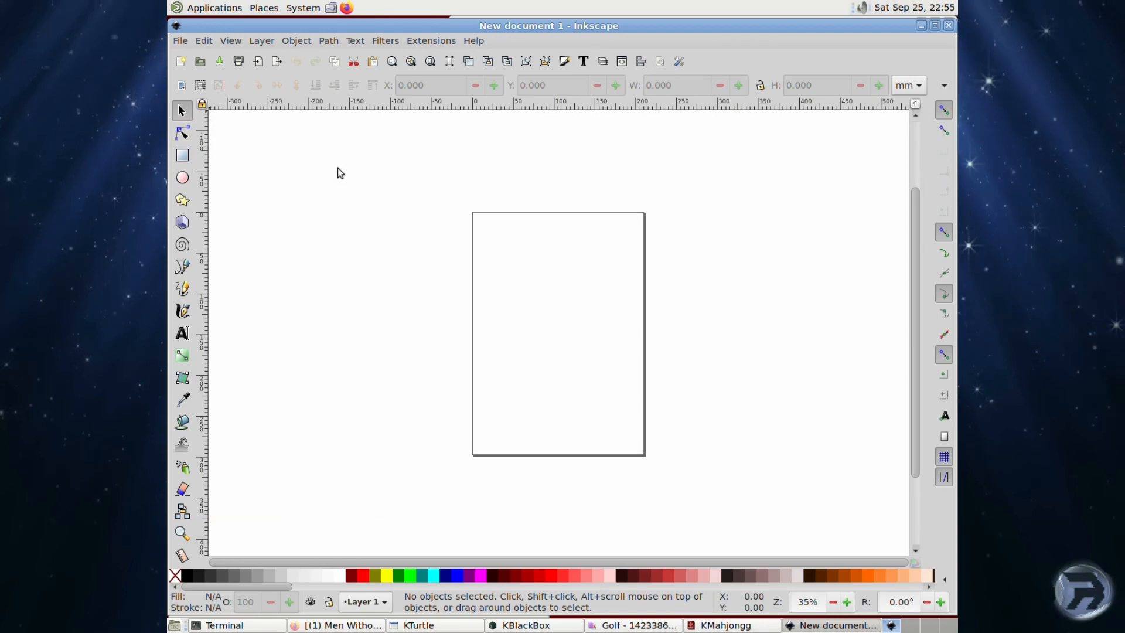
mouse_move(909, 41)
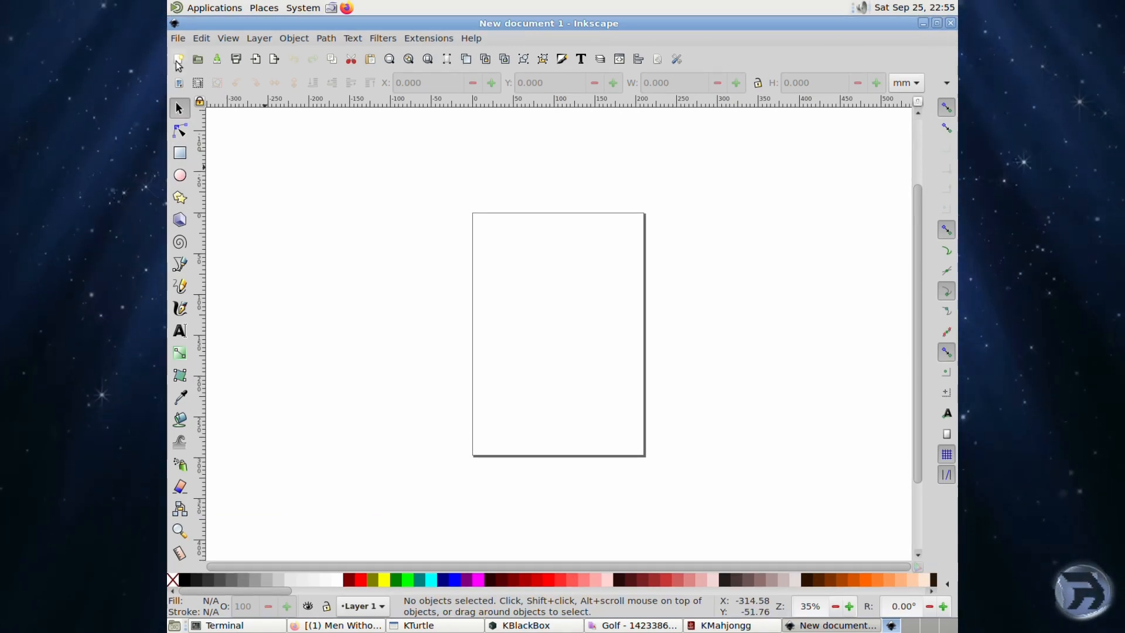
mouse_move(513, 296)
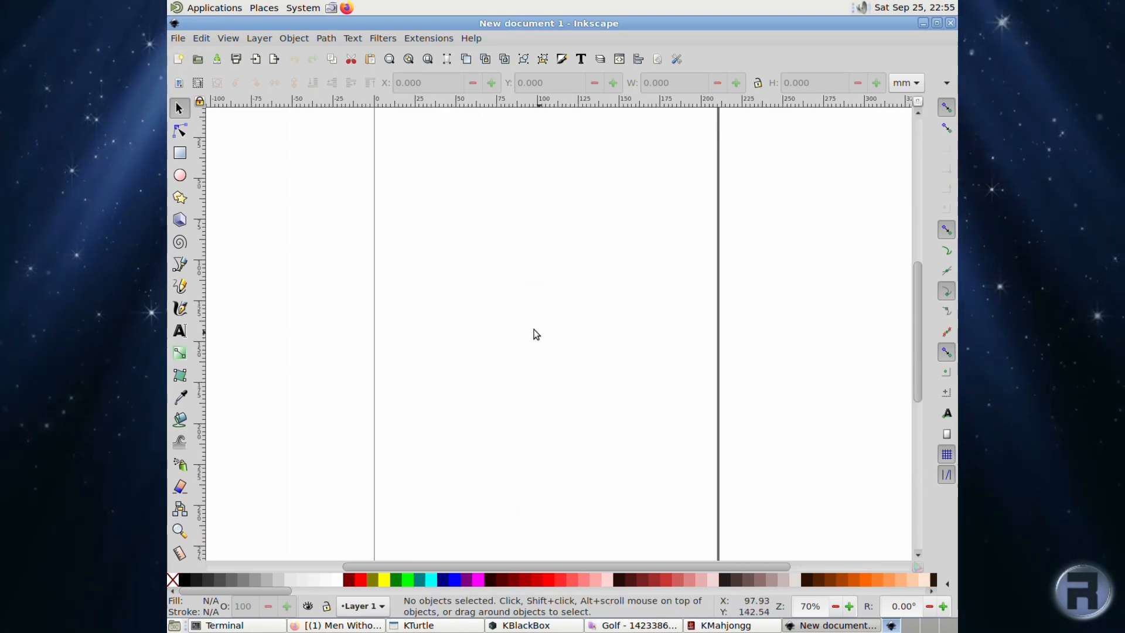
left_click(179, 220)
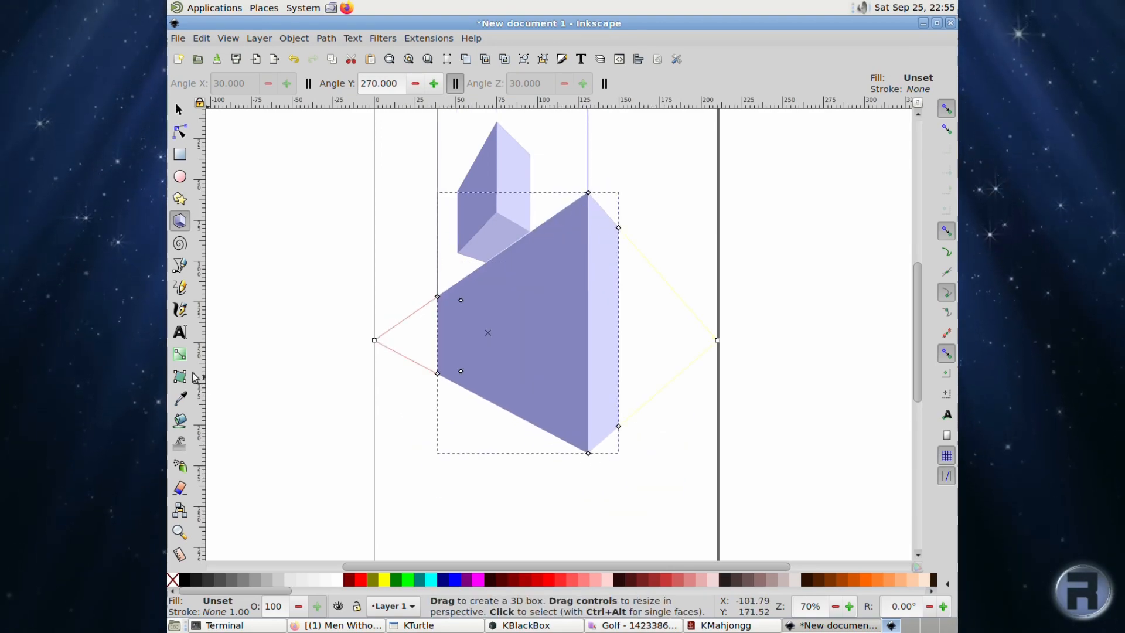
left_click(179, 309)
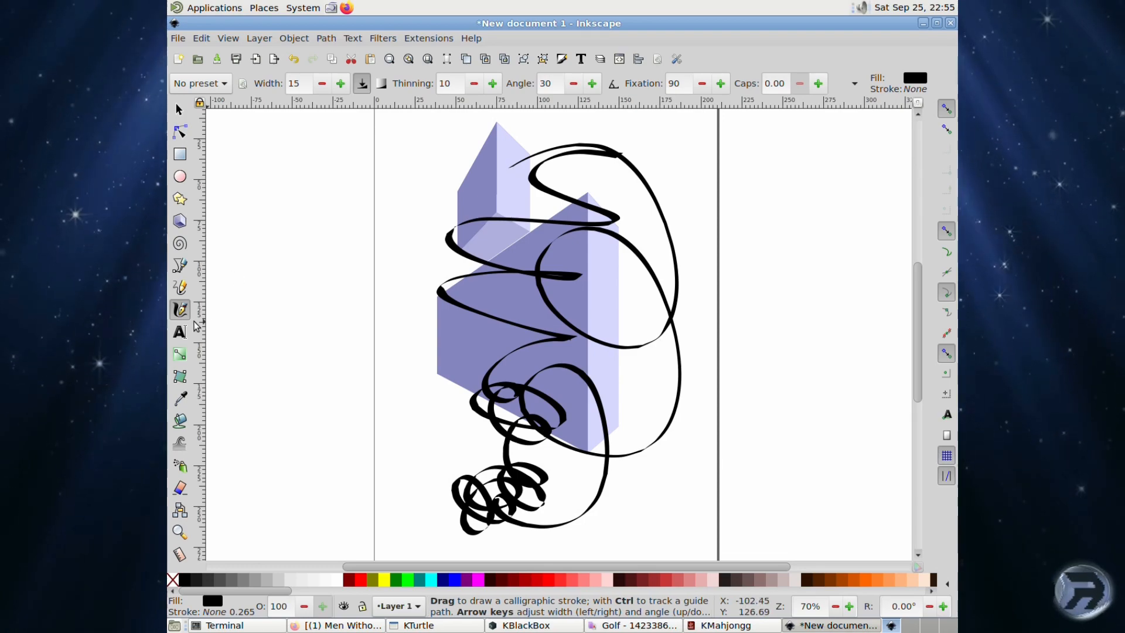
left_click(180, 353)
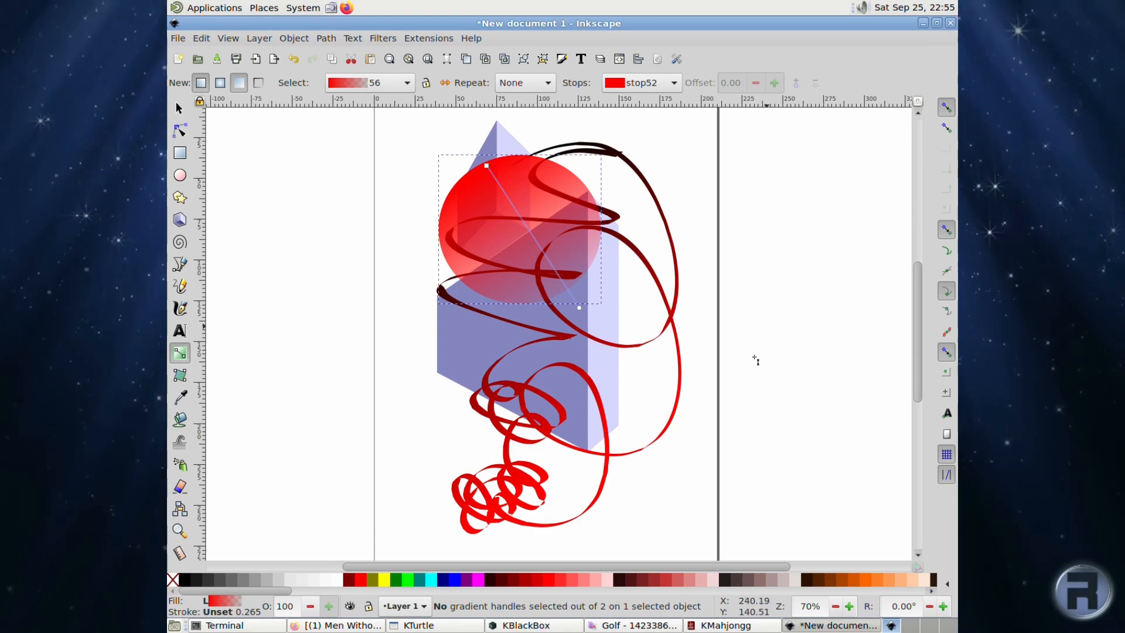
mouse_move(755, 359)
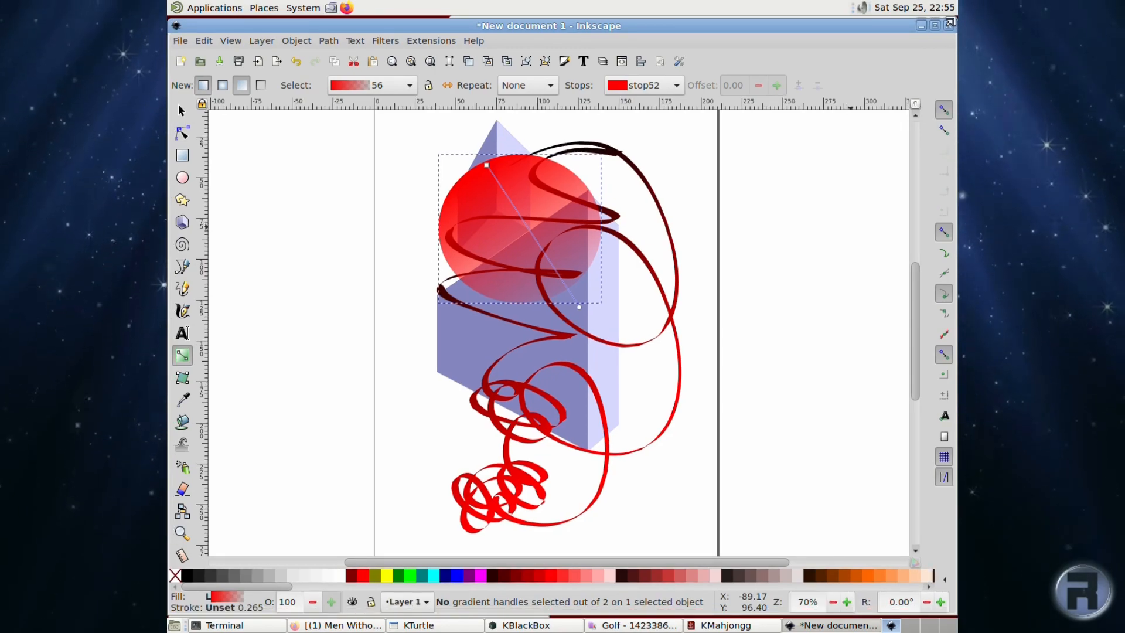
left_click(224, 624)
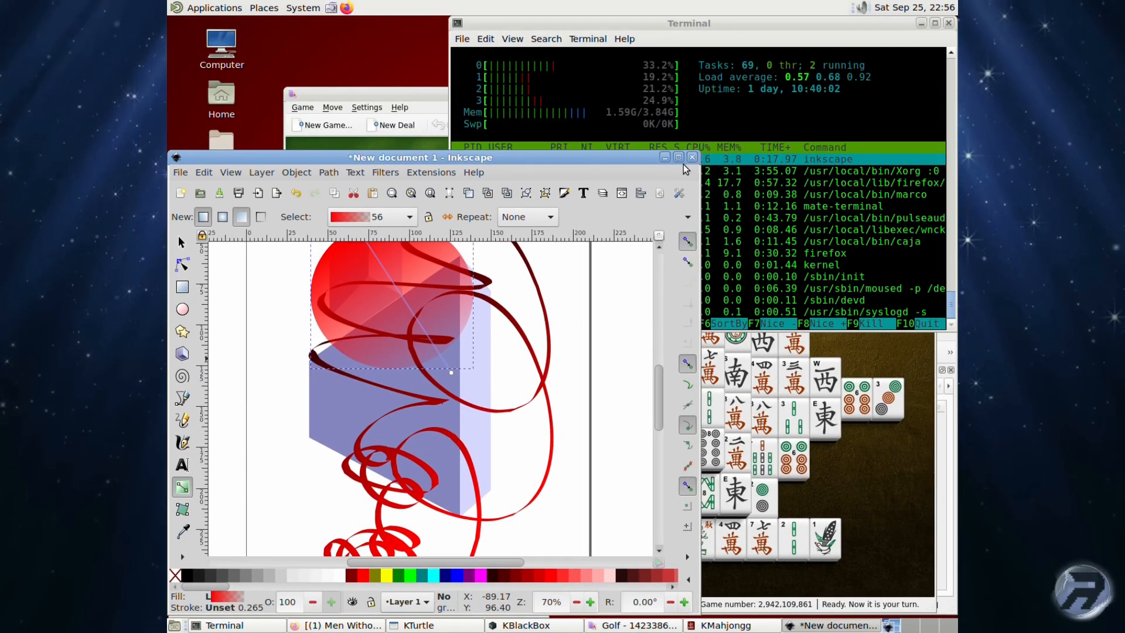
Step: Show the Graphics submenu of the Applications menu listing Krita, LeoCAD, GIMP
left_click(213, 8)
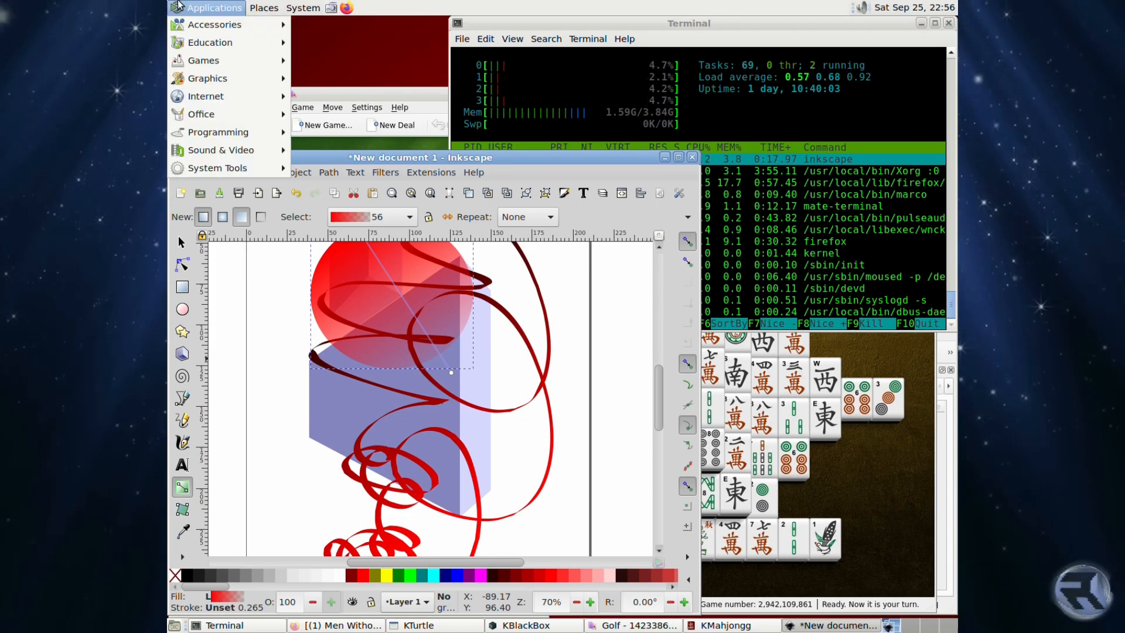
left_click(208, 78)
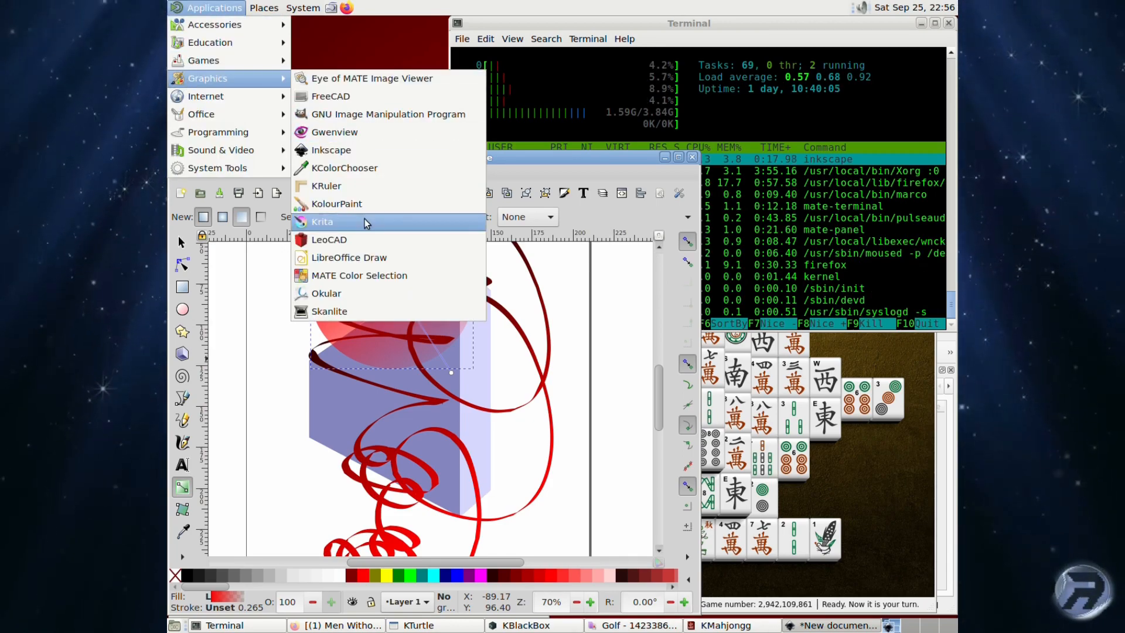
mouse_move(336, 204)
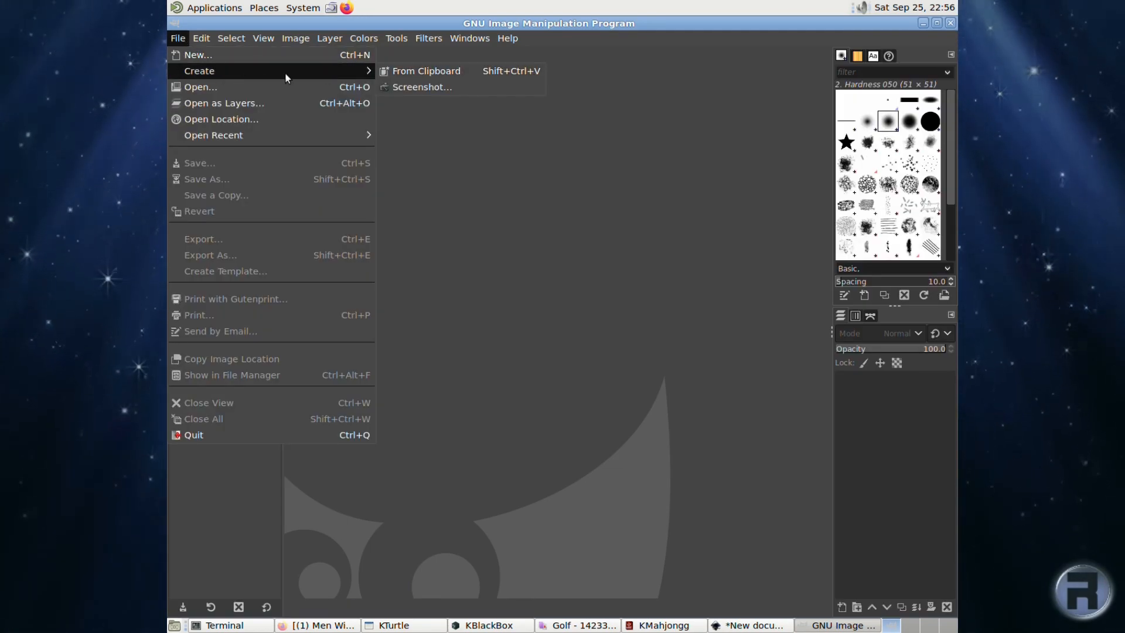
Step: Create a new blank GIMP image from the A4 (300 ppi) template
left_click(197, 55)
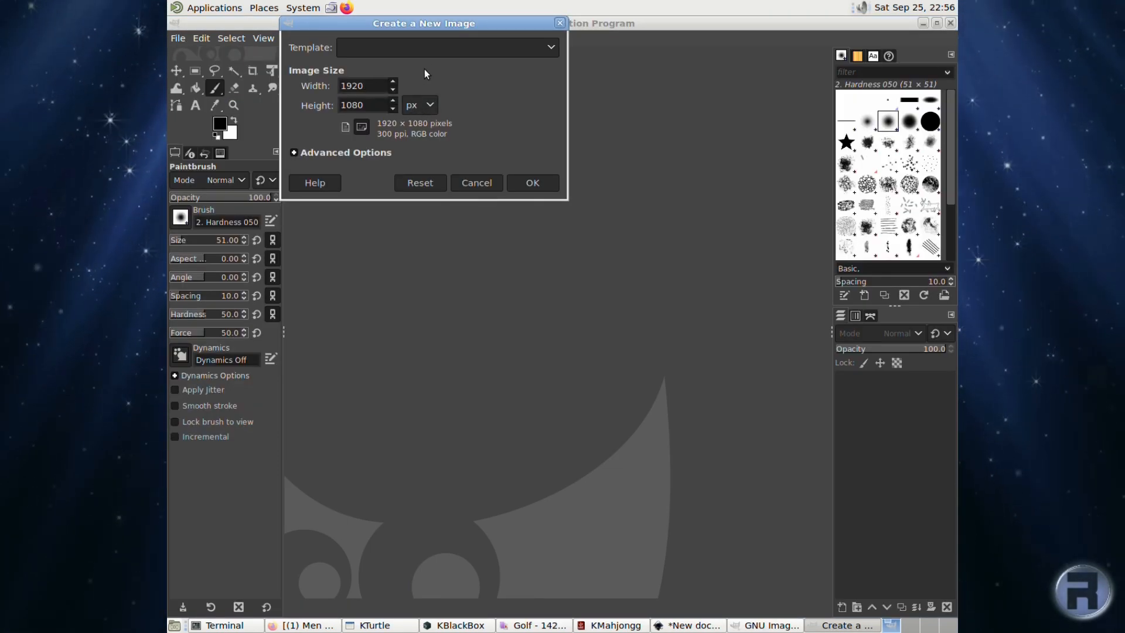
left_click(447, 47)
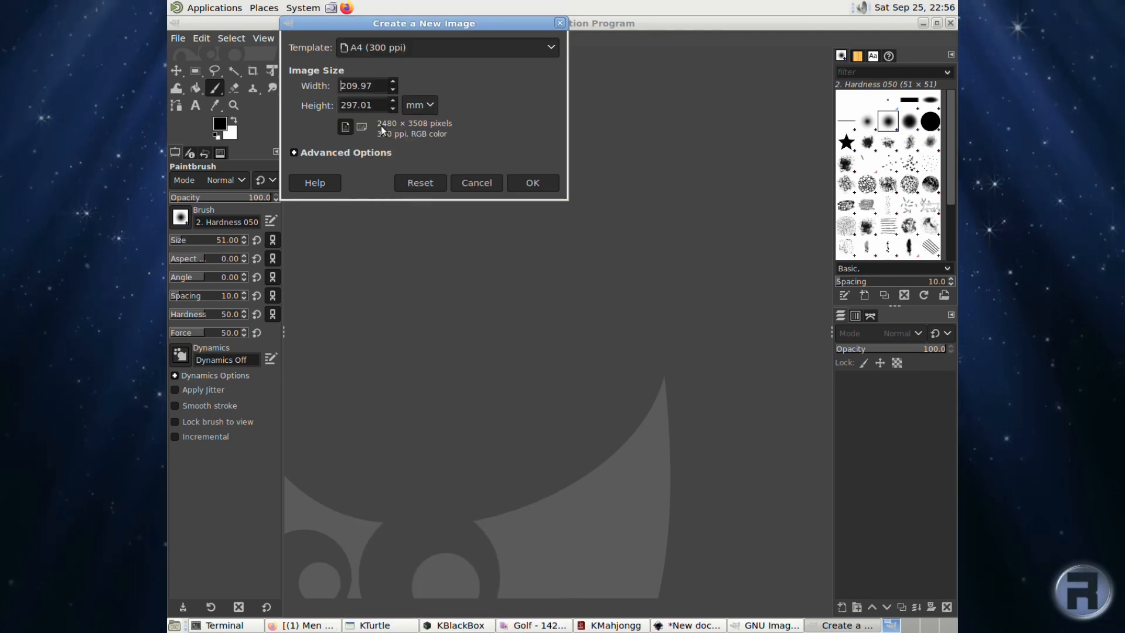
left_click(532, 183)
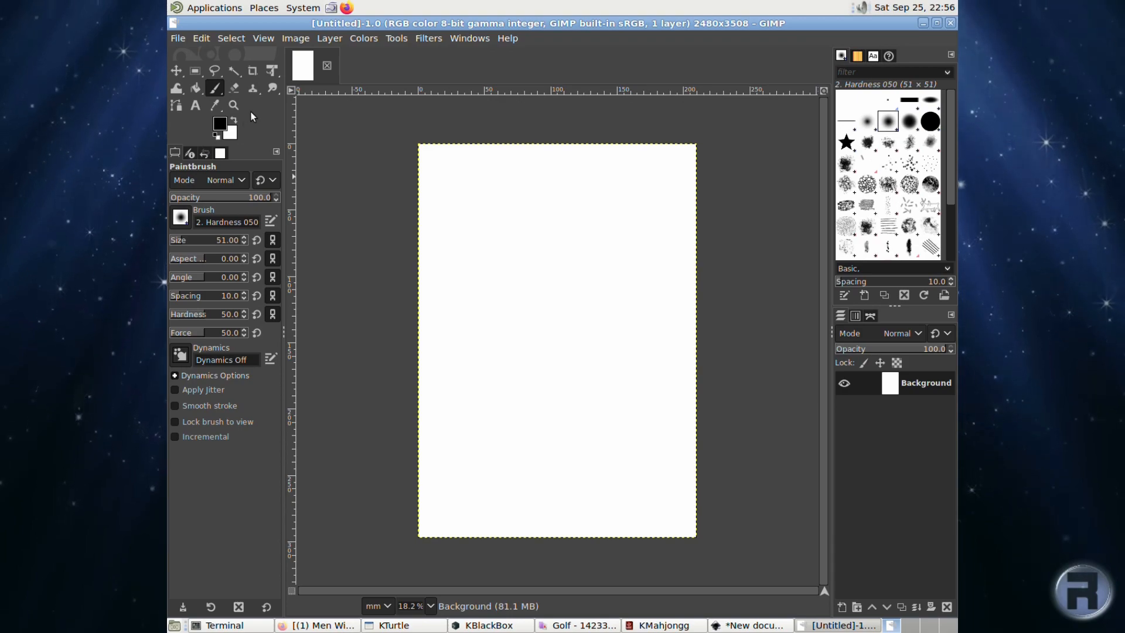
mouse_move(327, 177)
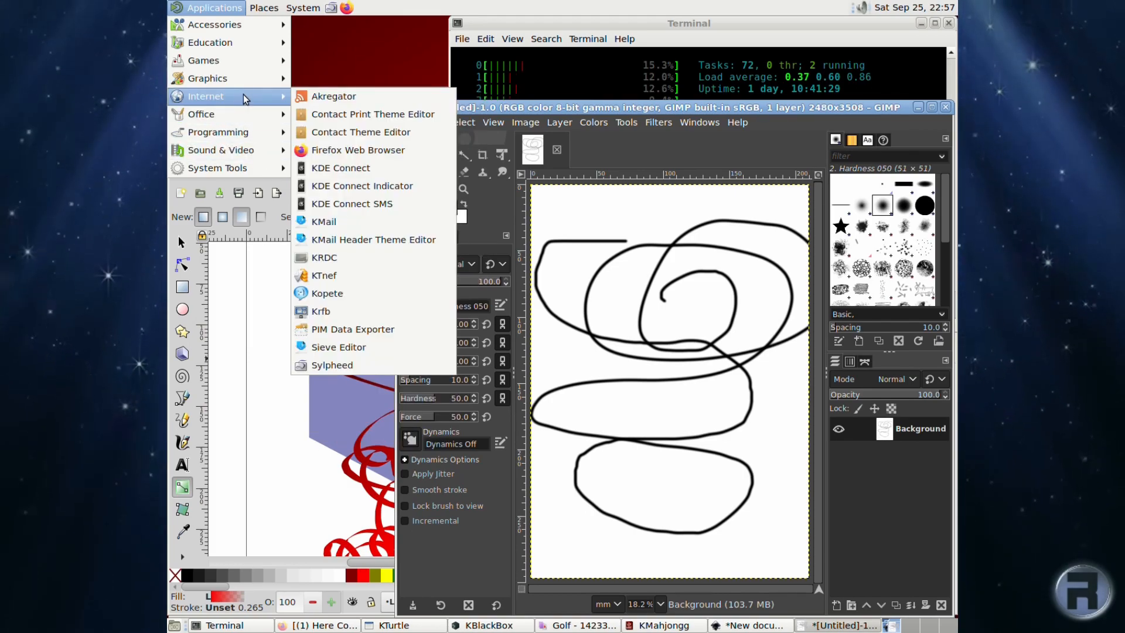
mouse_move(352, 204)
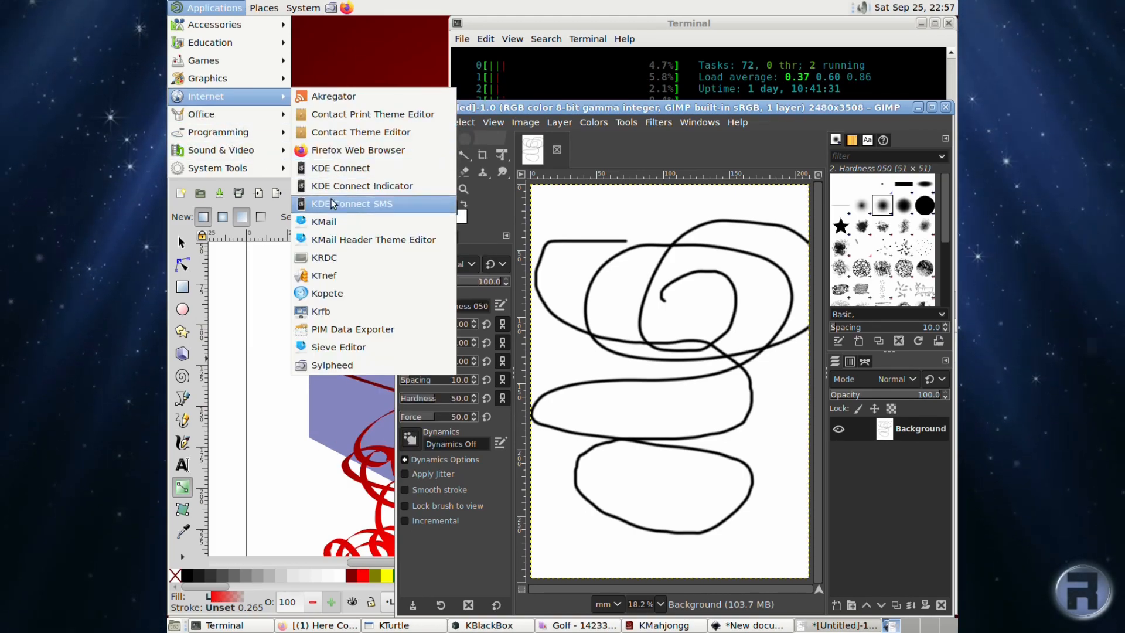
mouse_move(338, 347)
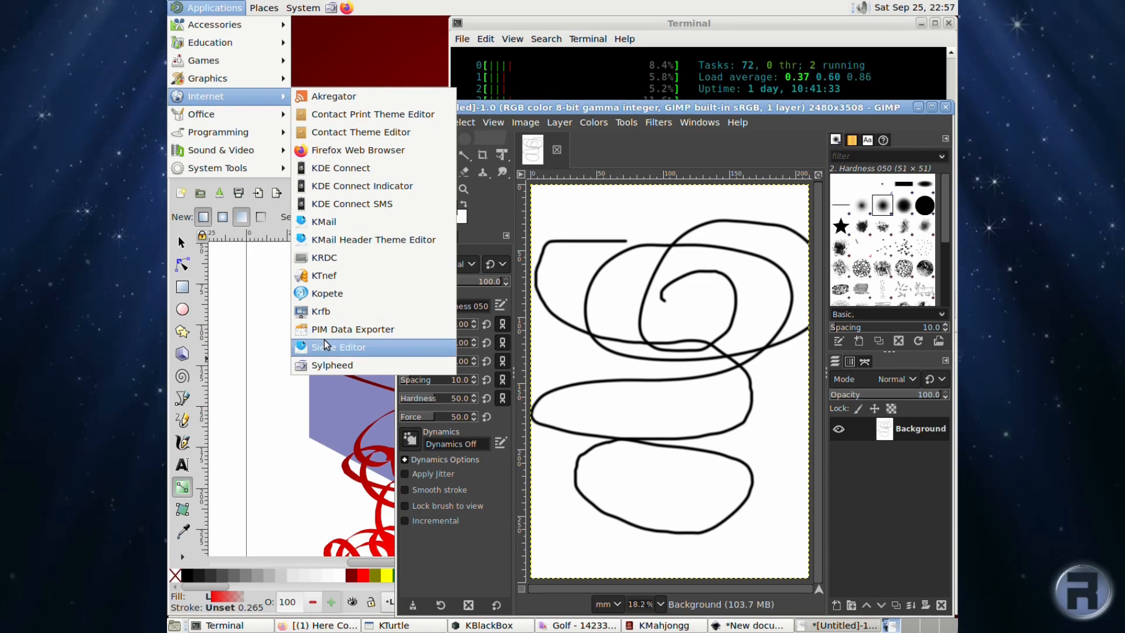
Step: Launch LibreOffice Writer from the Applications > Office menu
left_click(200, 114)
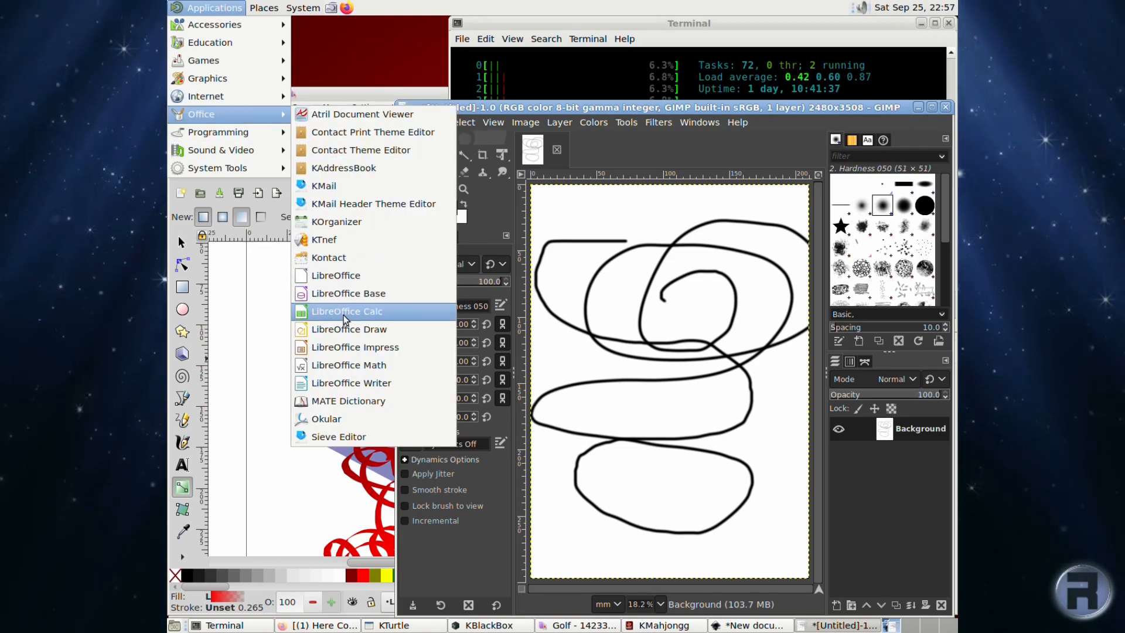
left_click(347, 310)
type("H")
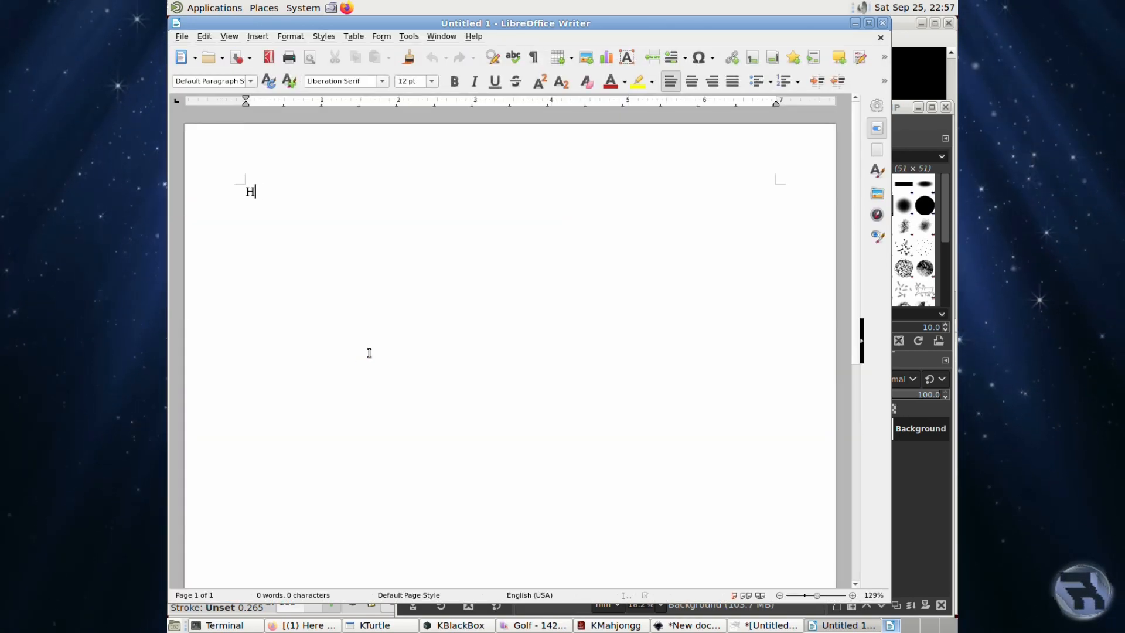
Step: Write 'Hello!' in the document and set its font size to 96 pt
type("ello")
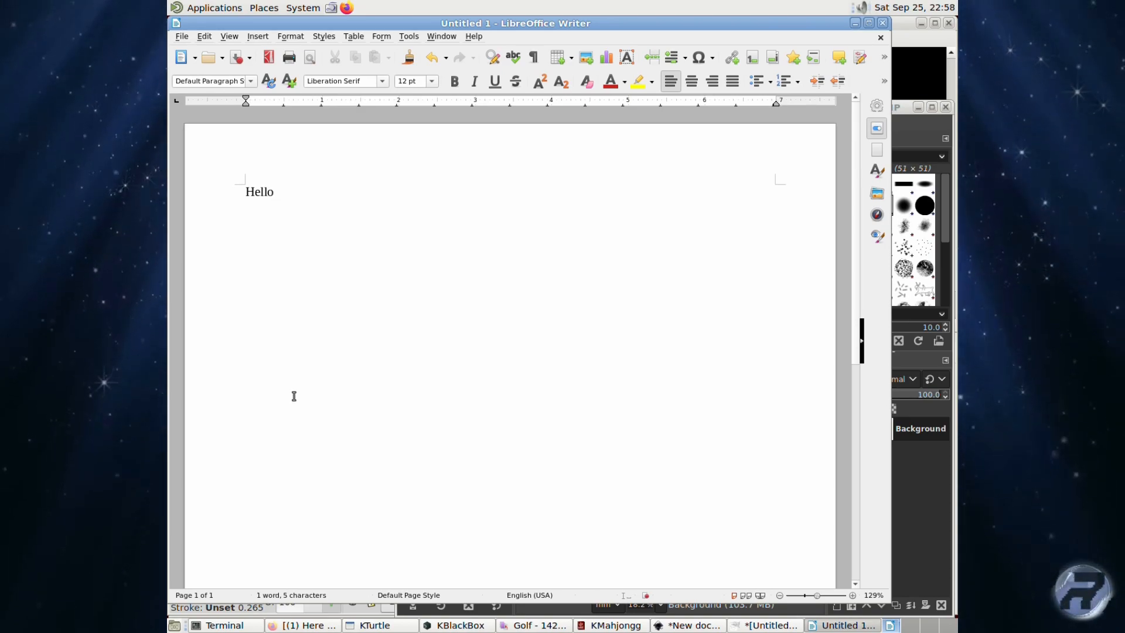
type("!")
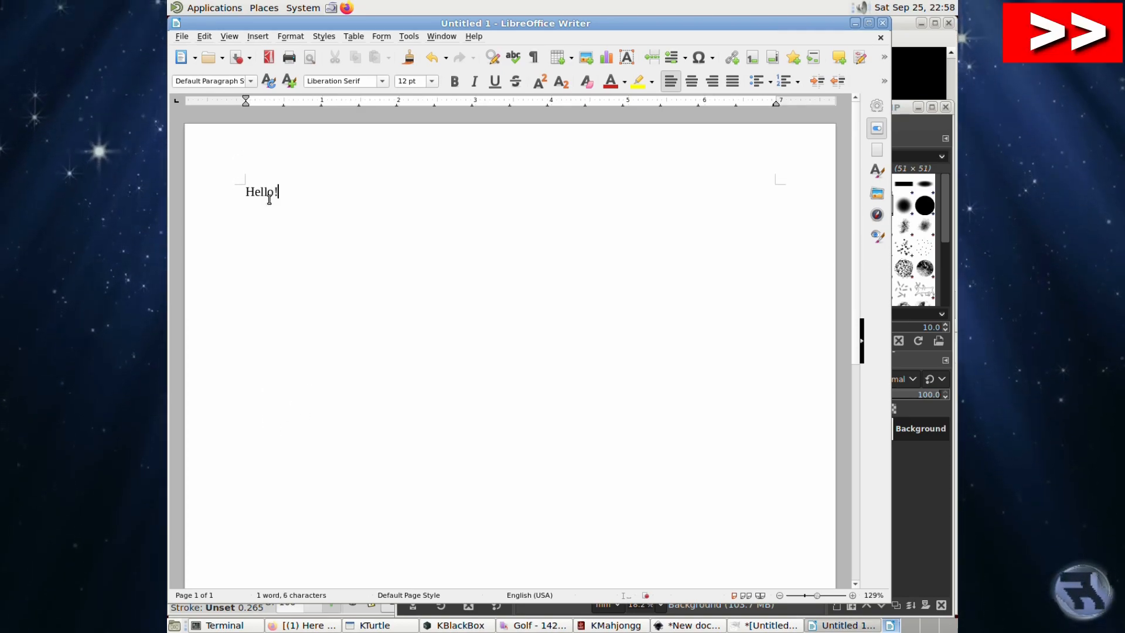
left_click(430, 81)
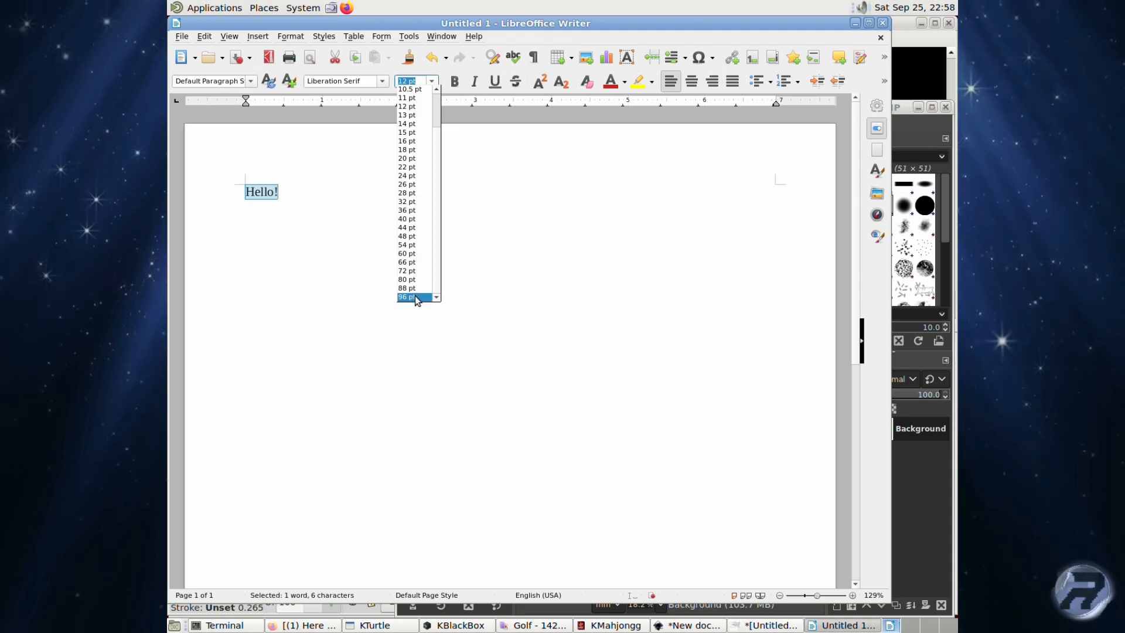
left_click(405, 297)
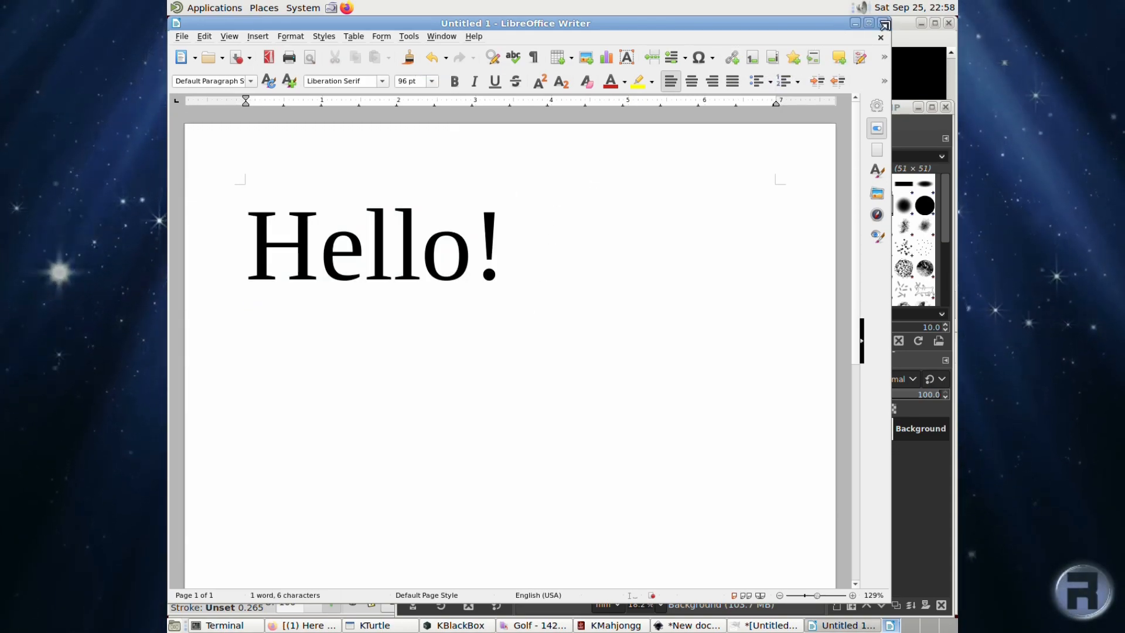
left_click(223, 625)
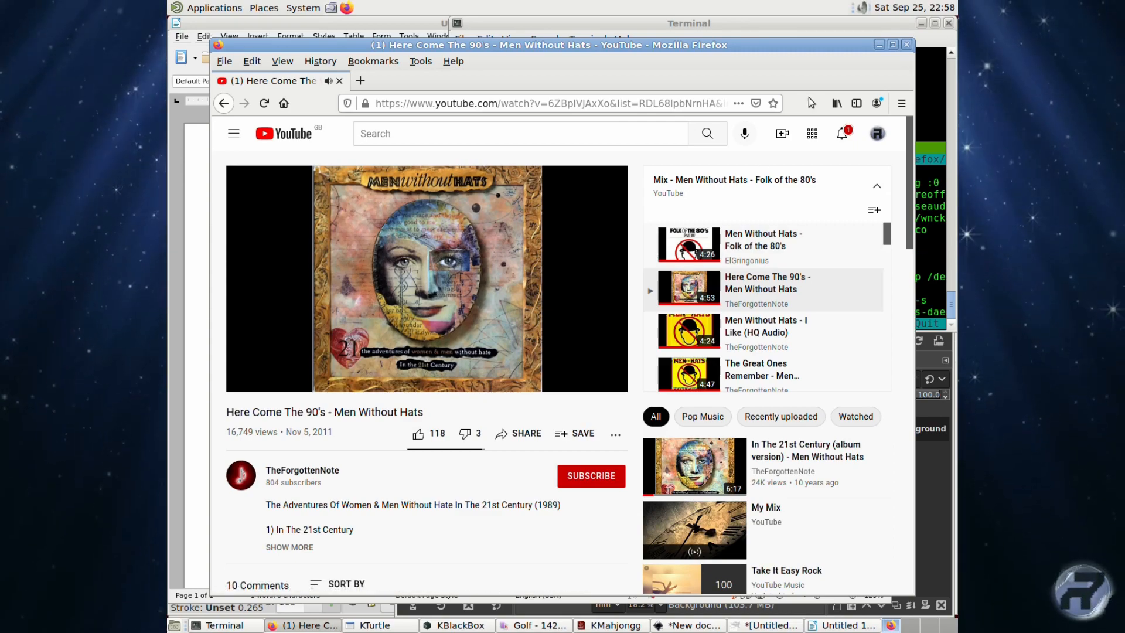
right_click(423, 280)
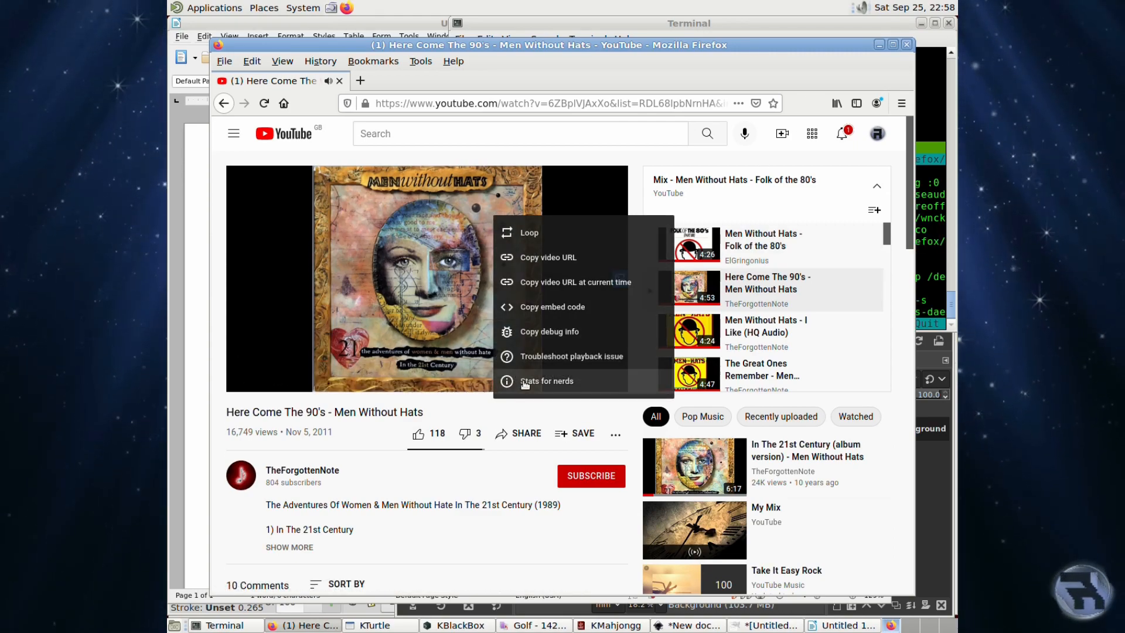
left_click(546, 381)
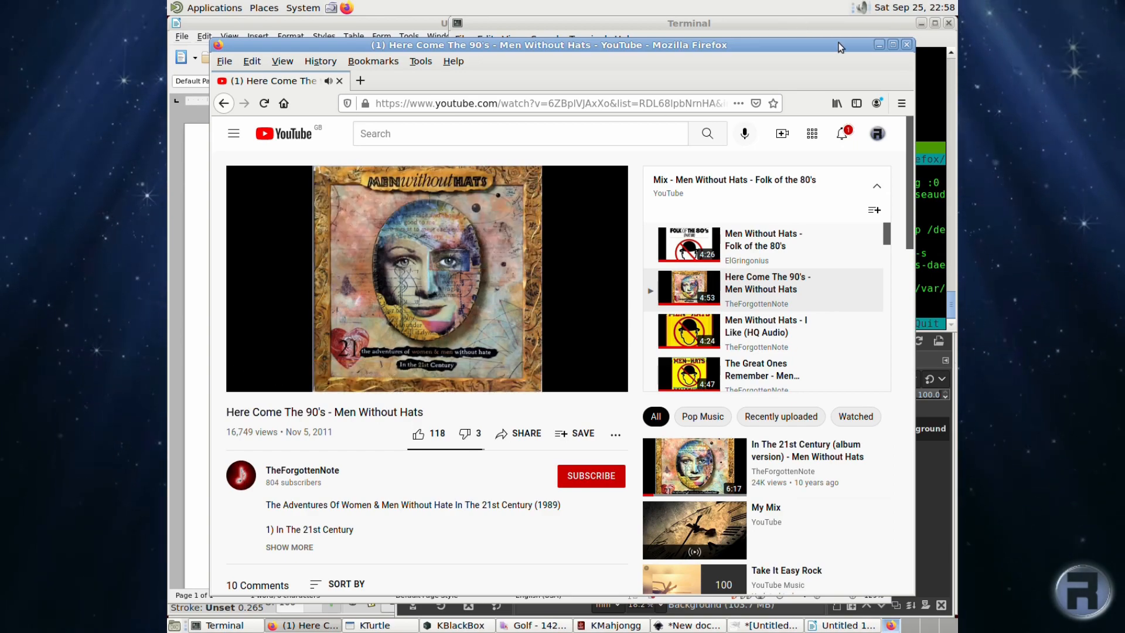
Step: Launch the Bluefish editor from Applications > Programming with an empty Untitled 0 document
left_click(688, 23)
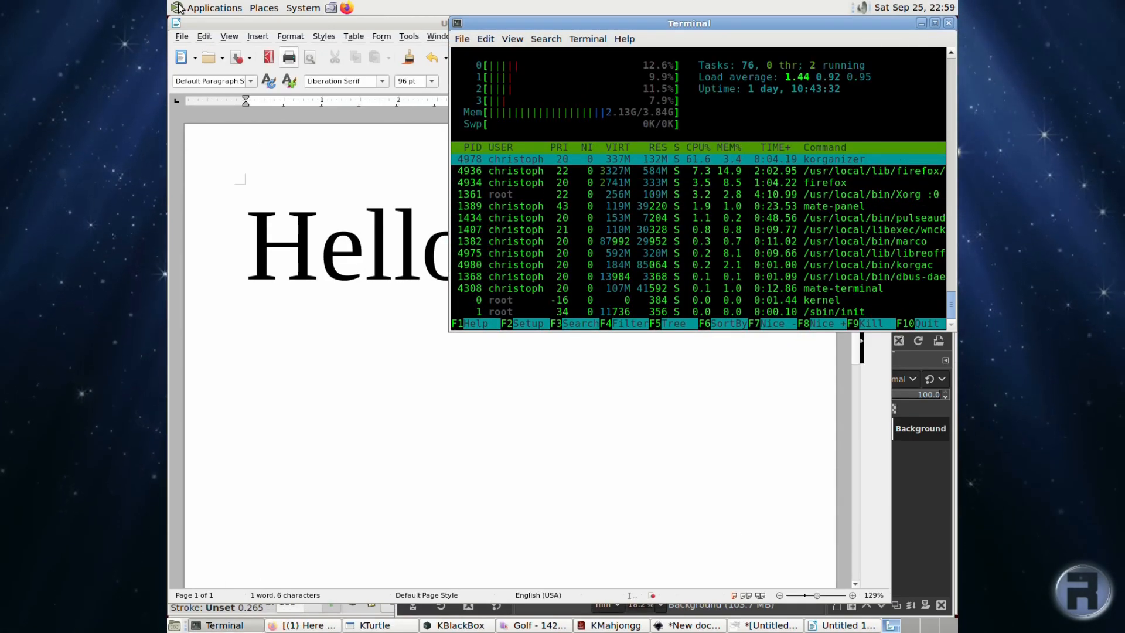
left_click(214, 7)
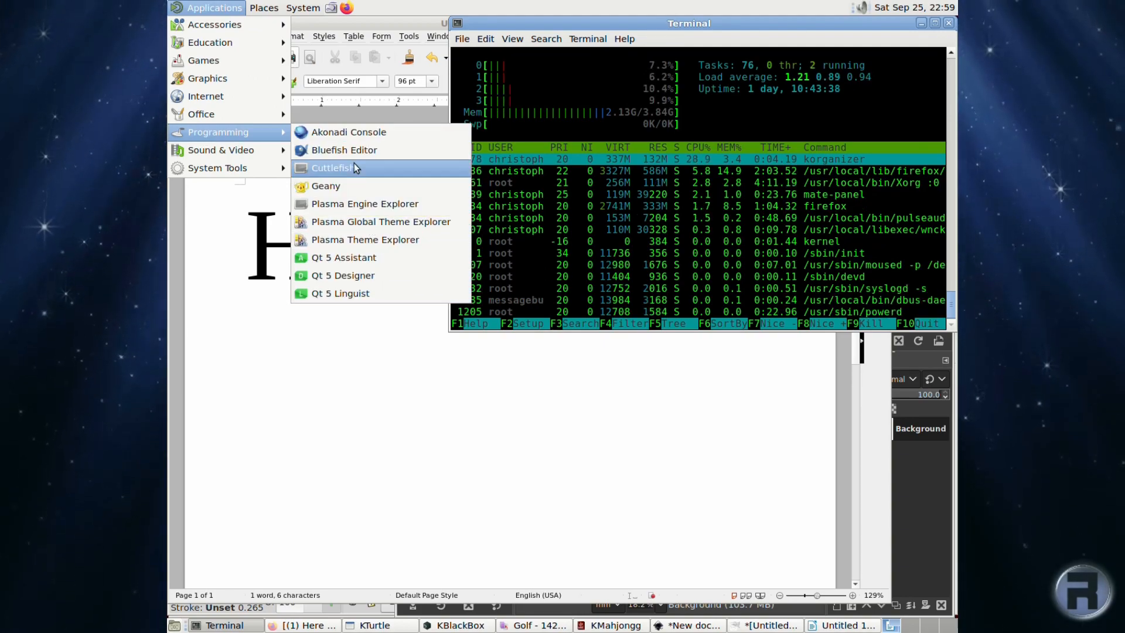
left_click(343, 150)
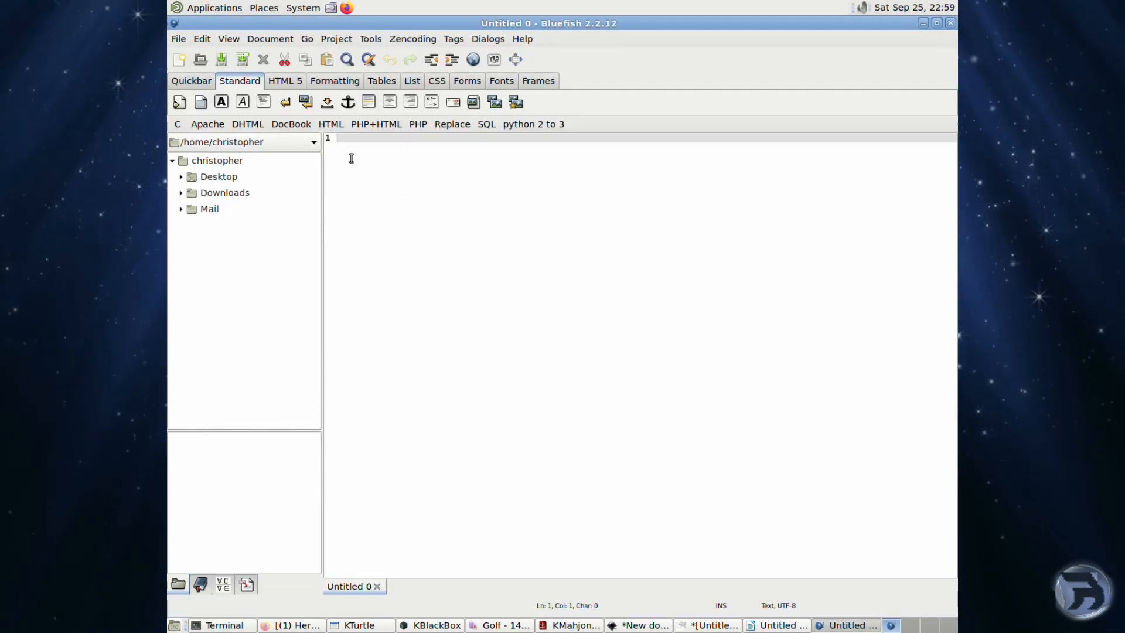
mouse_move(907, 42)
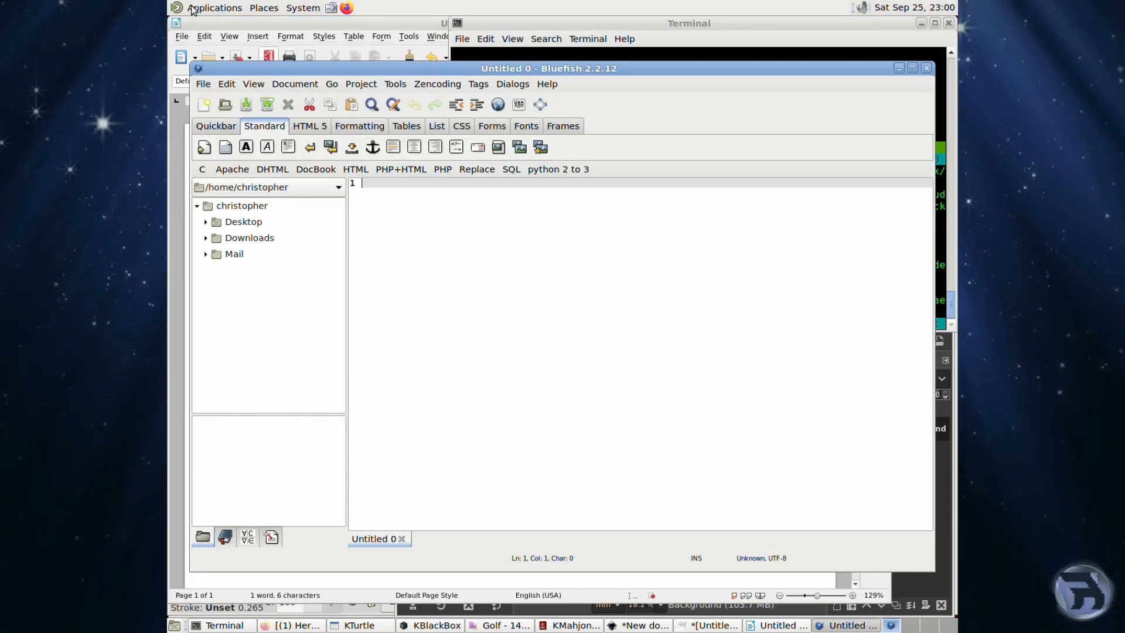
left_click(213, 8)
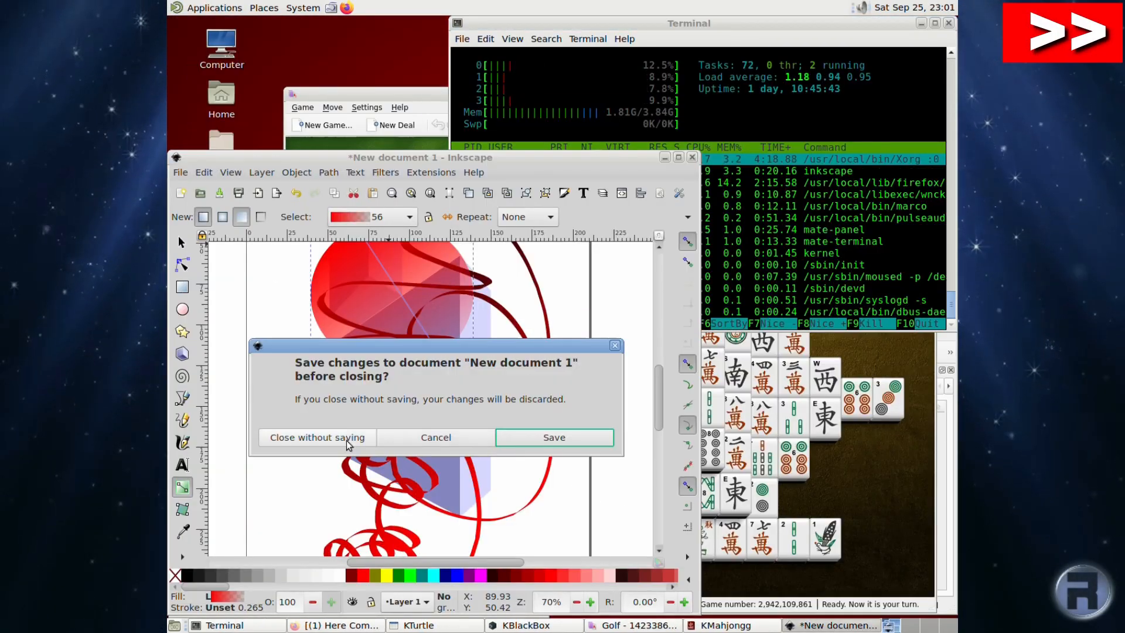
Step: Close Inkscape's New document 1 without saving changes
left_click(318, 437)
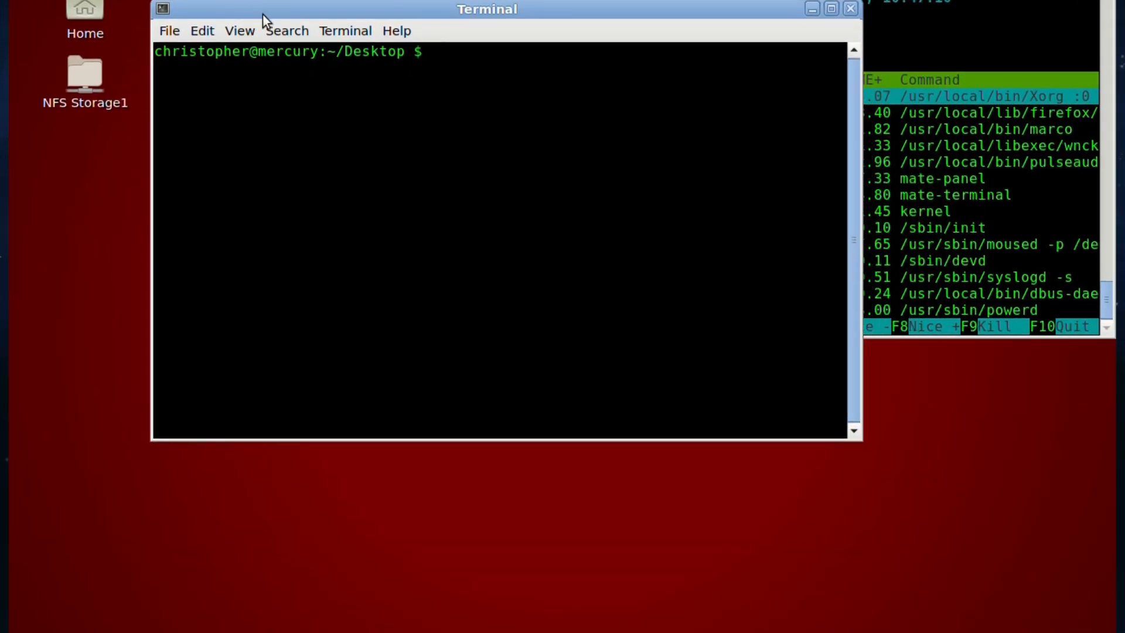
Step: Run kdenlive from the terminal and dismiss its KDE crash report
type("kde")
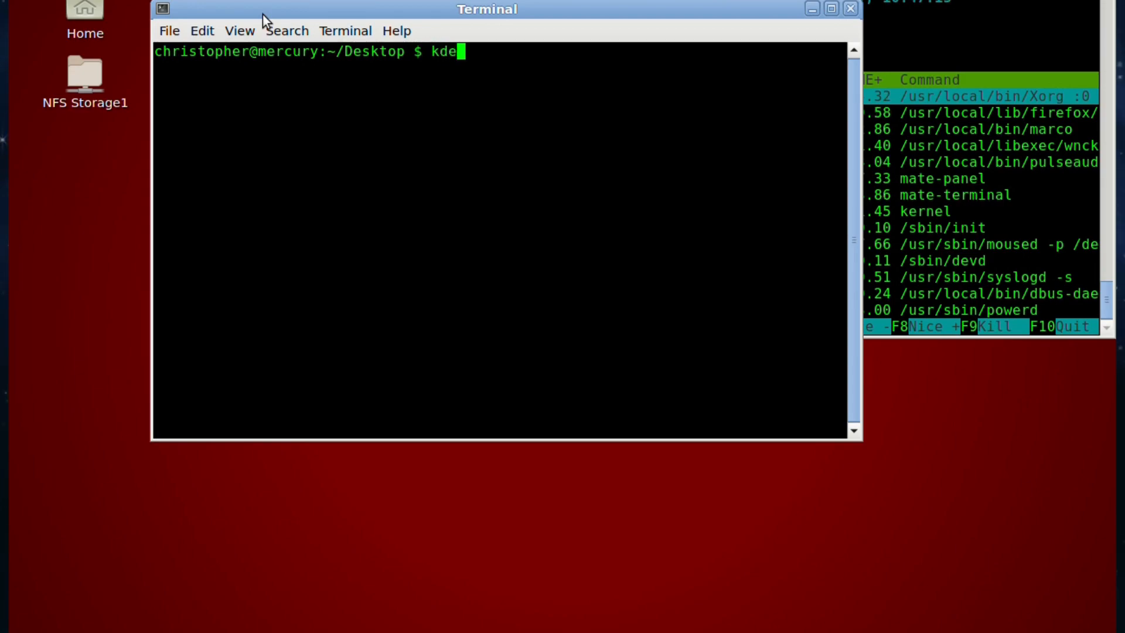
type("live")
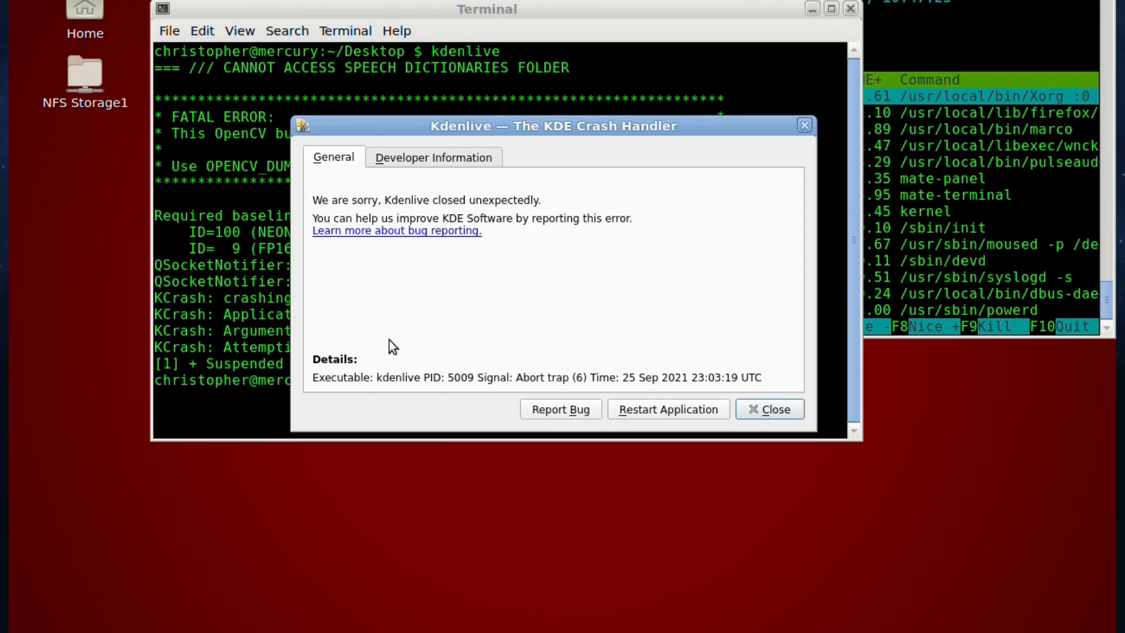
mouse_move(774, 434)
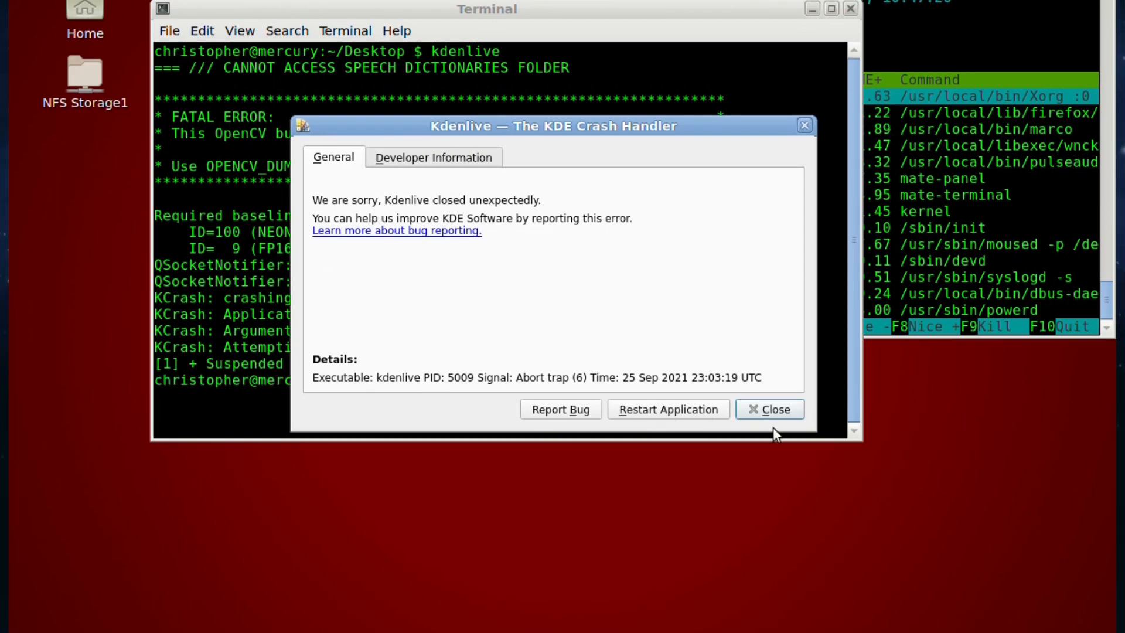
left_click(768, 409)
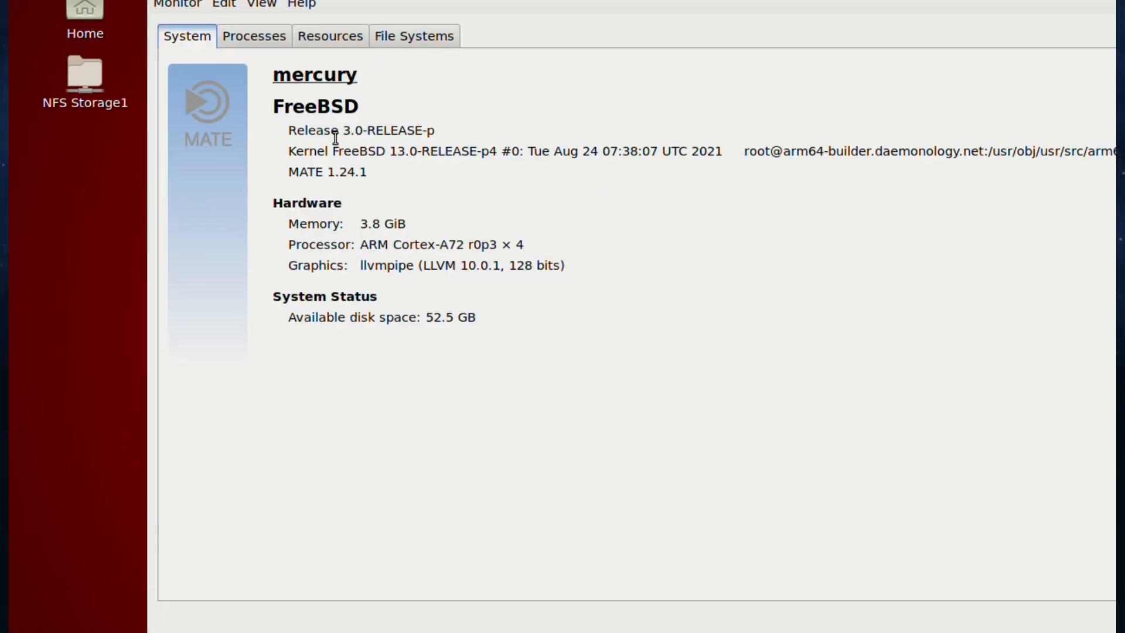
mouse_move(358, 257)
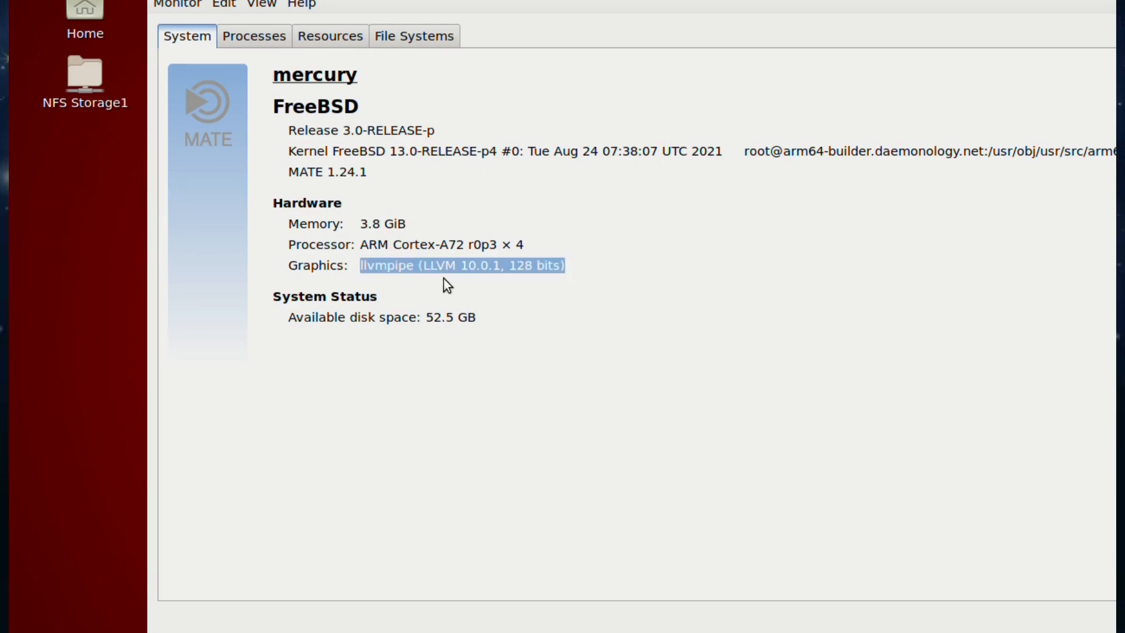
Step: View System Monitor's System tab and drag its window across the desktop
left_click(433, 266)
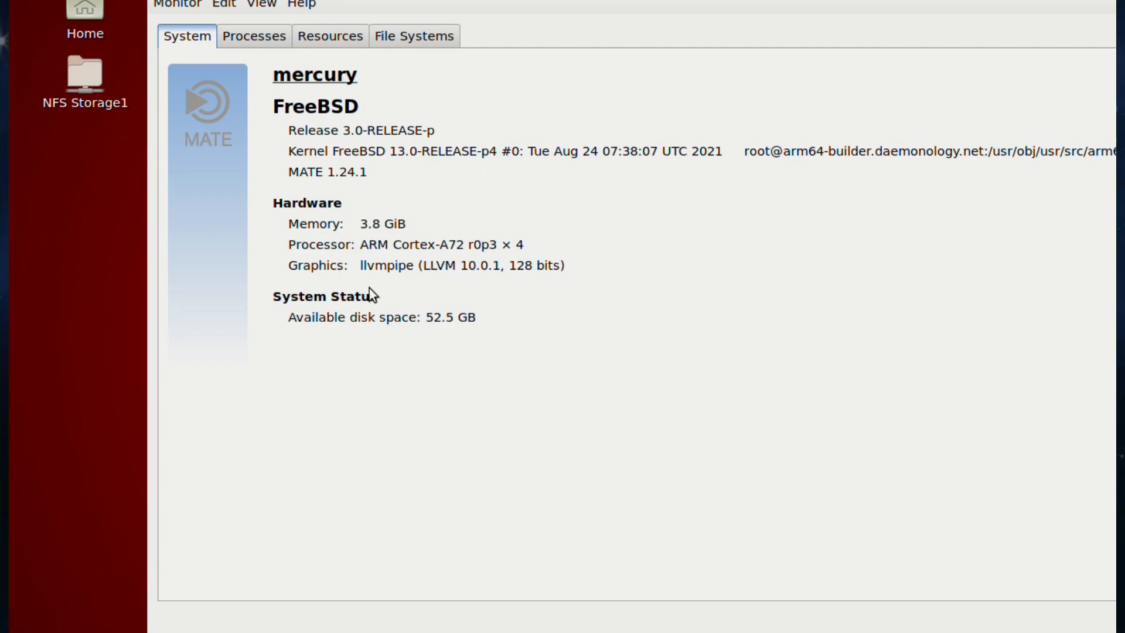
mouse_move(982, 132)
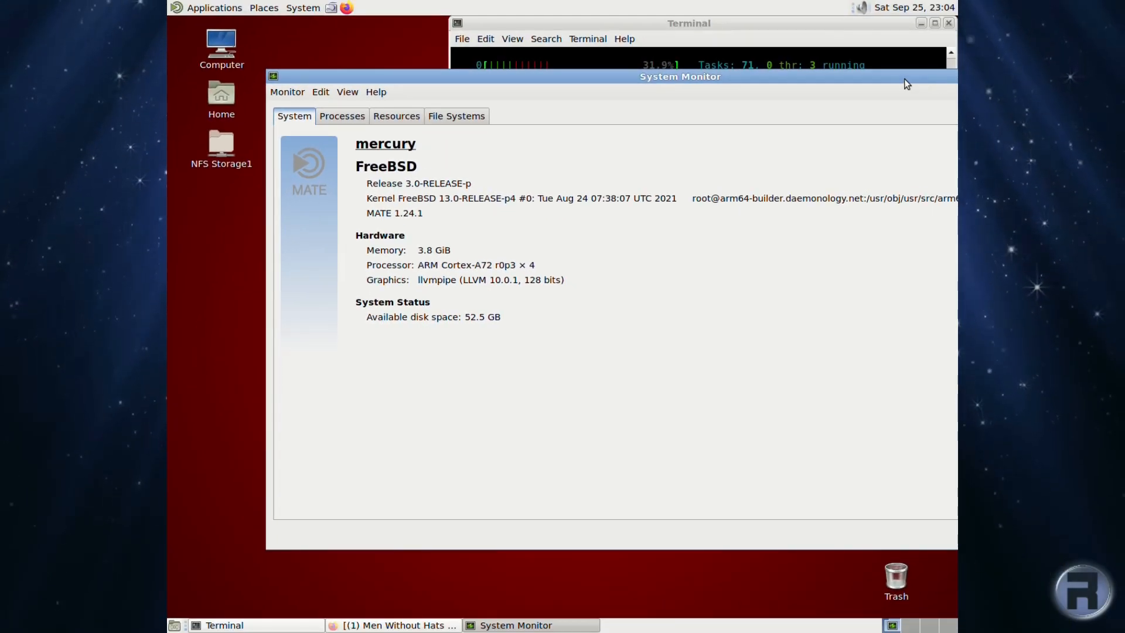
left_click_drag(678, 77, 560, 72)
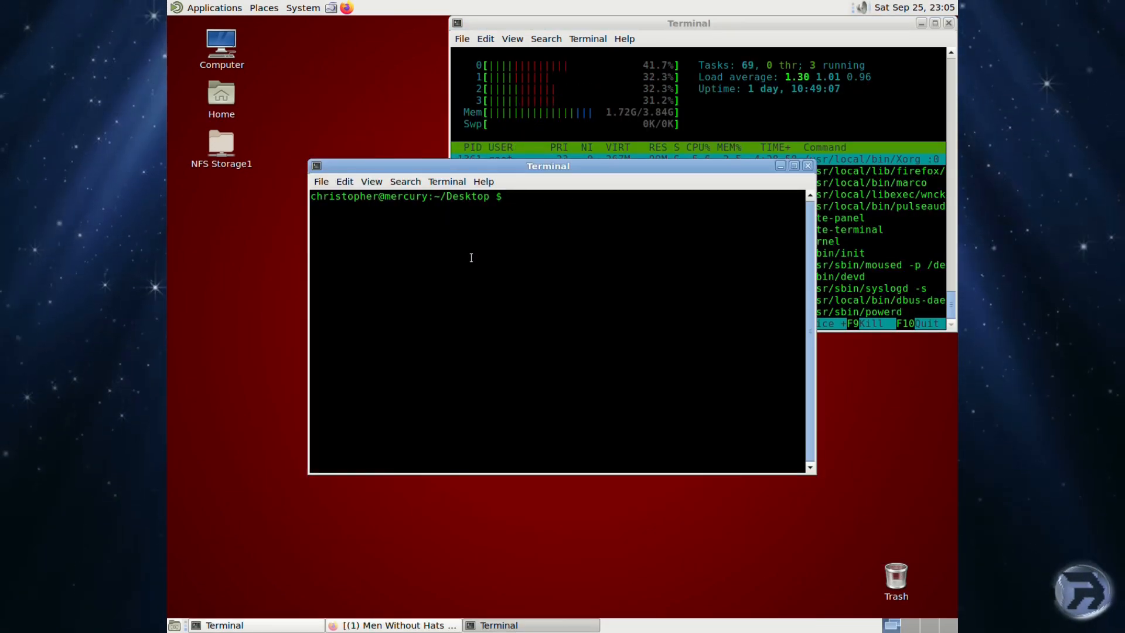
Step: Run minetest from MATE Terminal, which crashes with a segmentation fault
type("minetest")
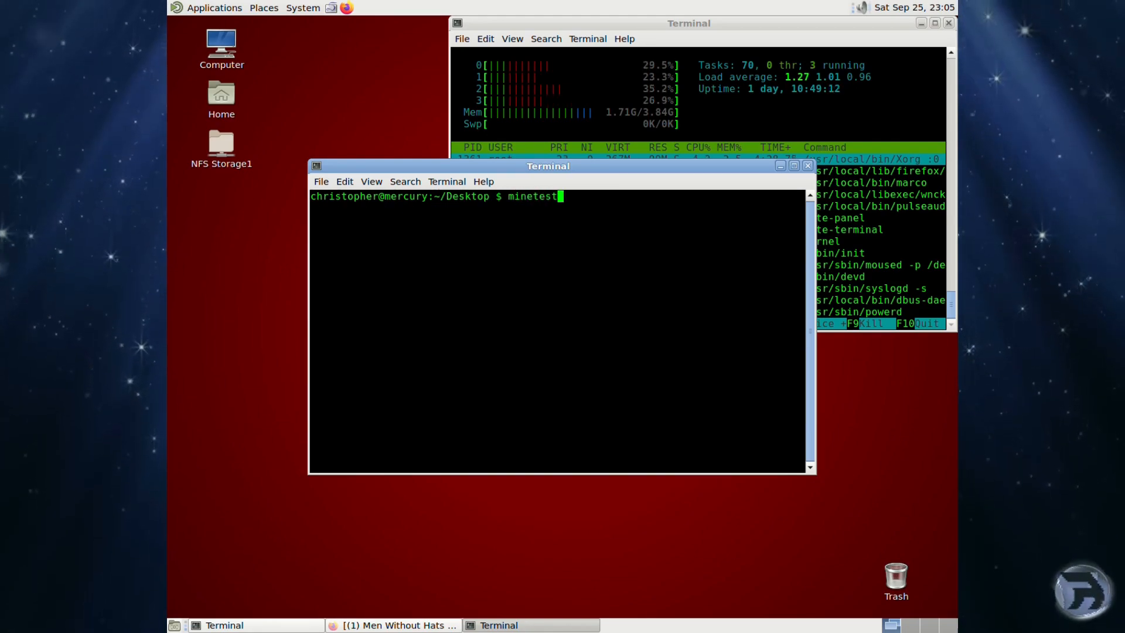
key("Return")
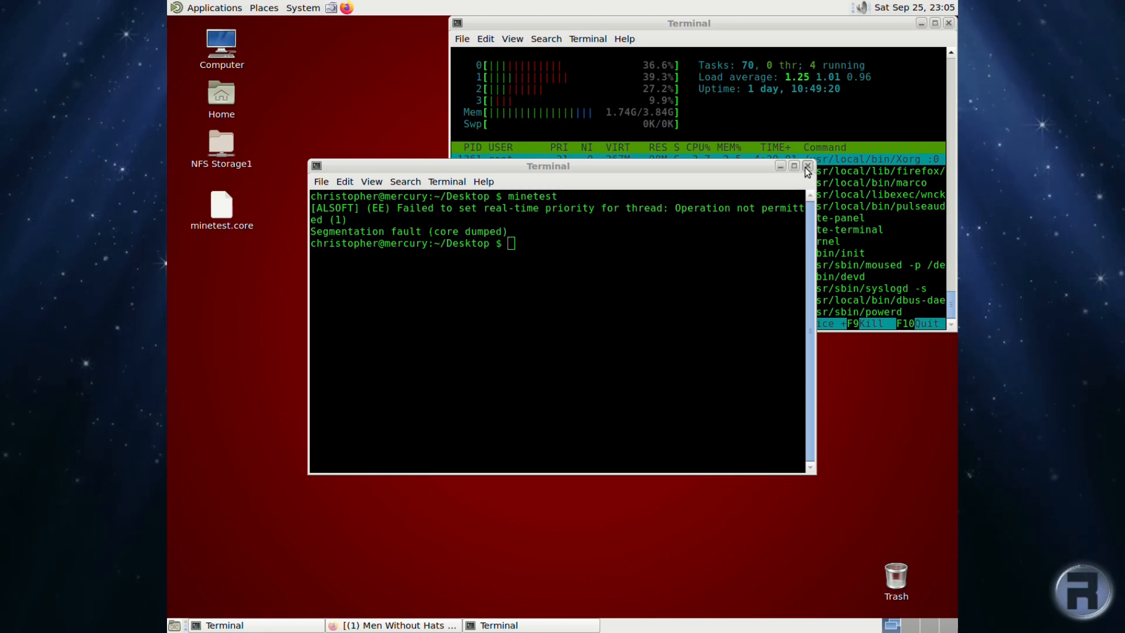
Step: Move the leftover minetest.core crash dump on the desktop to Trash
right_click(221, 208)
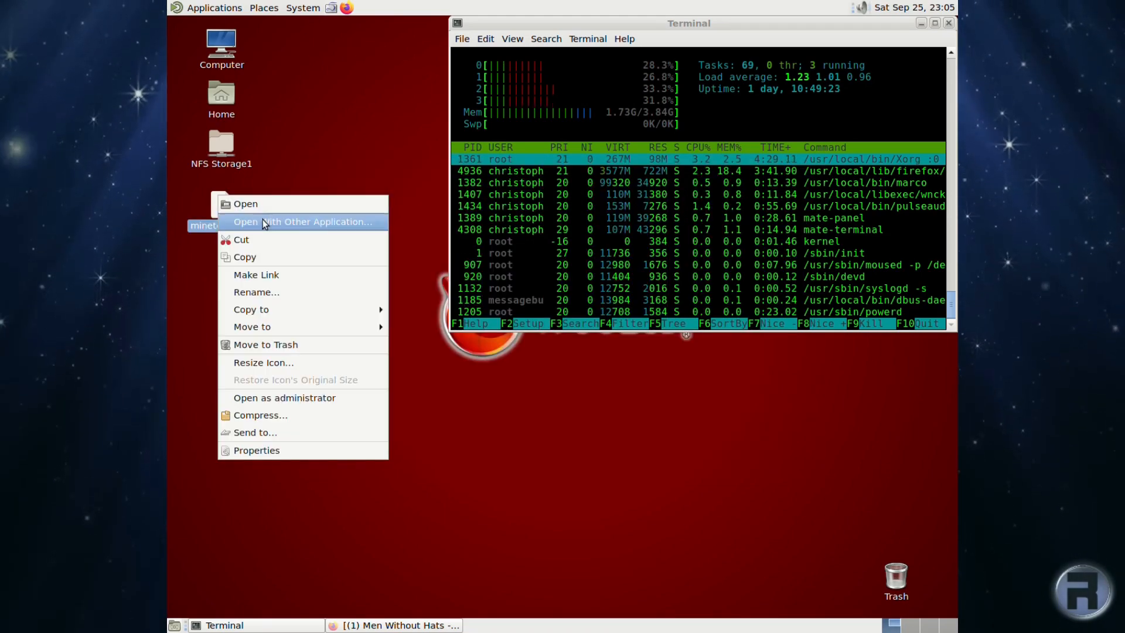
left_click(641, 517)
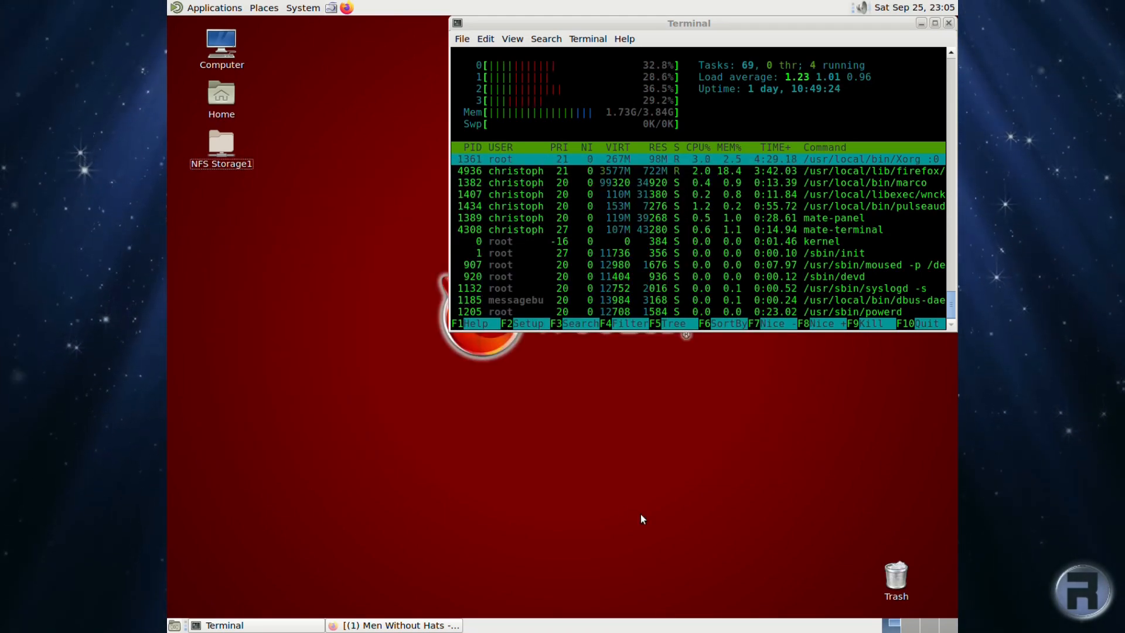
Step: Close the htop terminal, leaving an empty desktop, then show the System menu options
left_click(948, 22)
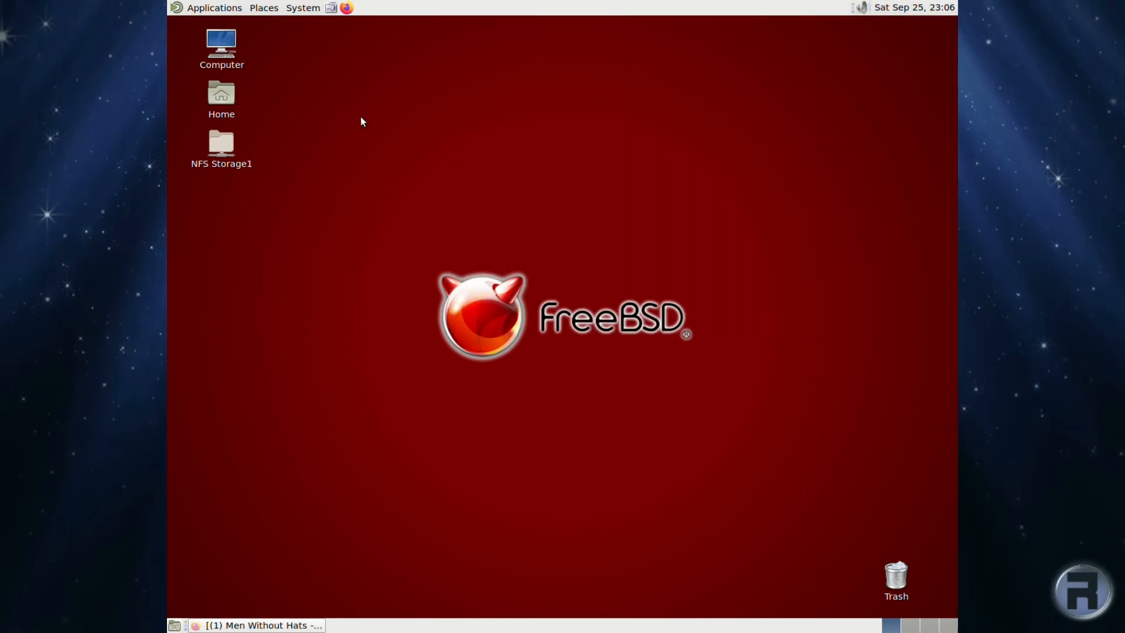
mouse_move(365, 125)
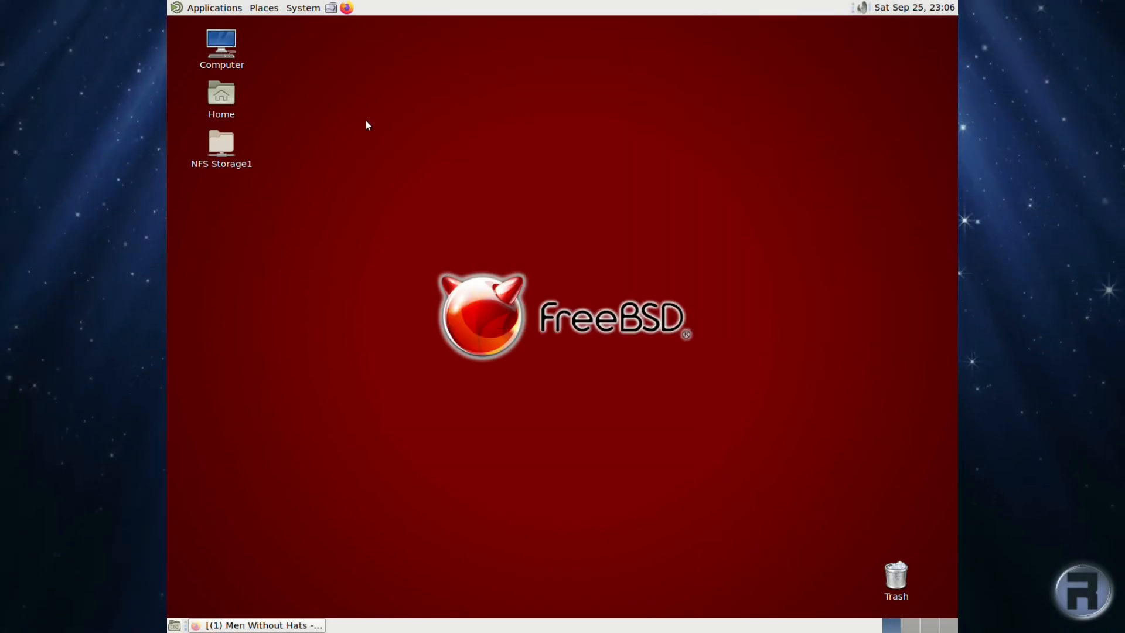
mouse_move(370, 125)
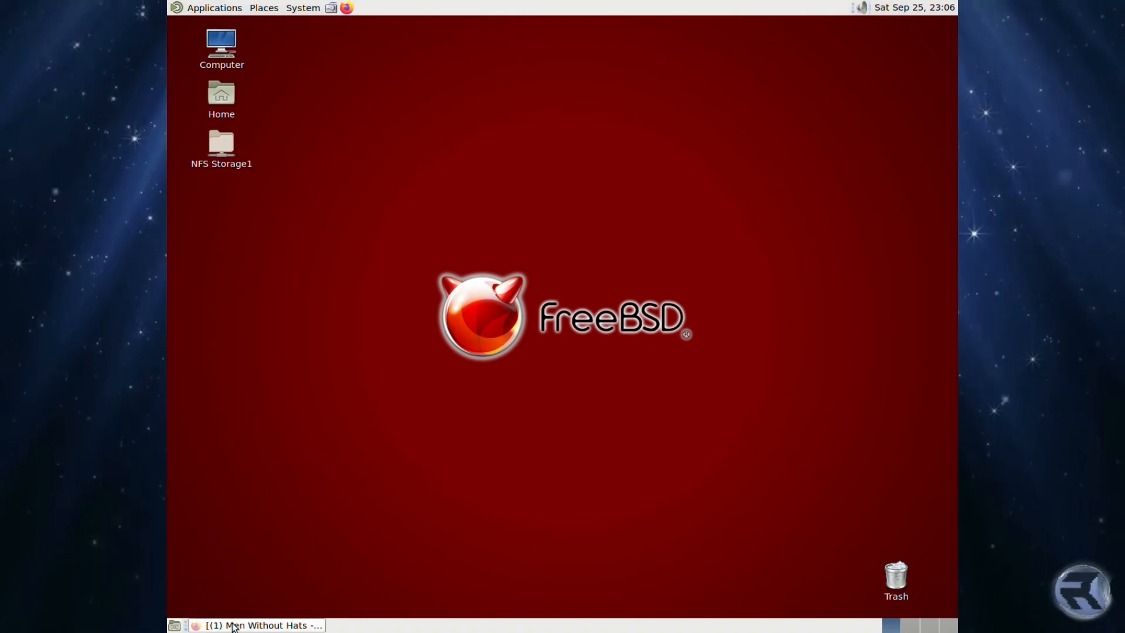
mouse_move(875, 65)
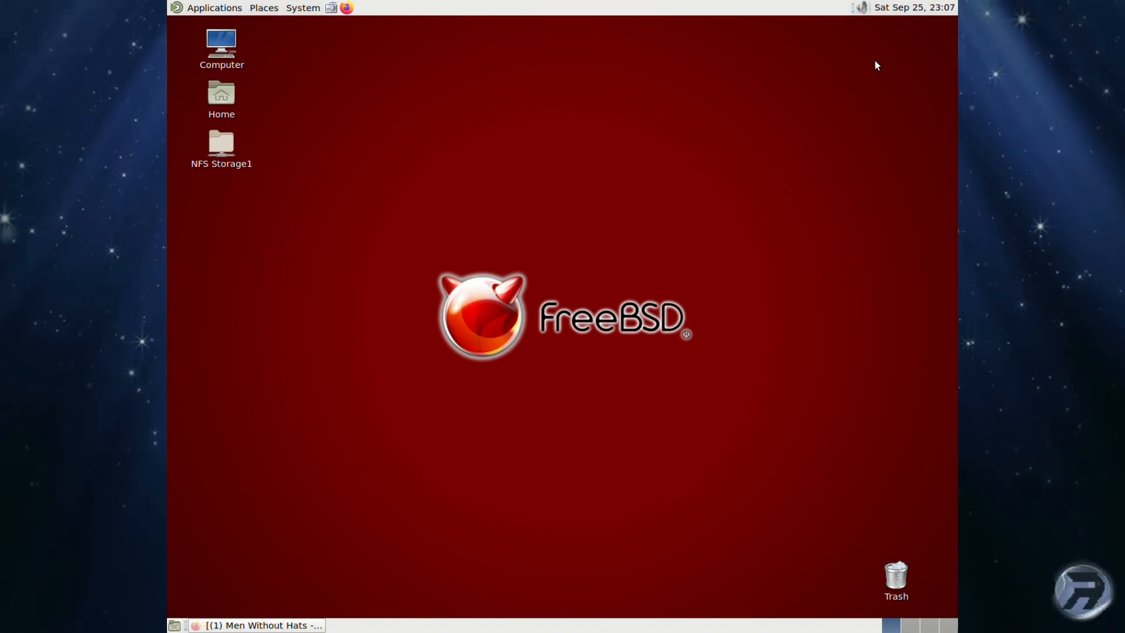
mouse_move(713, 10)
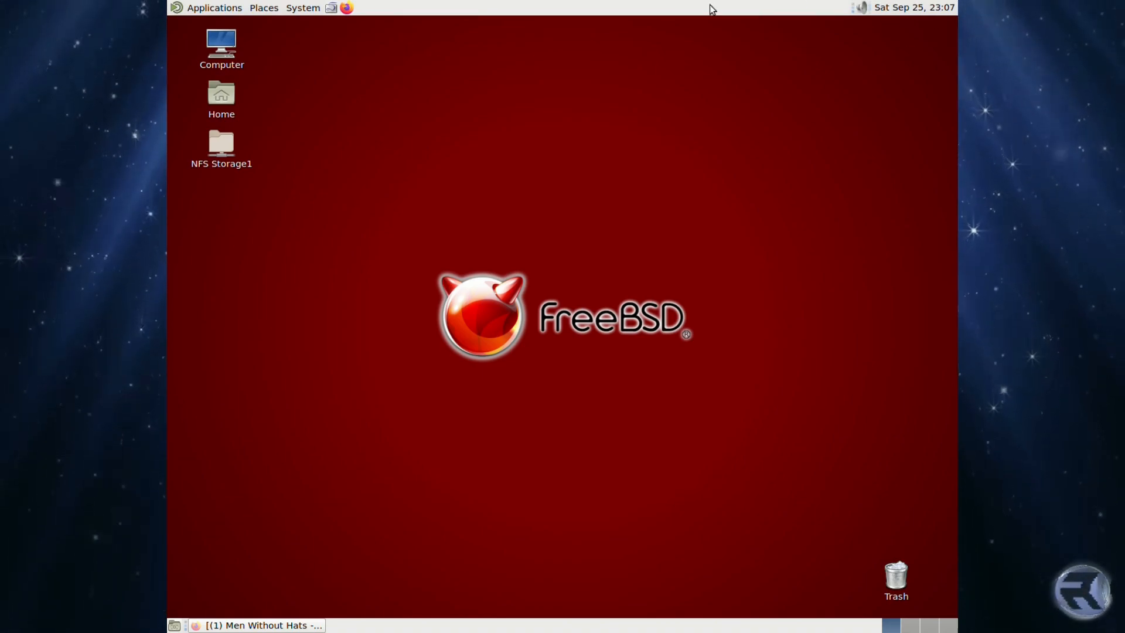
mouse_move(662, 48)
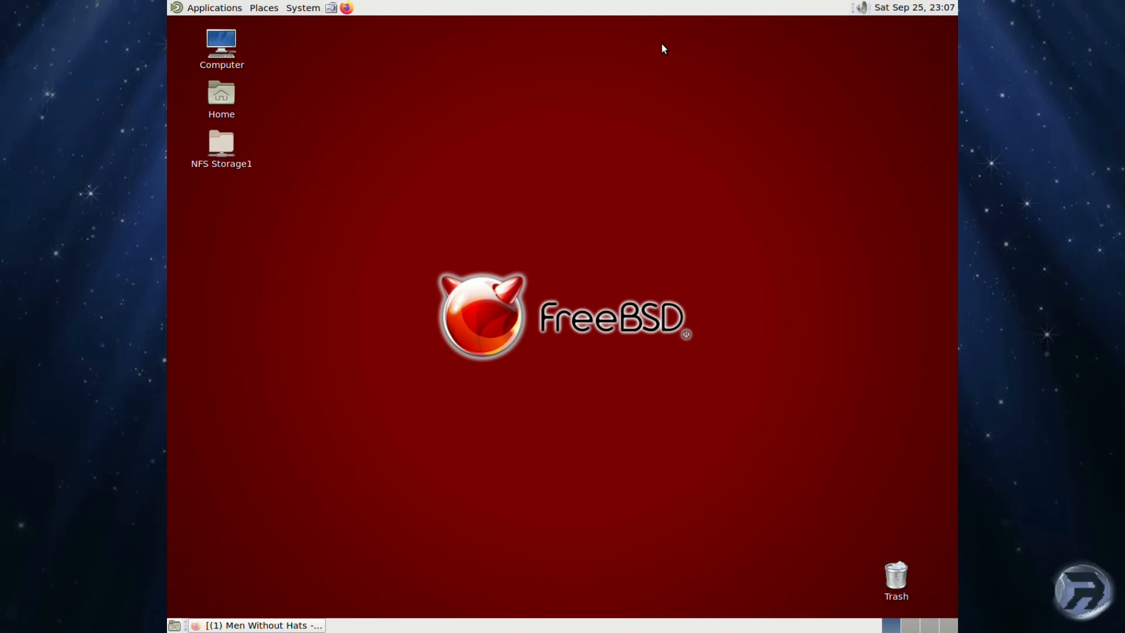
mouse_move(648, 53)
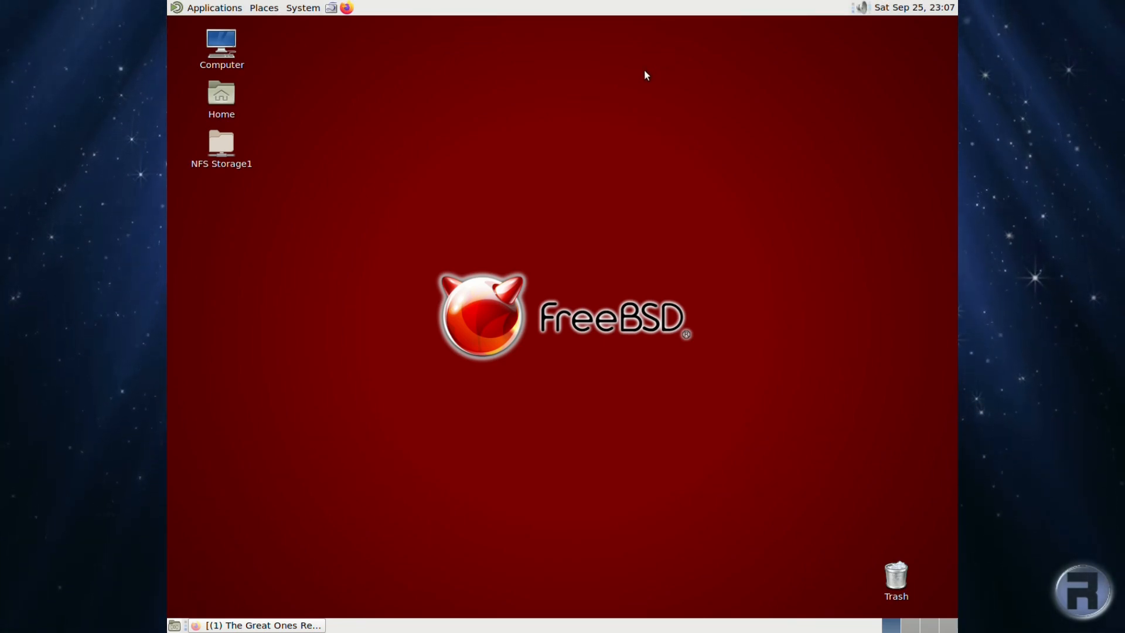
mouse_move(512, 80)
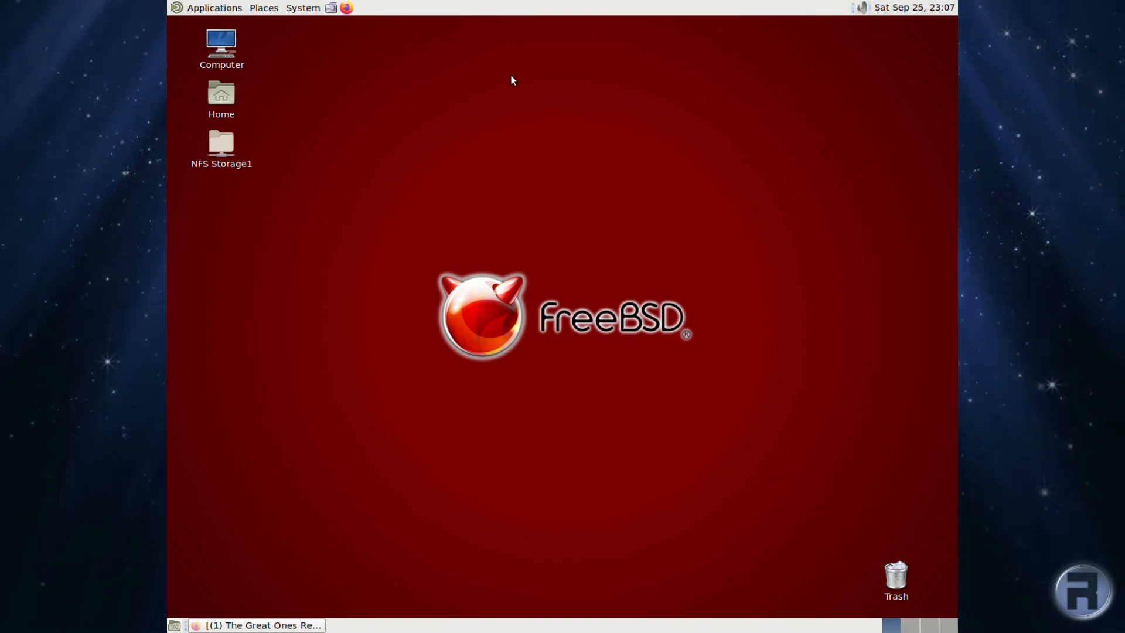
mouse_move(527, 79)
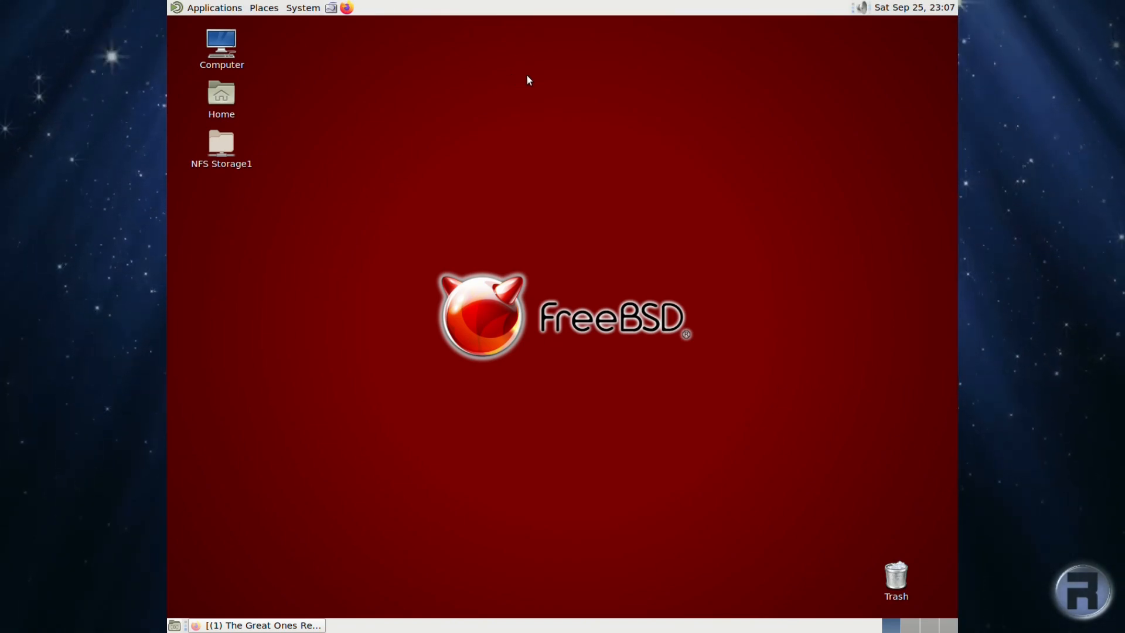
mouse_move(446, 90)
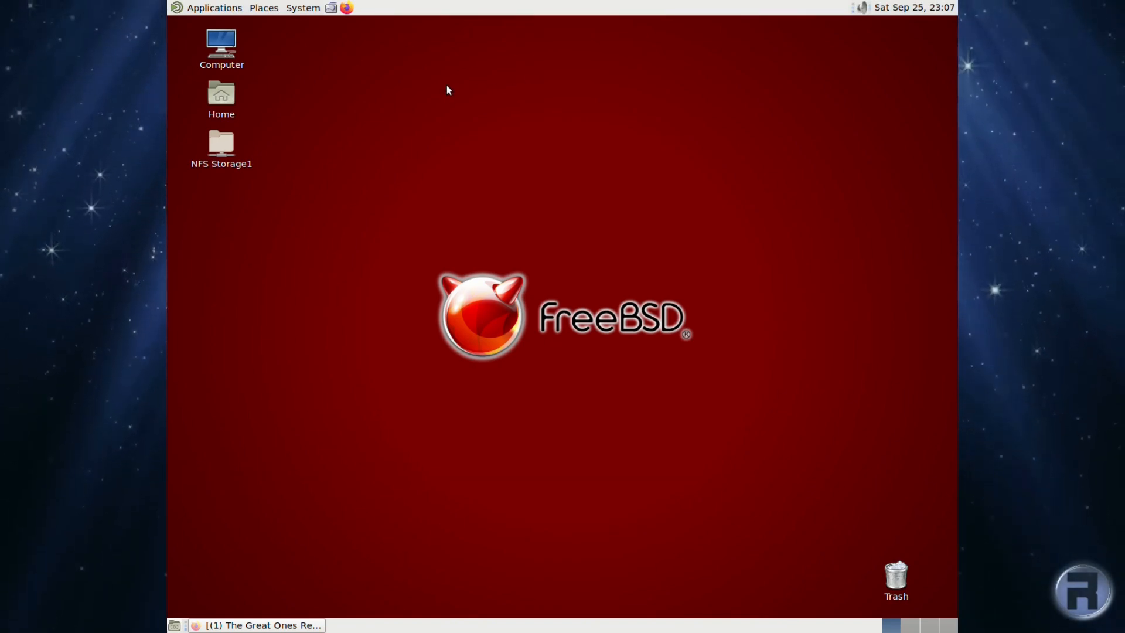
mouse_move(482, 90)
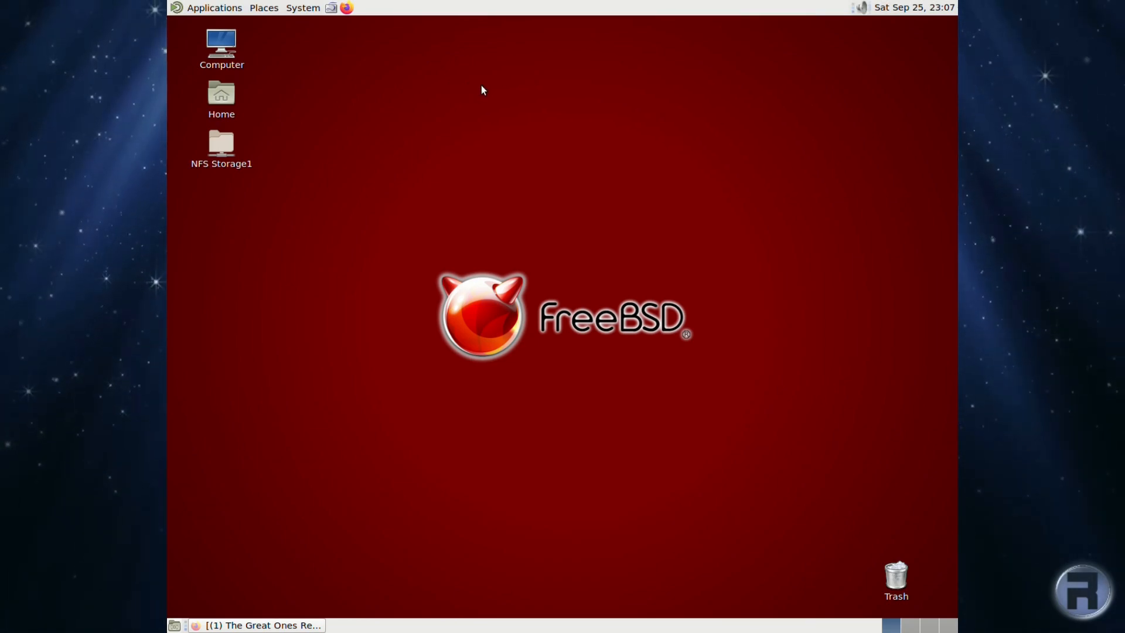
mouse_move(543, 139)
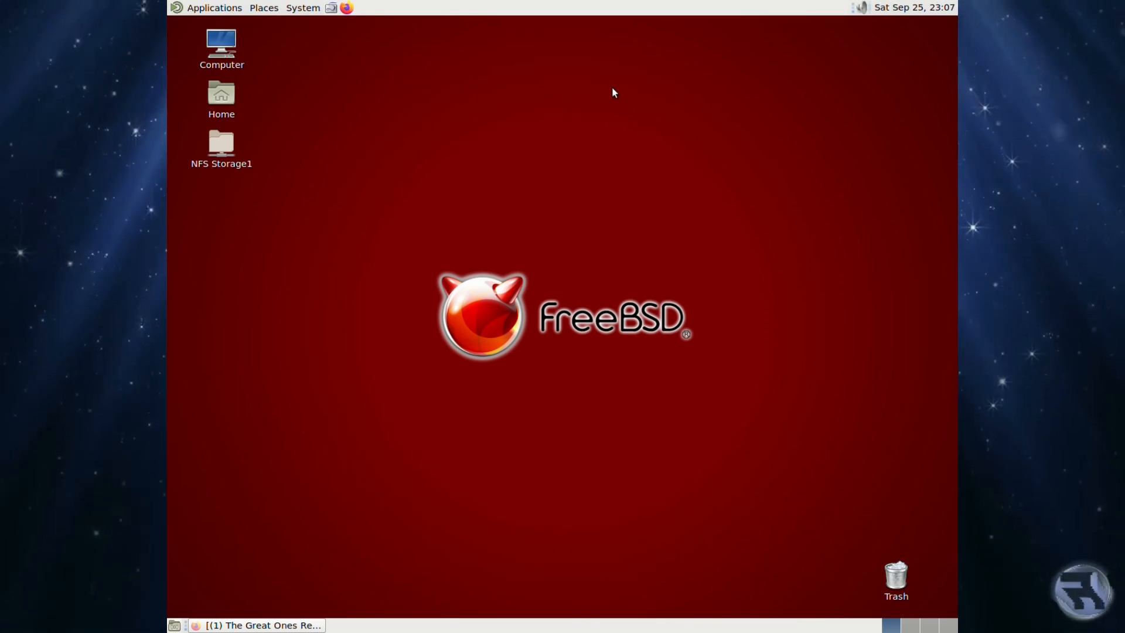
mouse_move(314, 27)
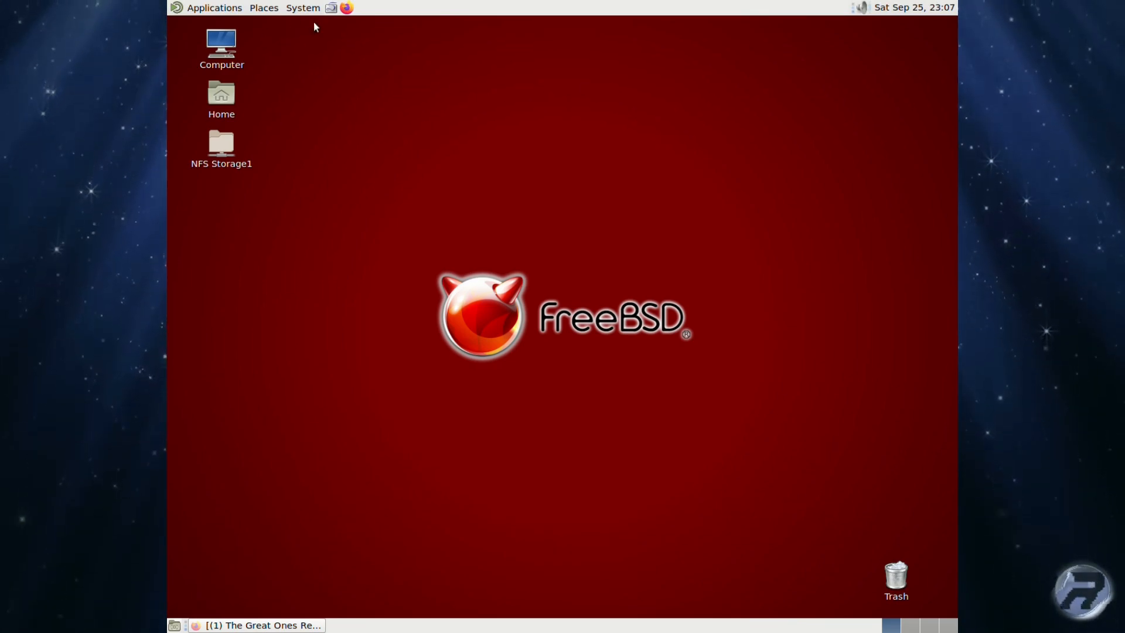
left_click(302, 8)
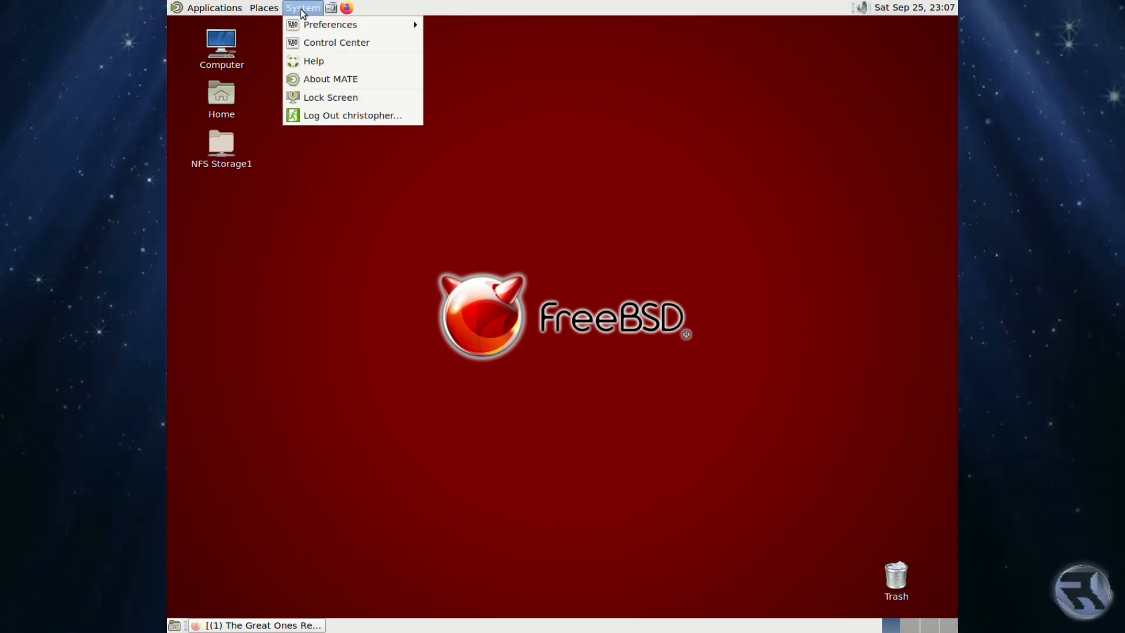
mouse_move(337, 192)
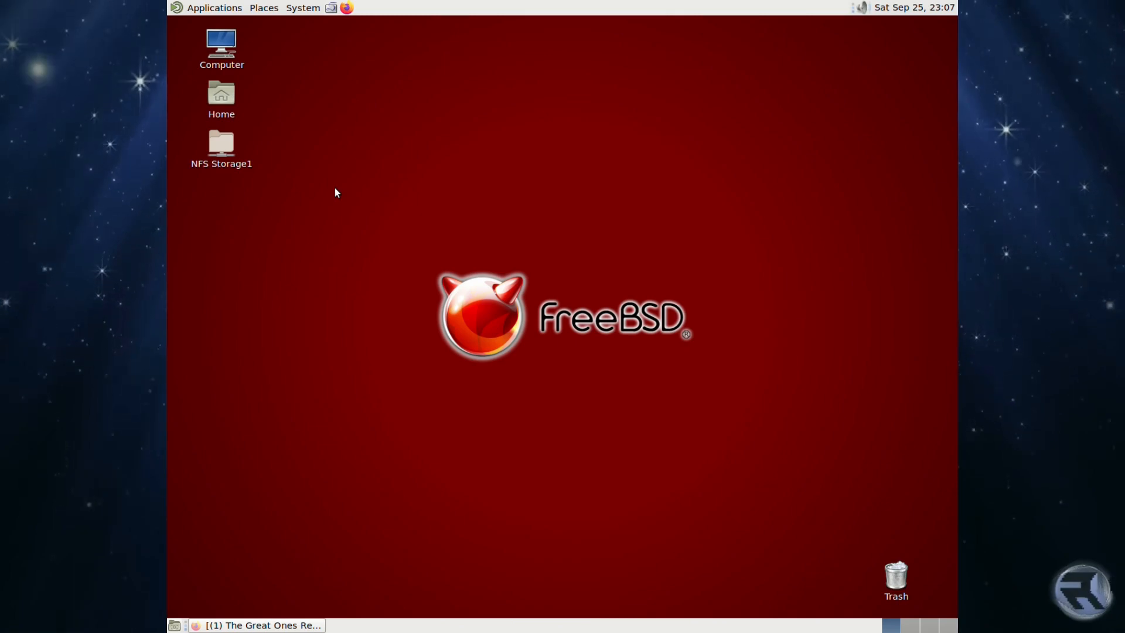
mouse_move(340, 190)
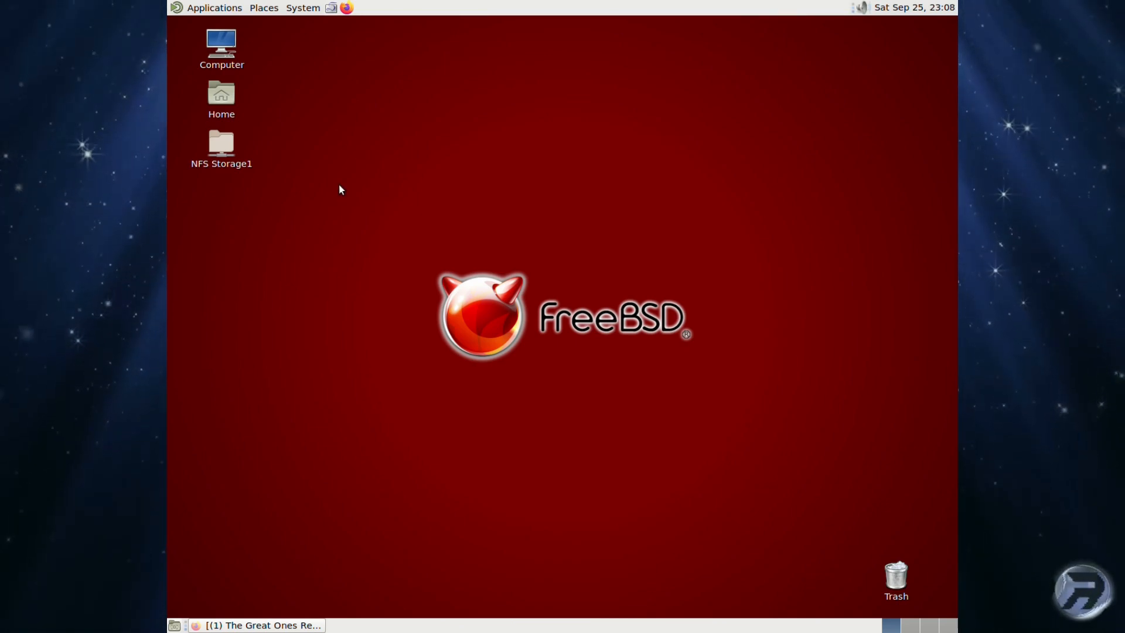
mouse_move(348, 190)
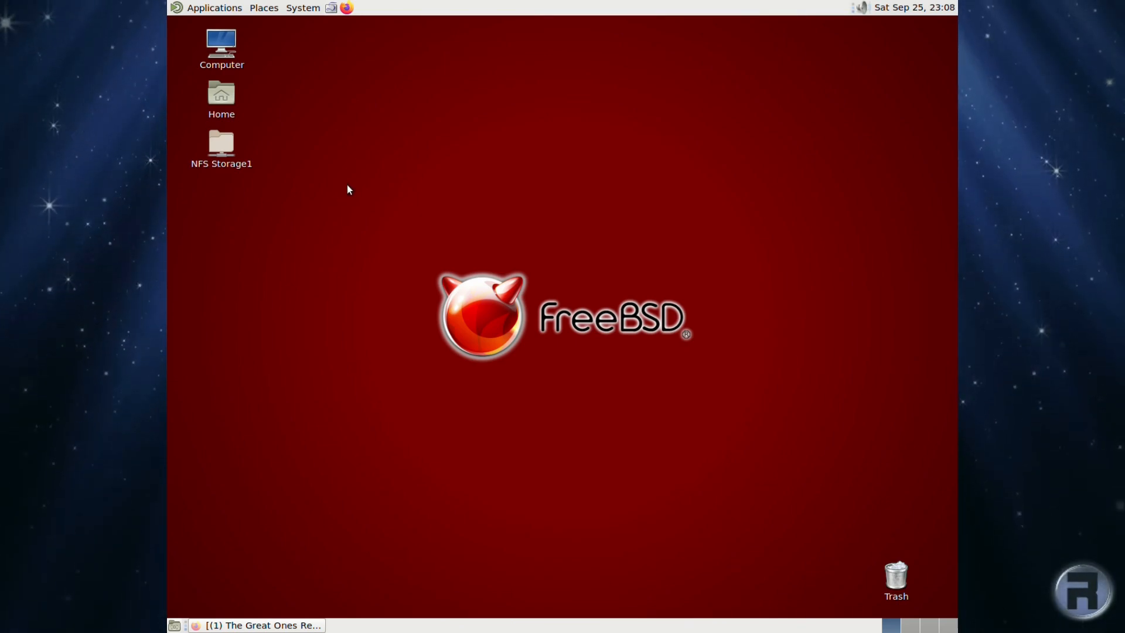
mouse_move(352, 185)
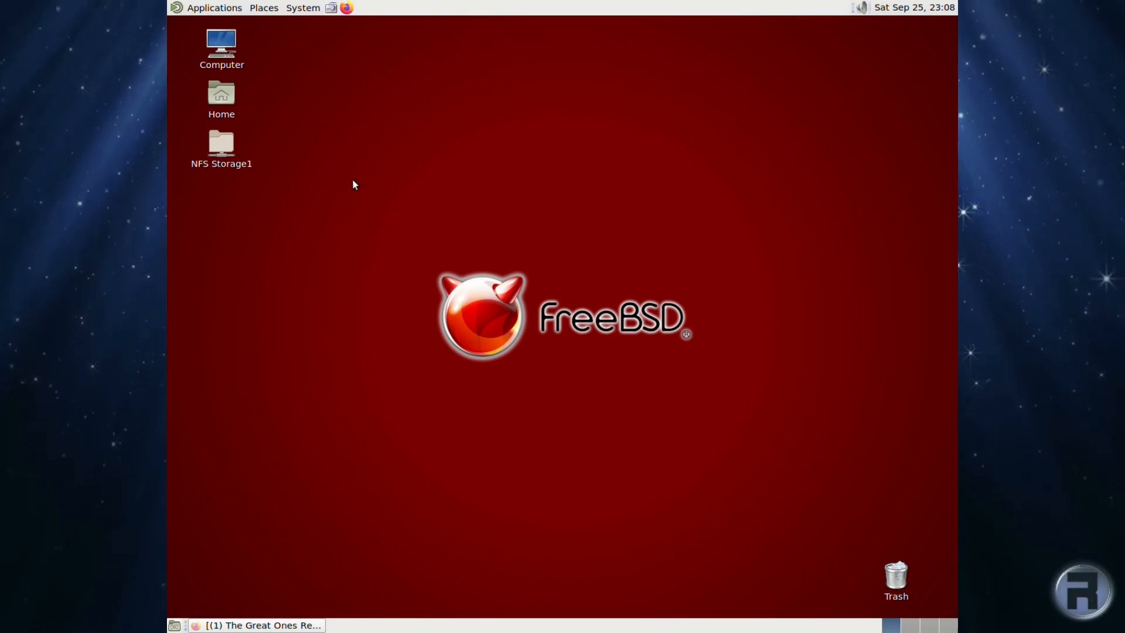
mouse_move(362, 173)
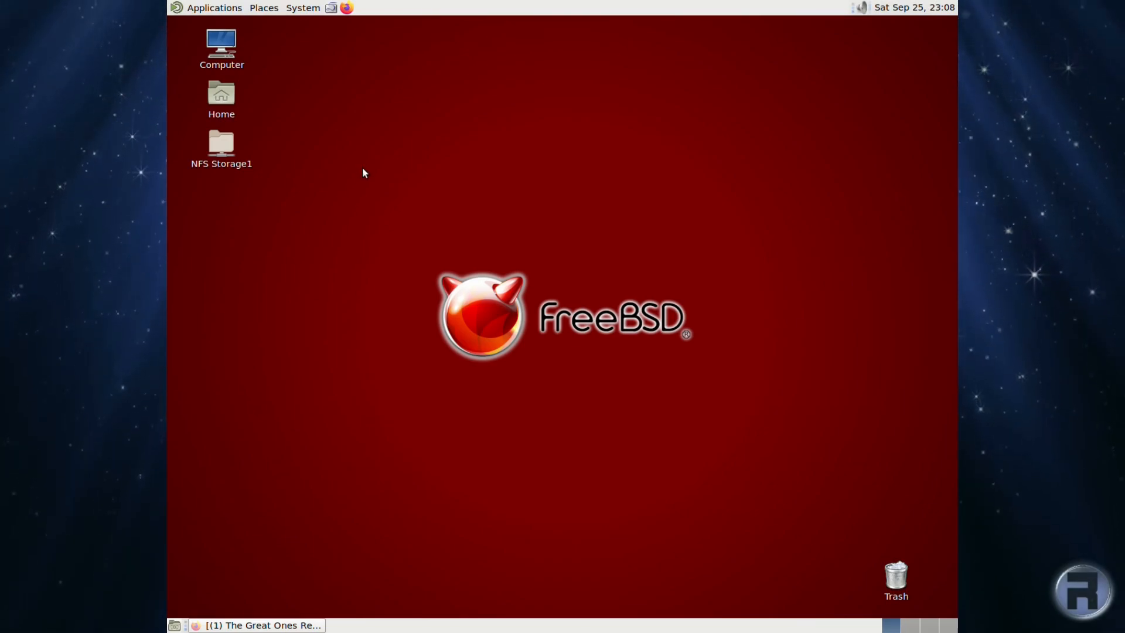